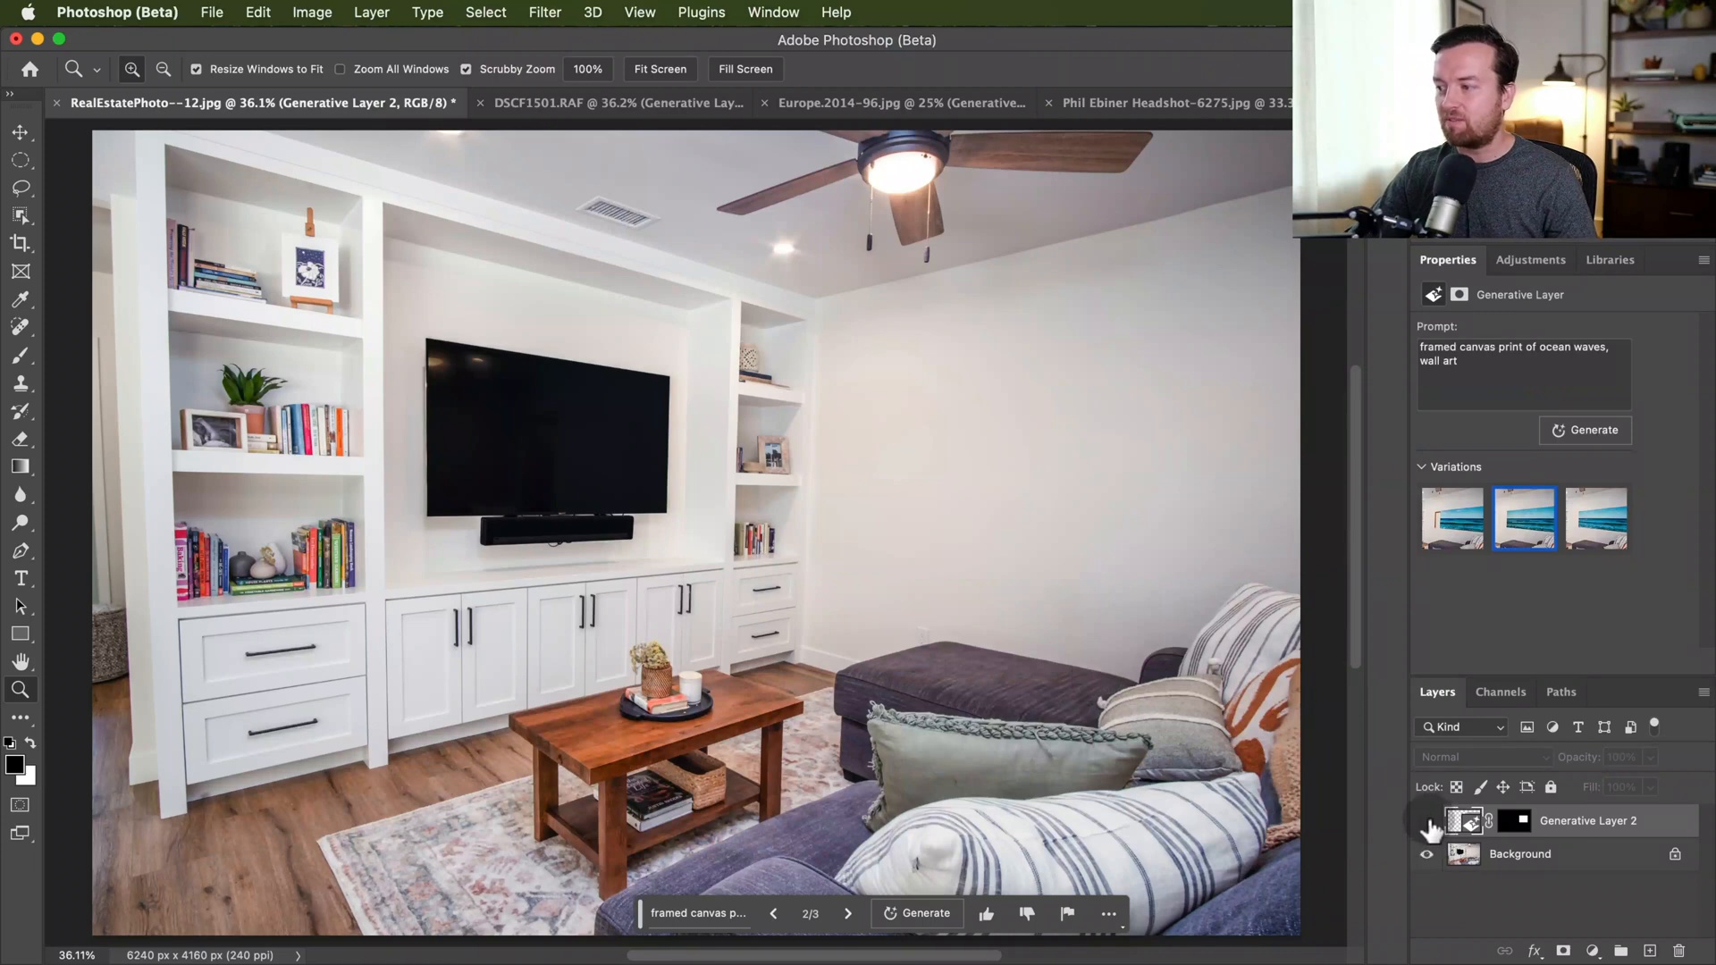
# Toggle the ocean canvas print and the hot air balloon generative layers to compare before and after.
pyautogui.click(1426, 826)
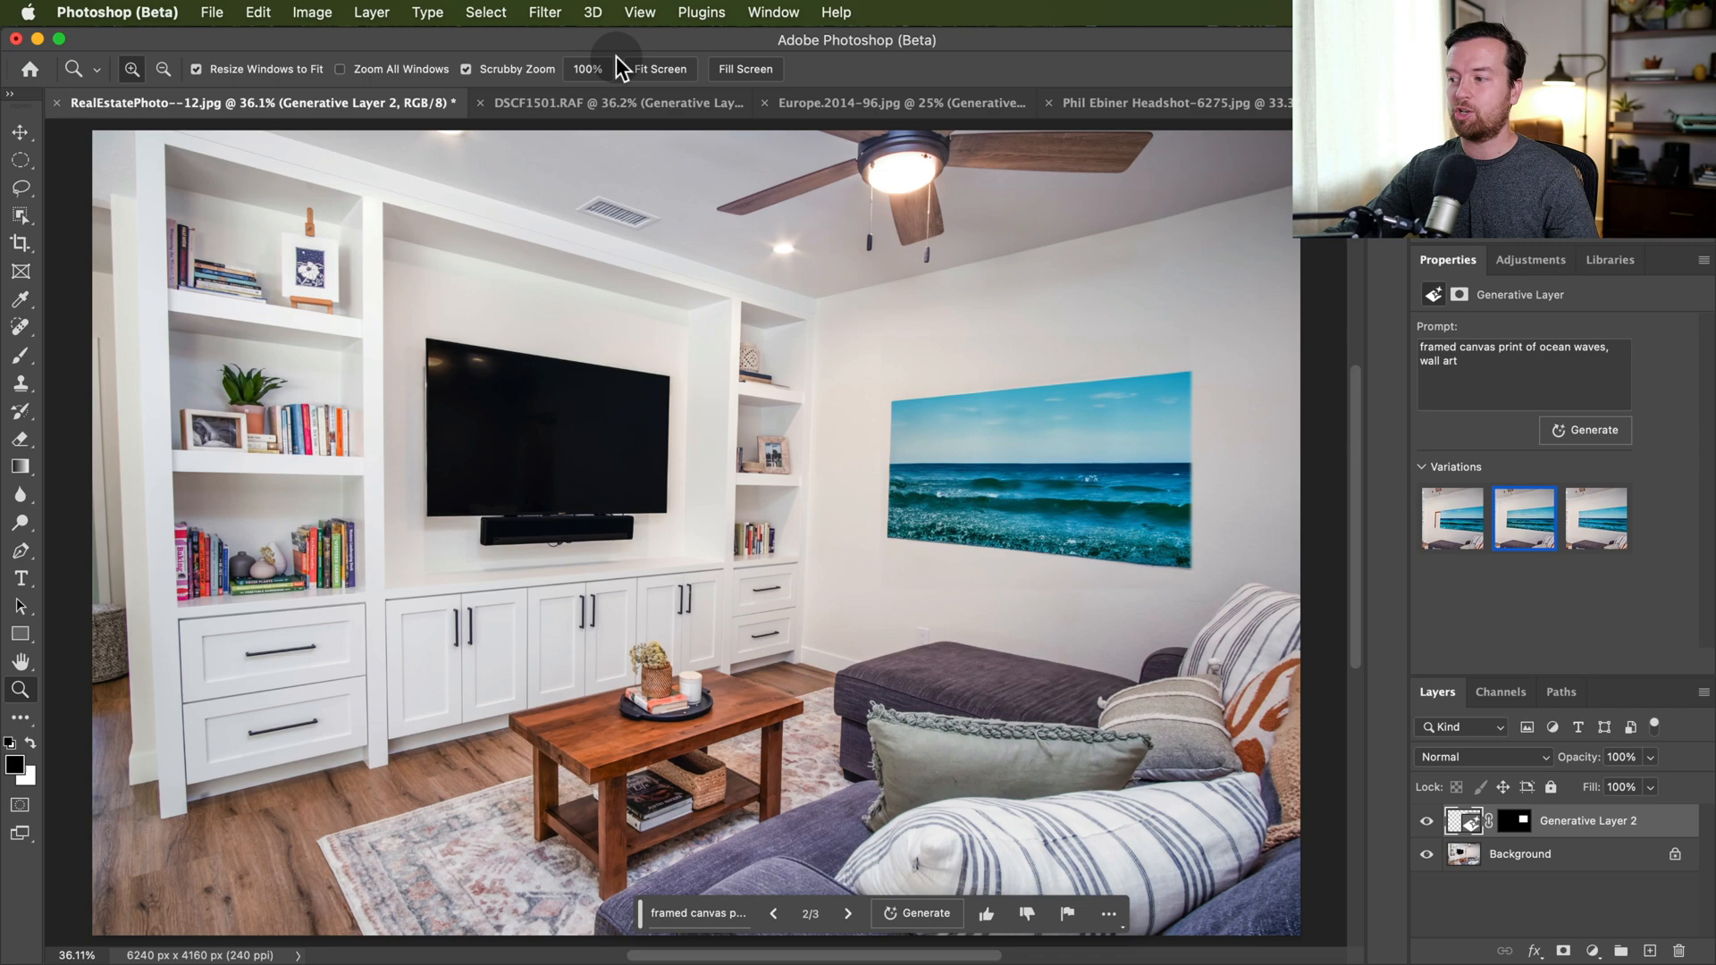
pyautogui.click(536, 101)
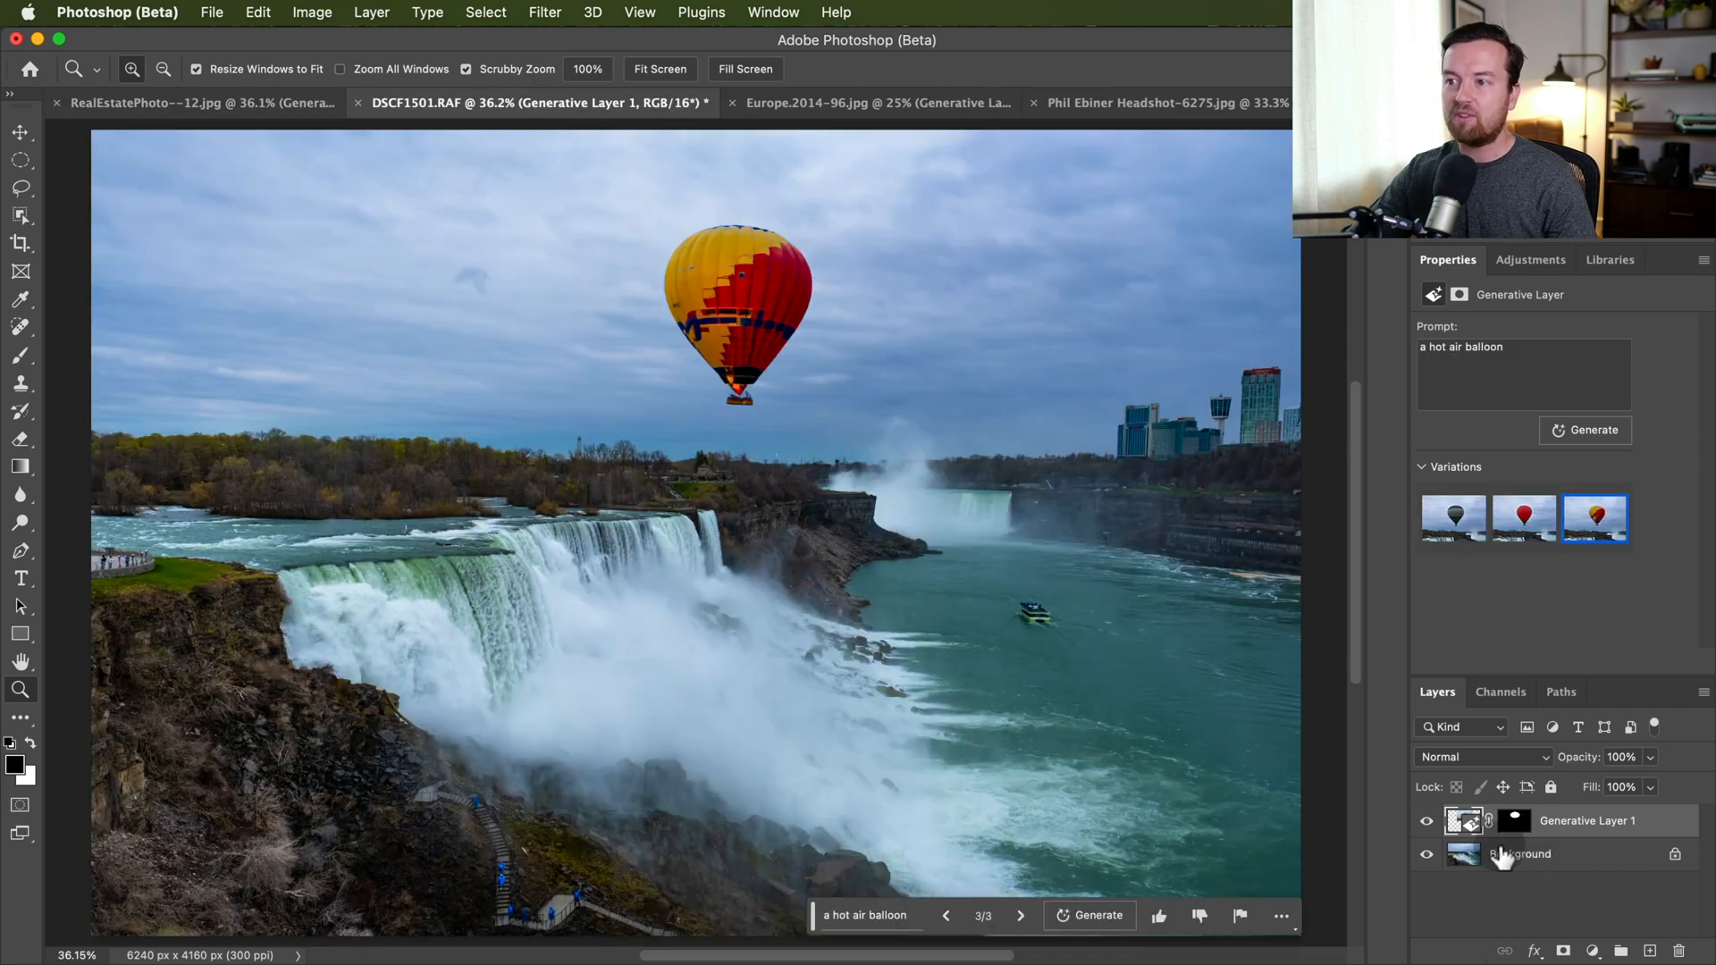
pyautogui.click(1426, 821)
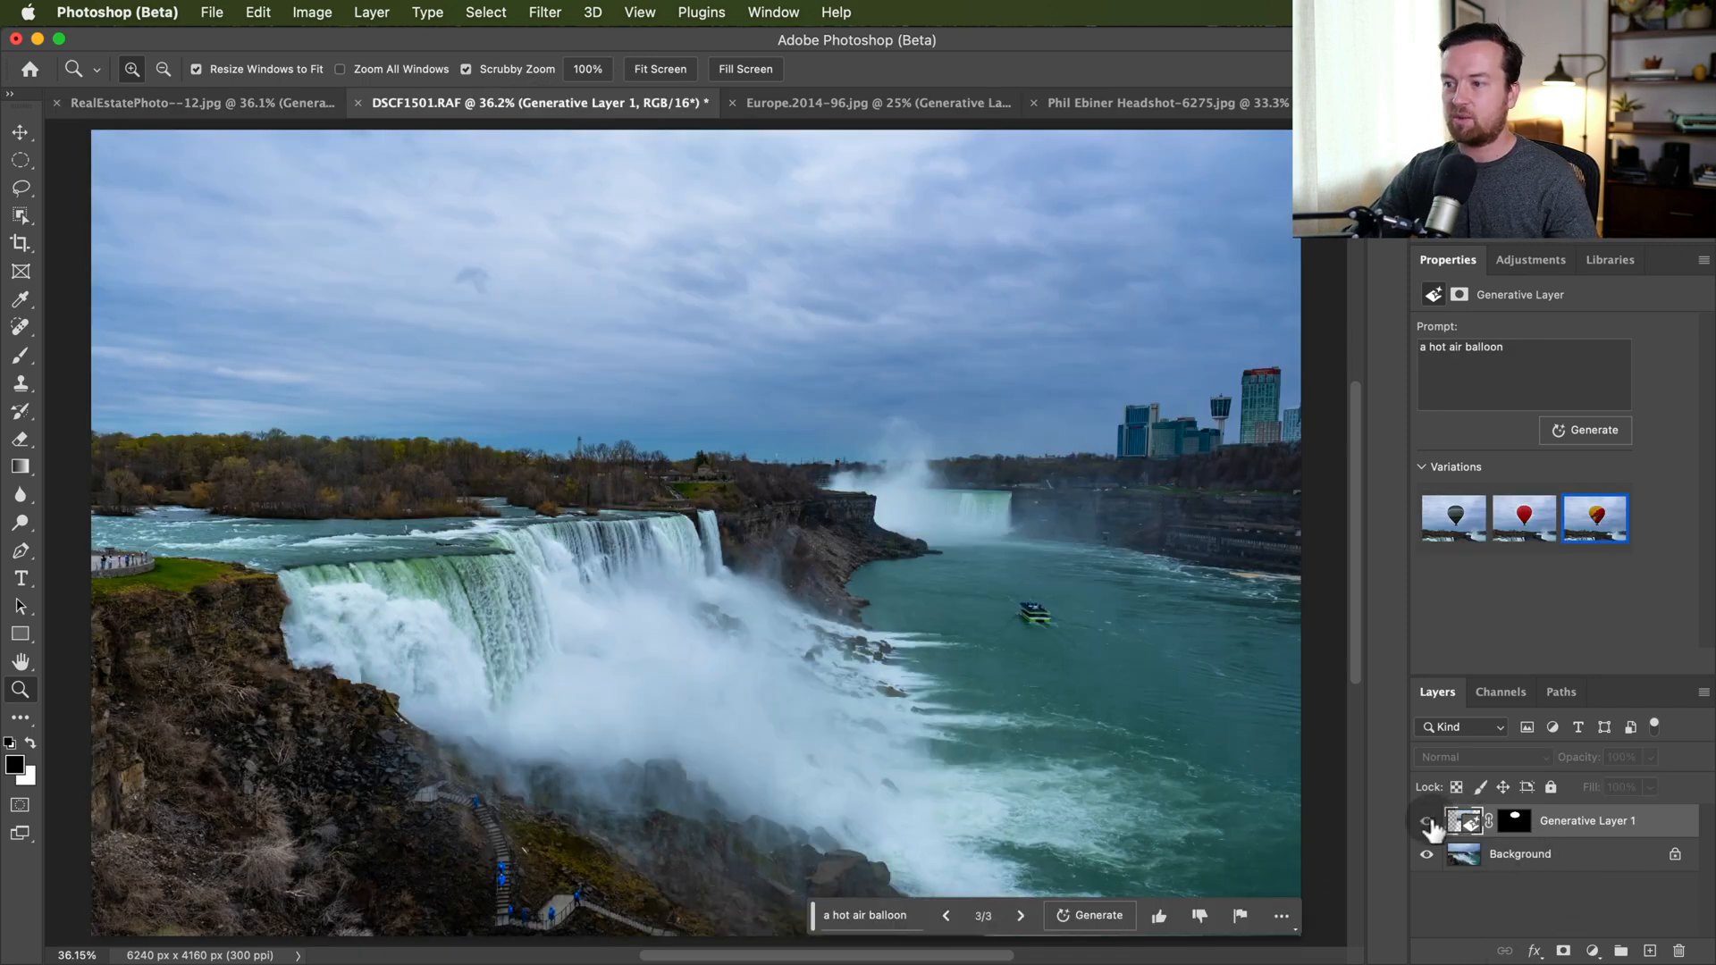
pyautogui.click(1426, 822)
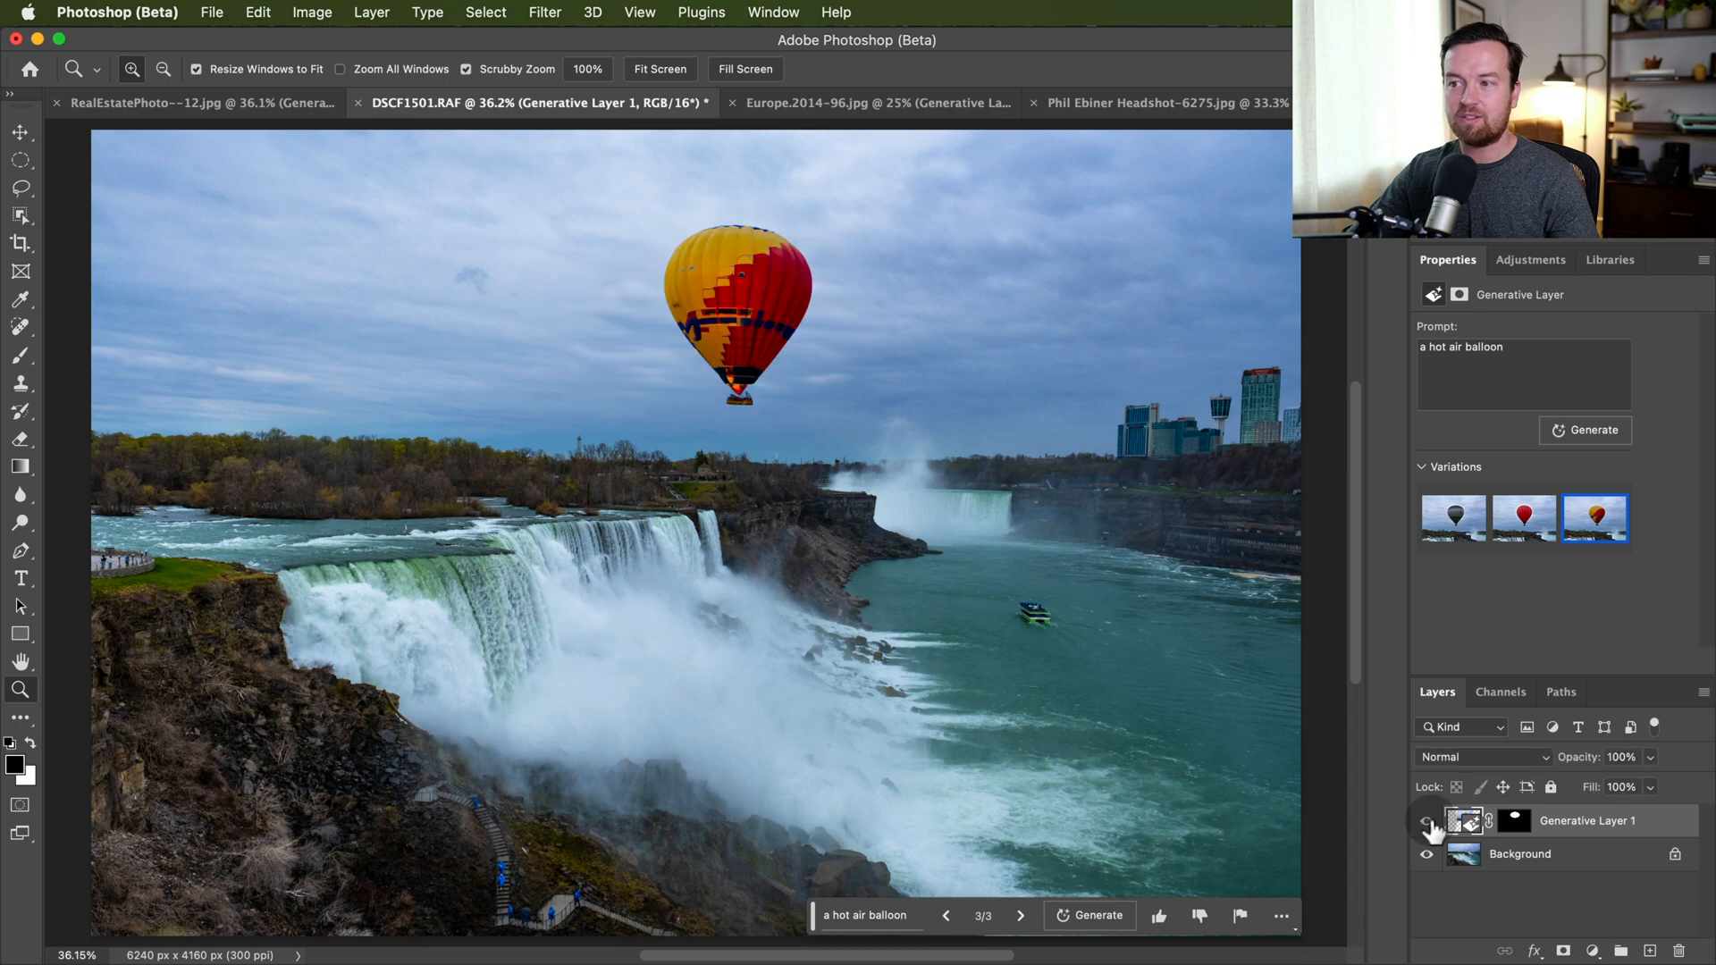
# Toggle the alley photo's generated side extensions off, on and off again to compare.
pyautogui.click(870, 104)
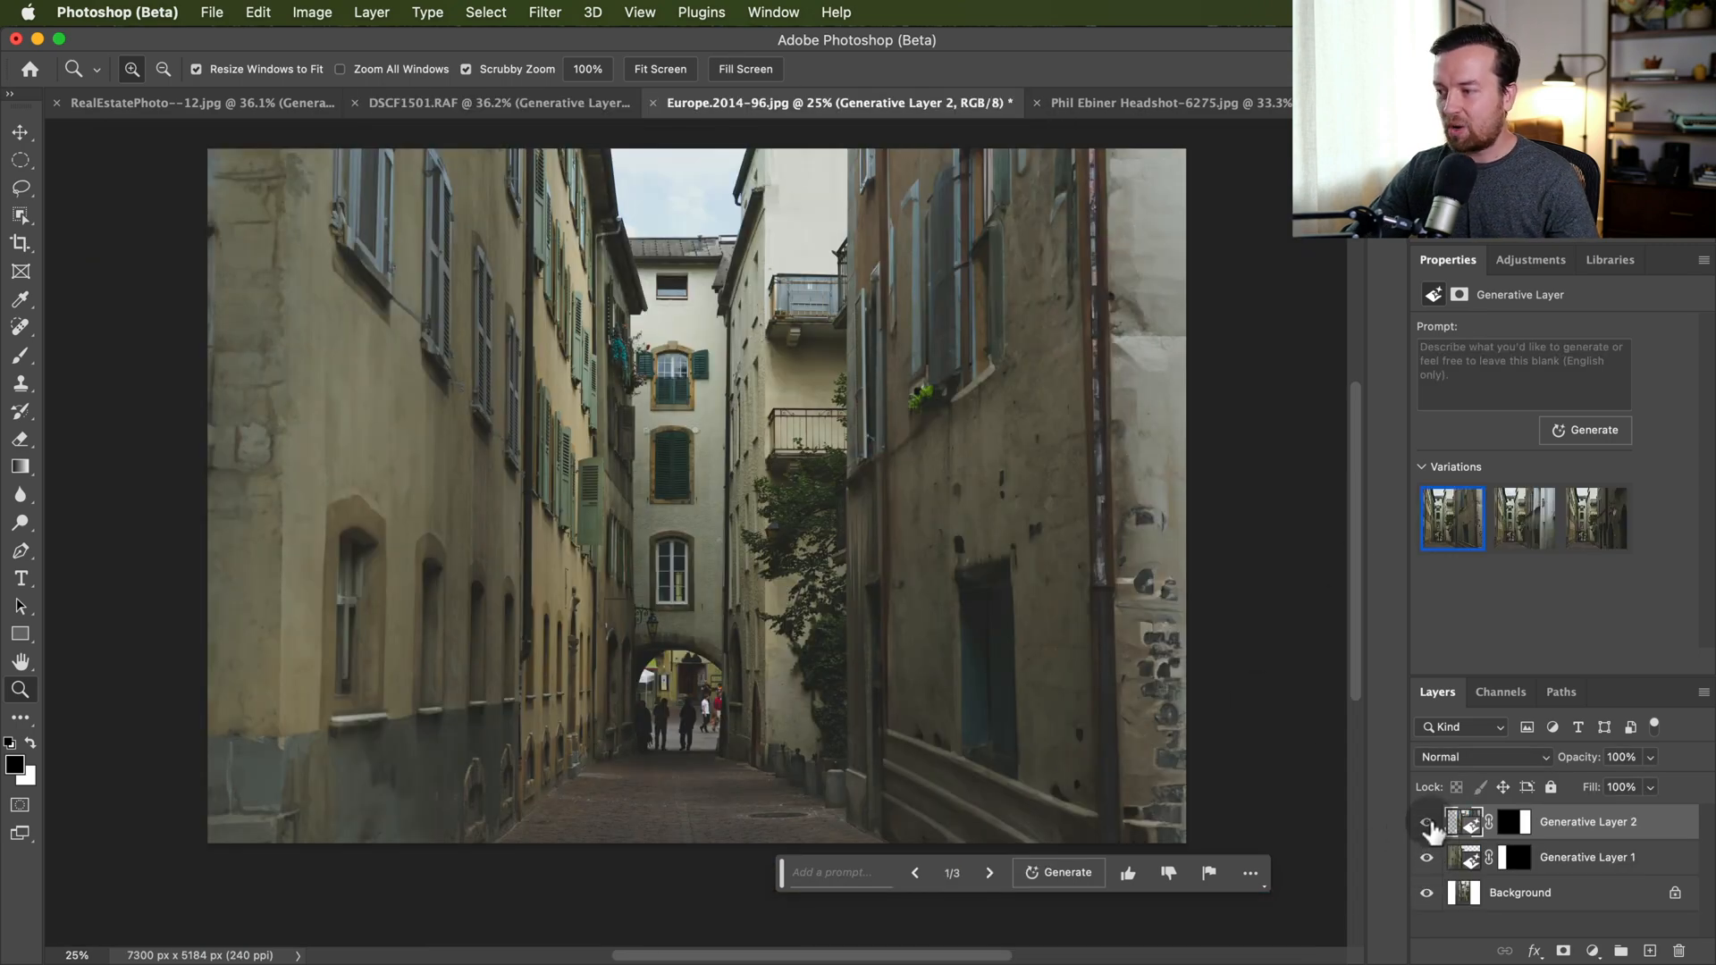
pyautogui.click(1426, 822)
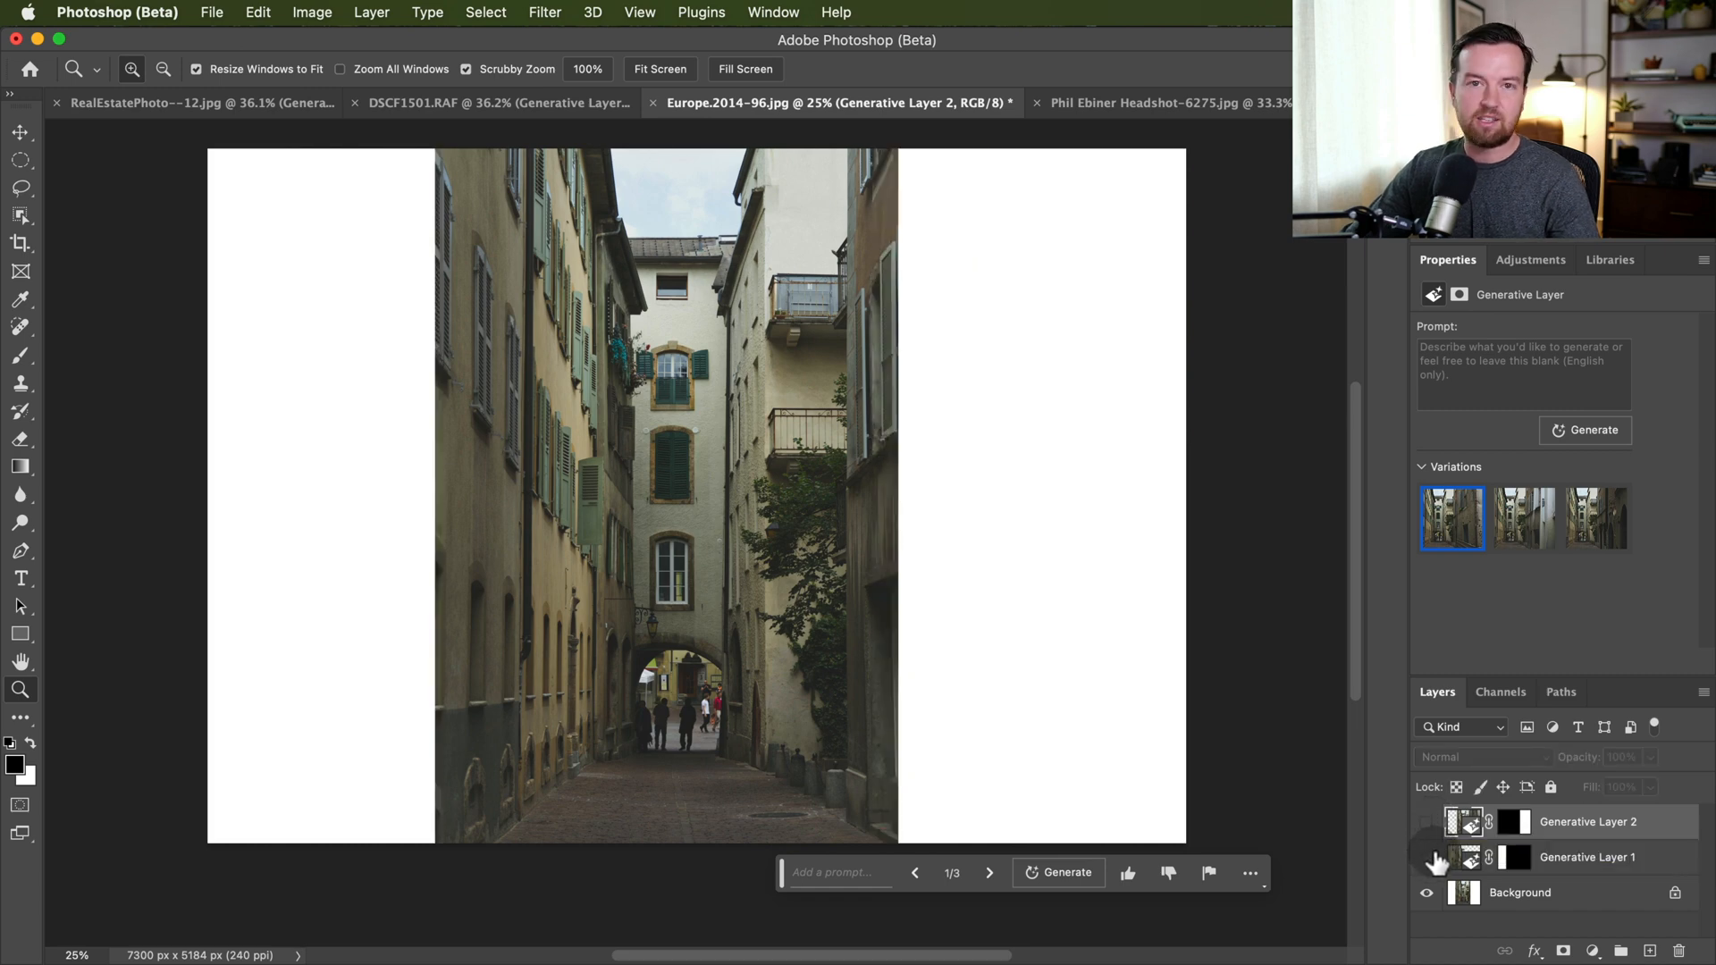
pyautogui.click(1427, 822)
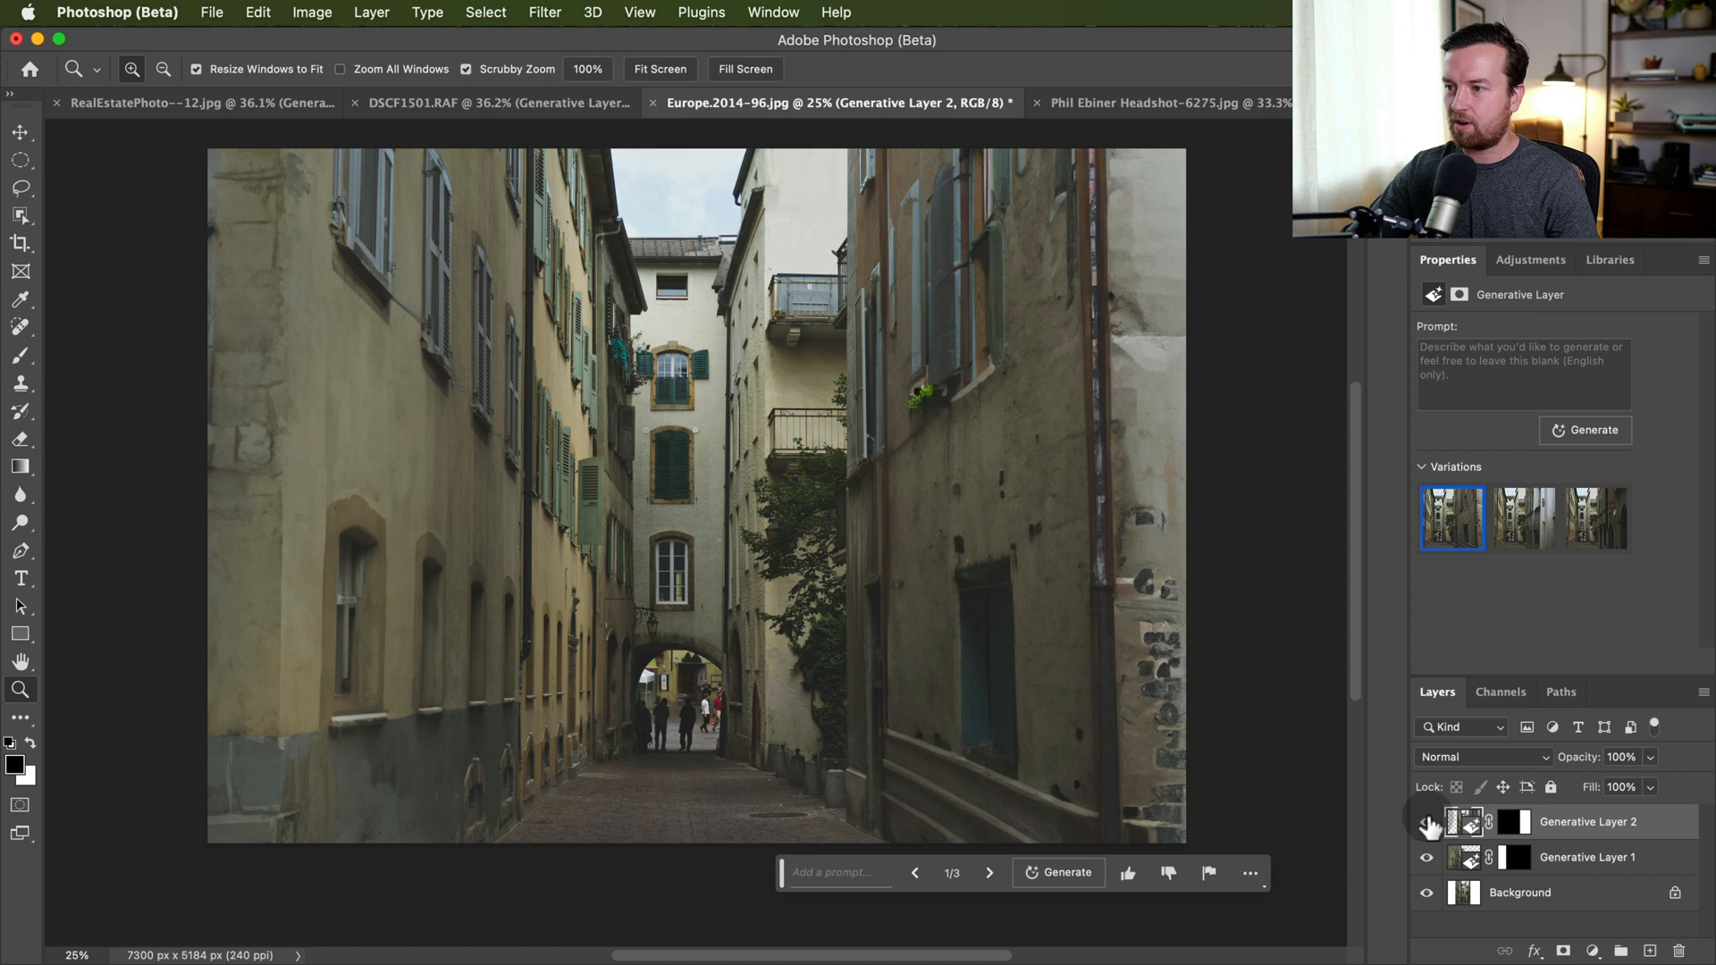
pyautogui.click(1427, 823)
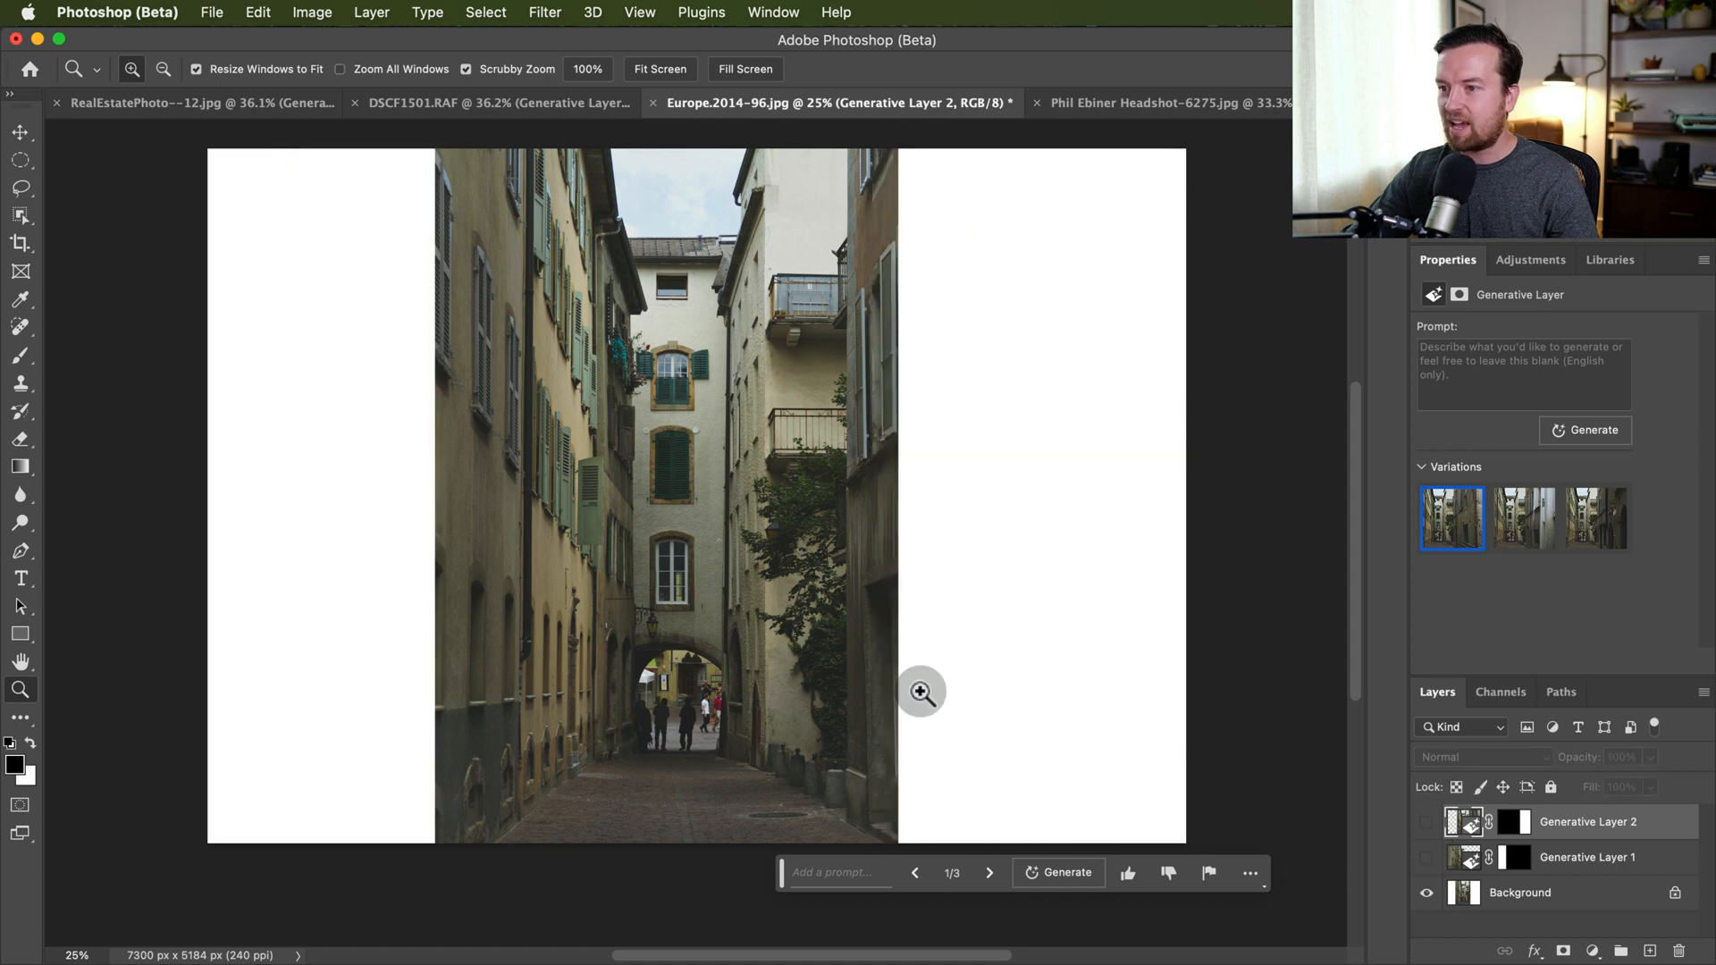
pyautogui.moveTo(783, 304)
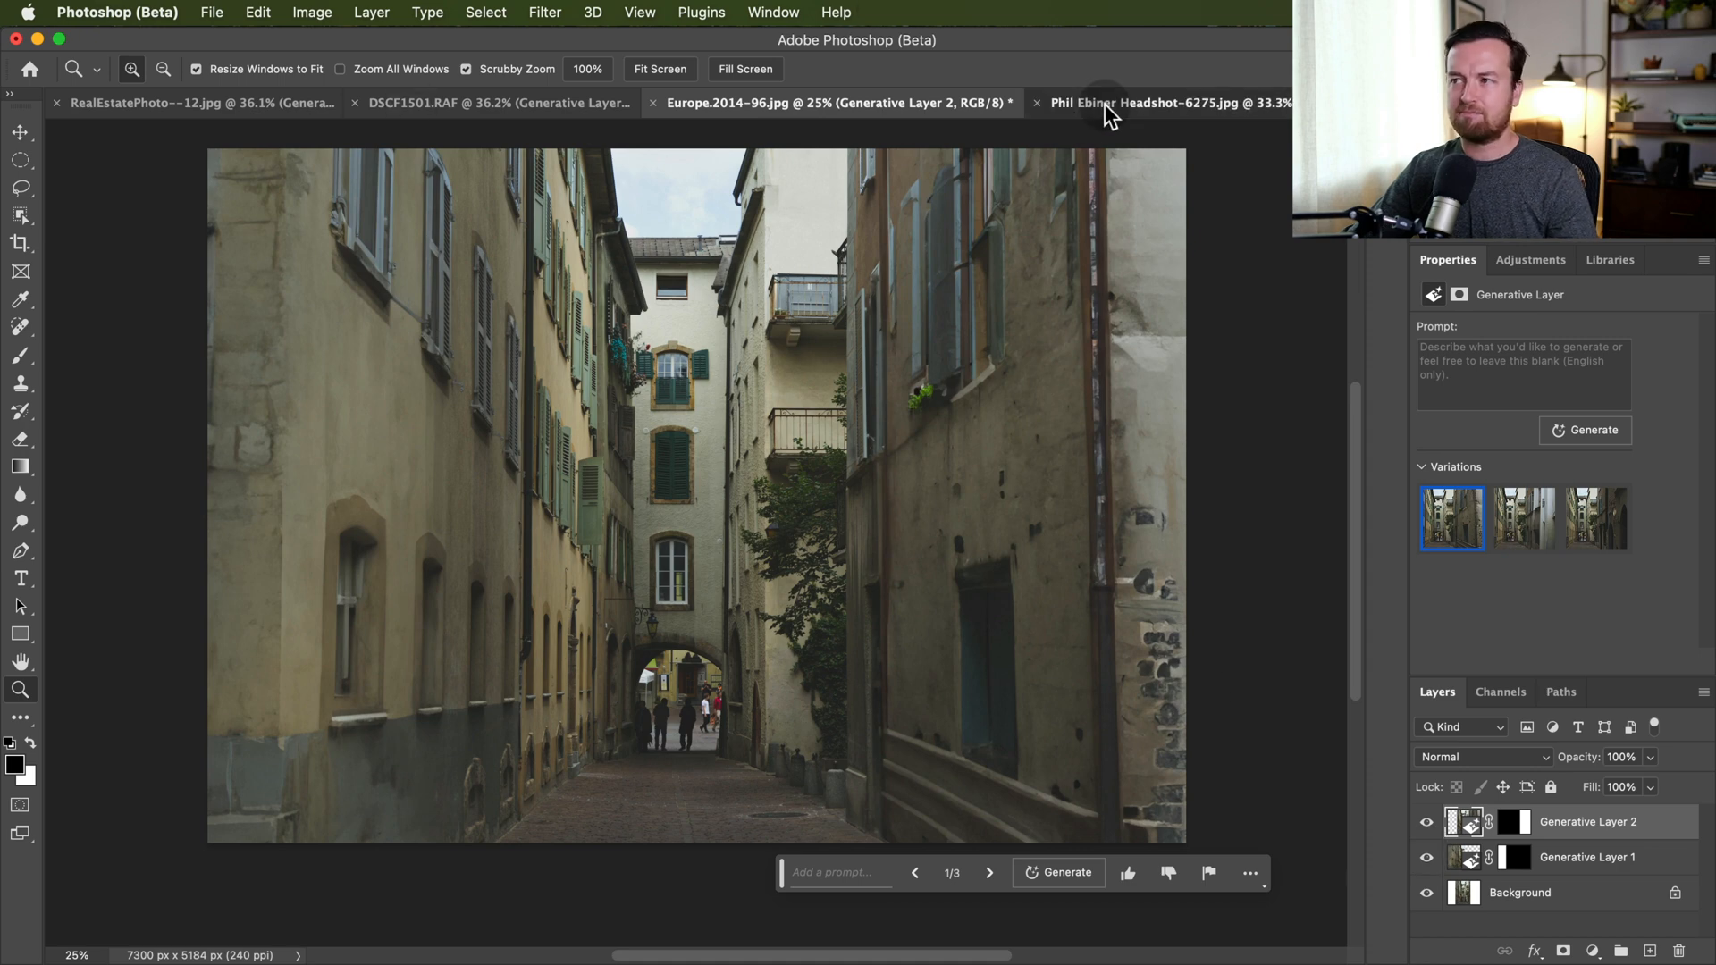
# Switch to the headshot and toggle its forearm tattoo generative layer.
pyautogui.click(1165, 102)
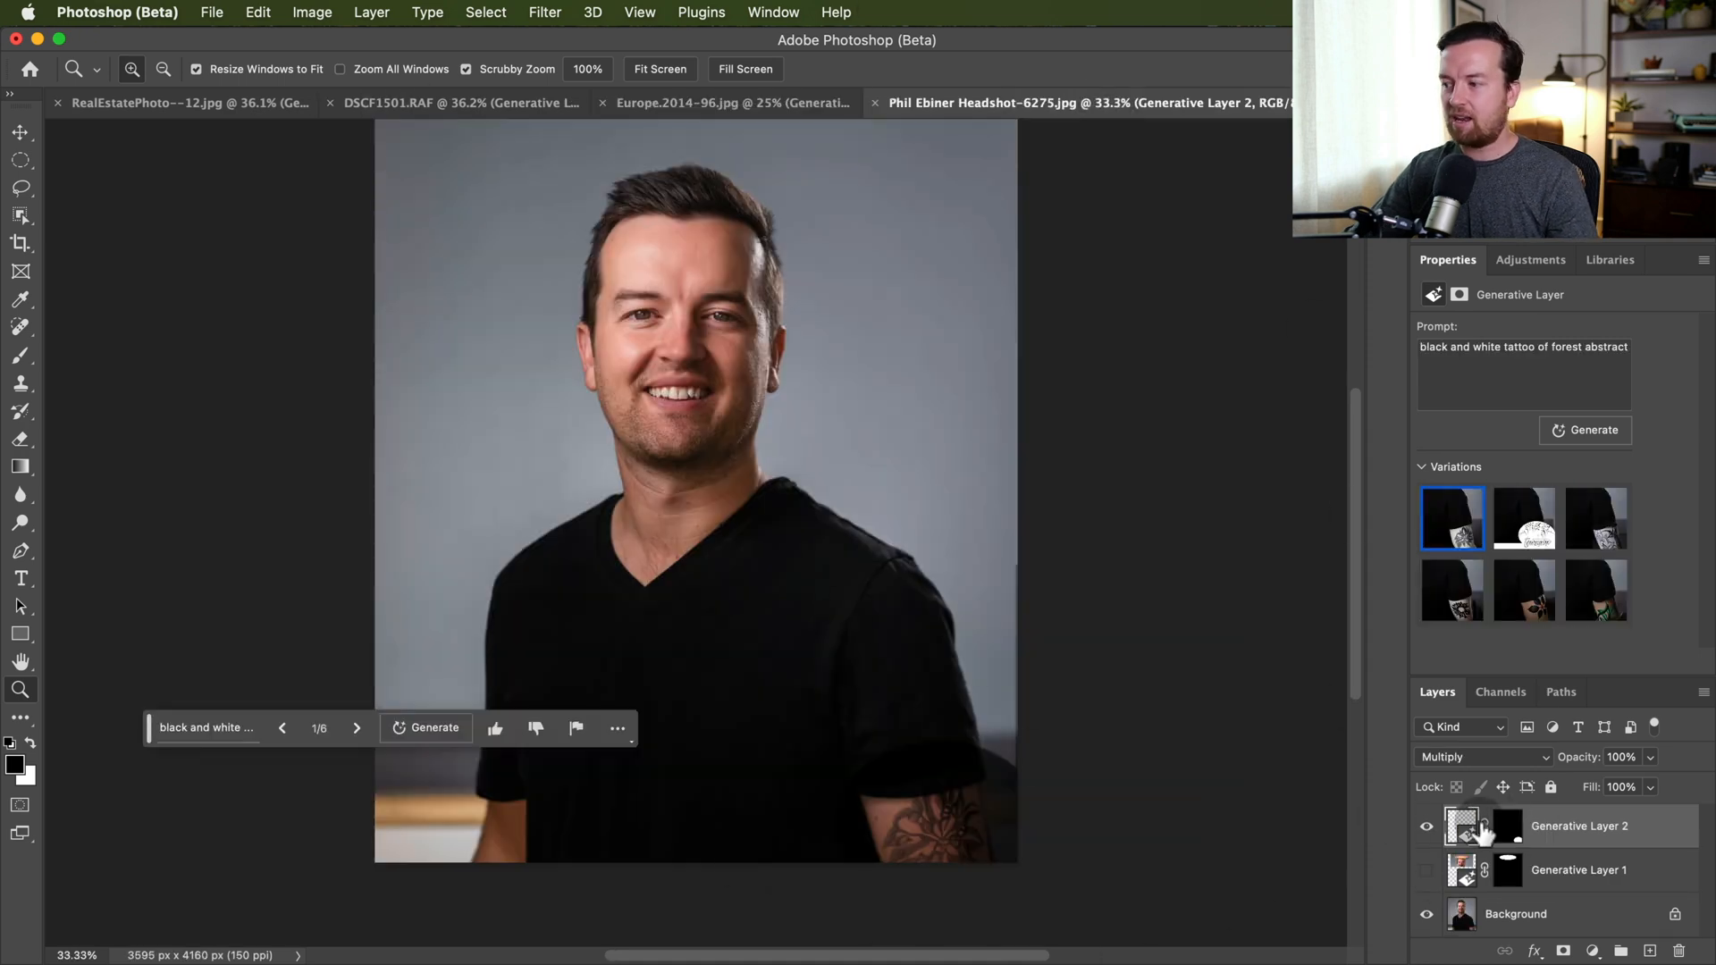
pyautogui.click(1426, 826)
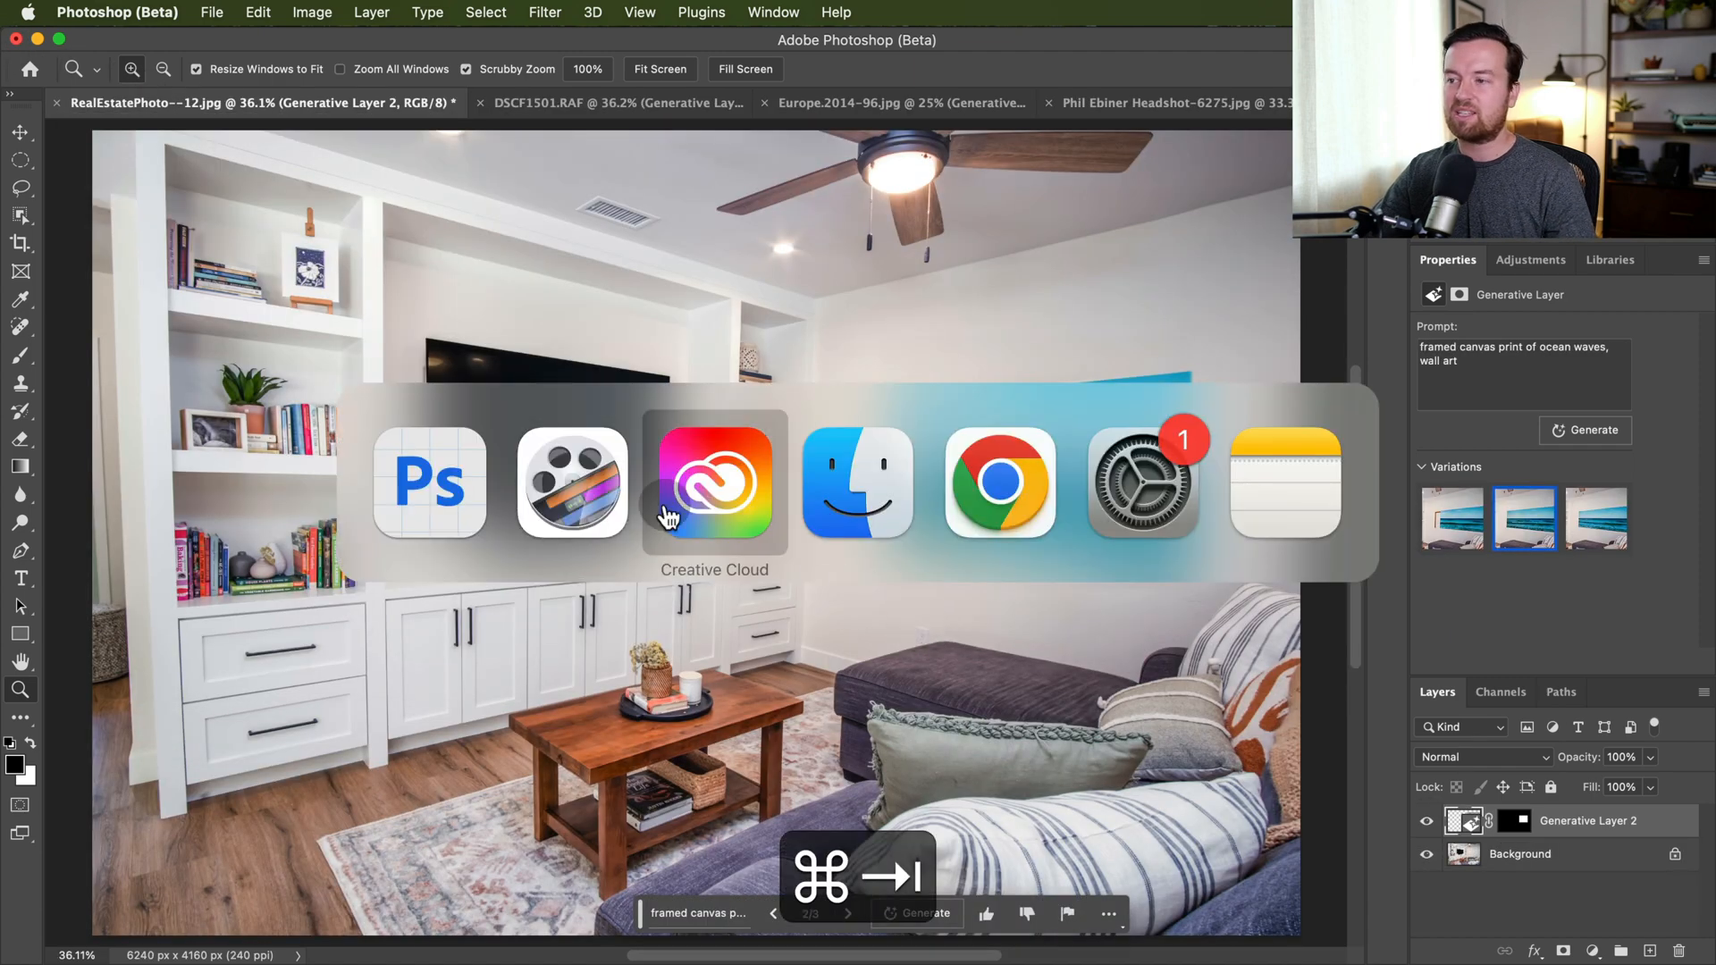
# Switch to Creative Cloud and show the Beta apps page listing Photoshop (Beta) installed.
pyautogui.click(714, 481)
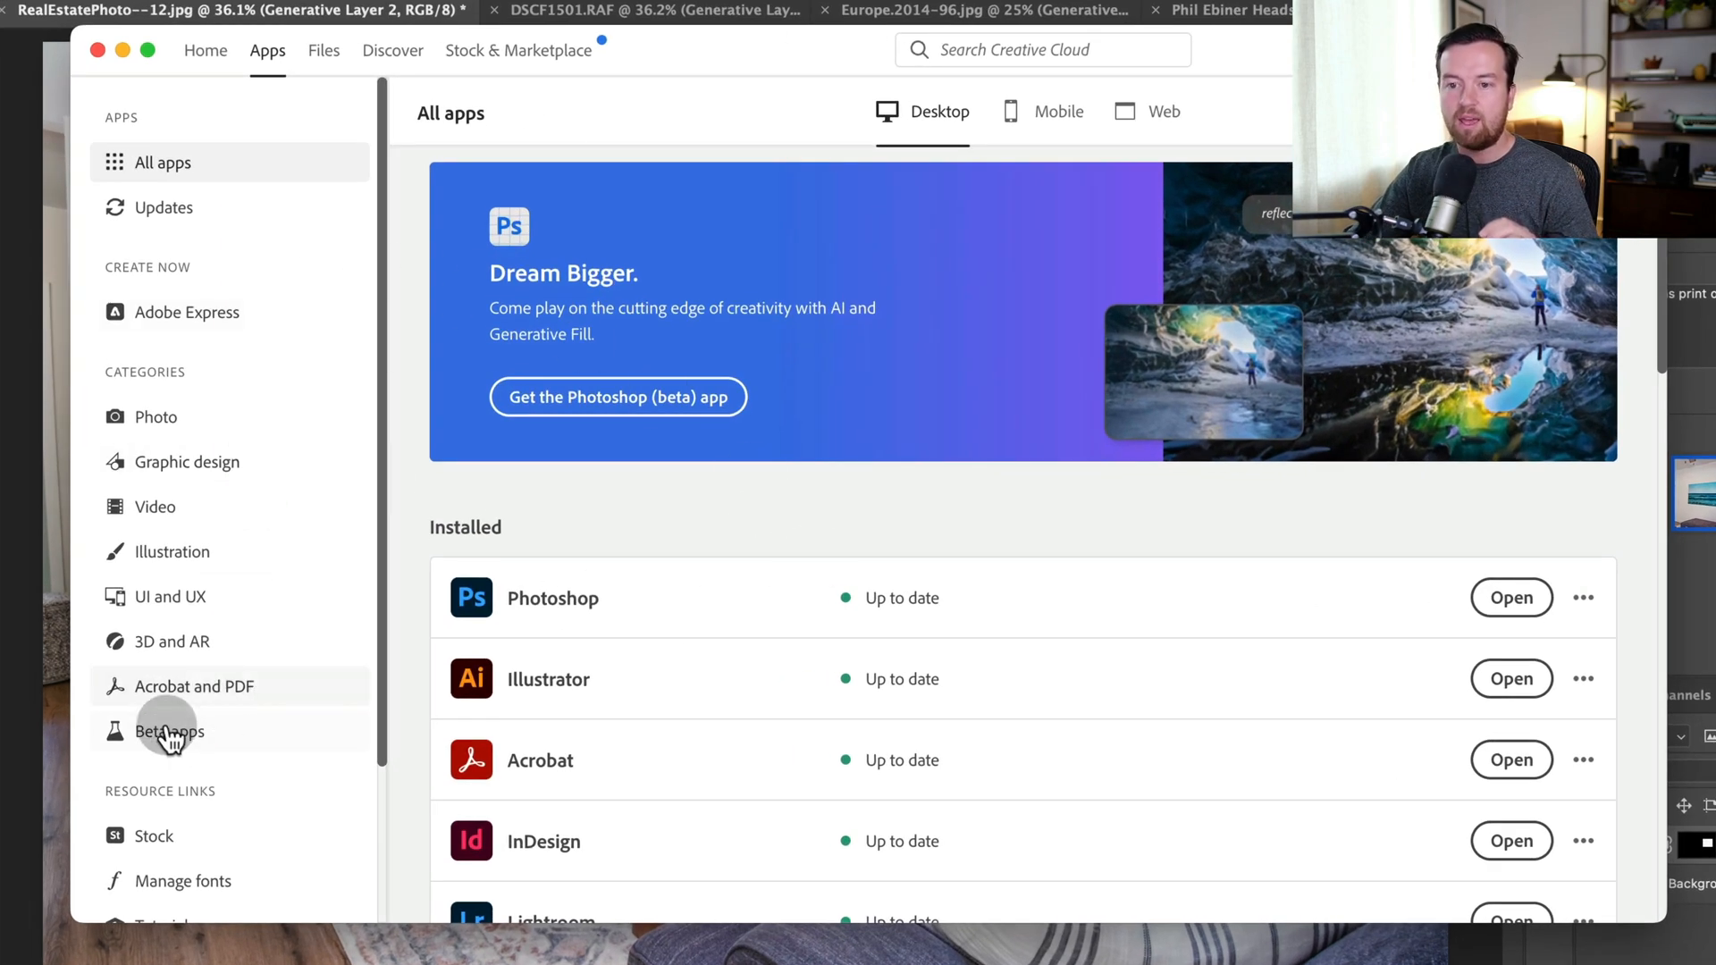
pyautogui.click(168, 731)
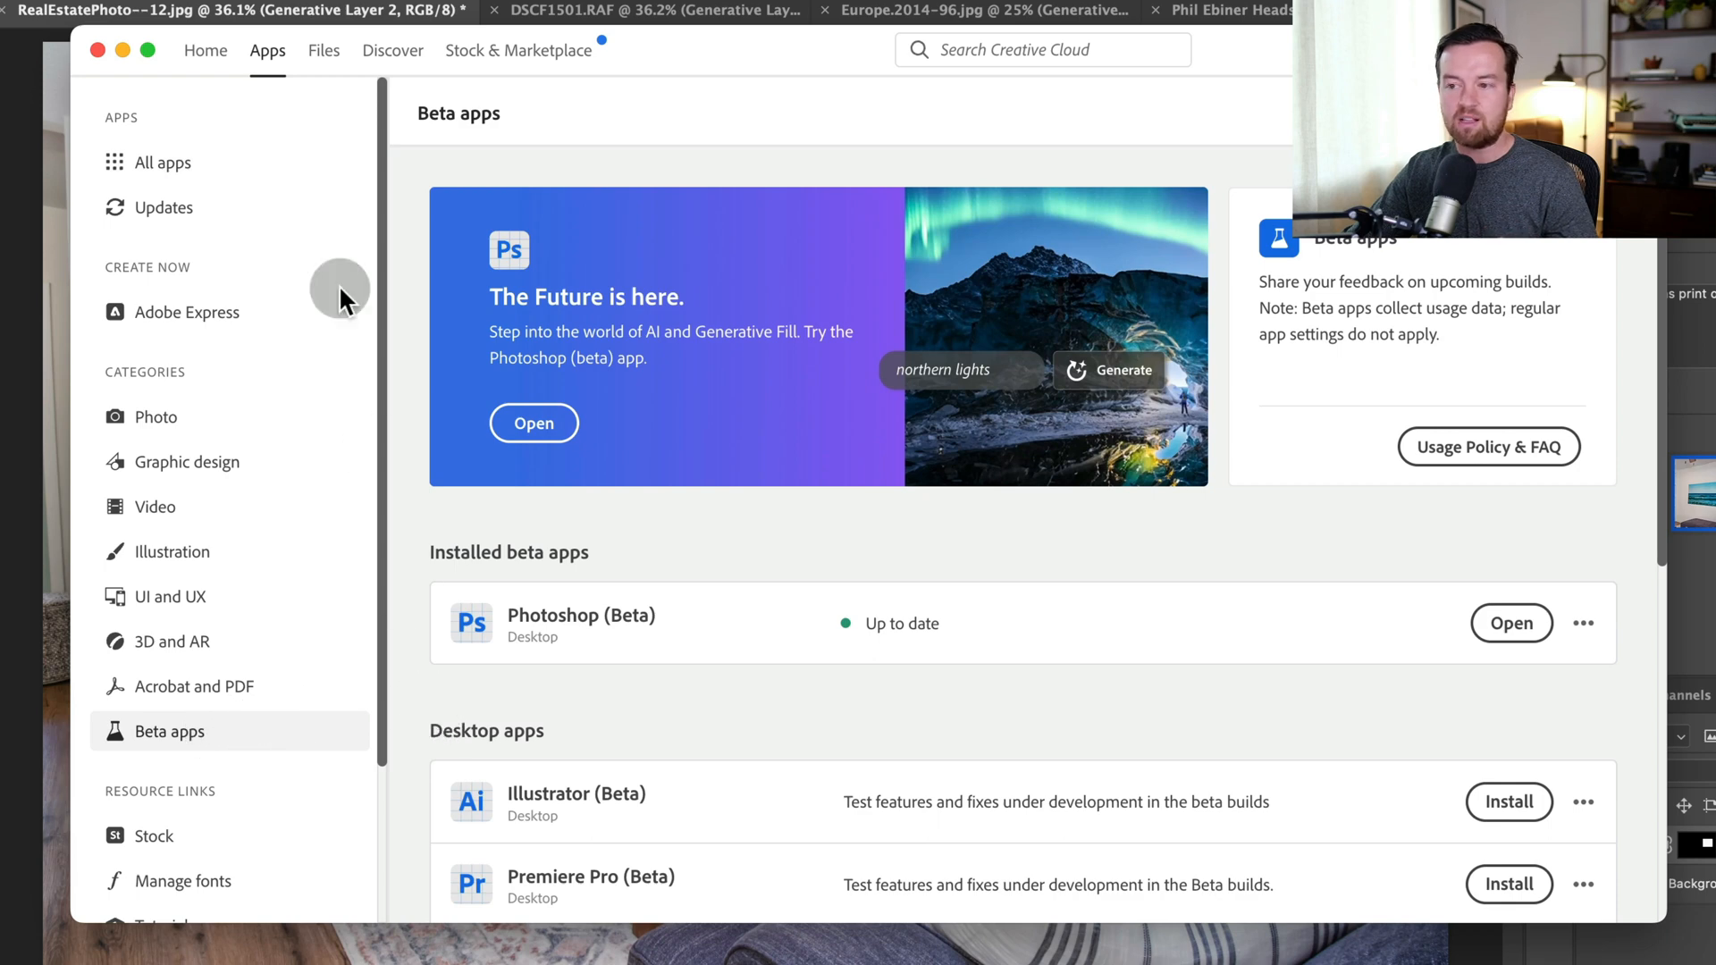
pyautogui.moveTo(563, 884)
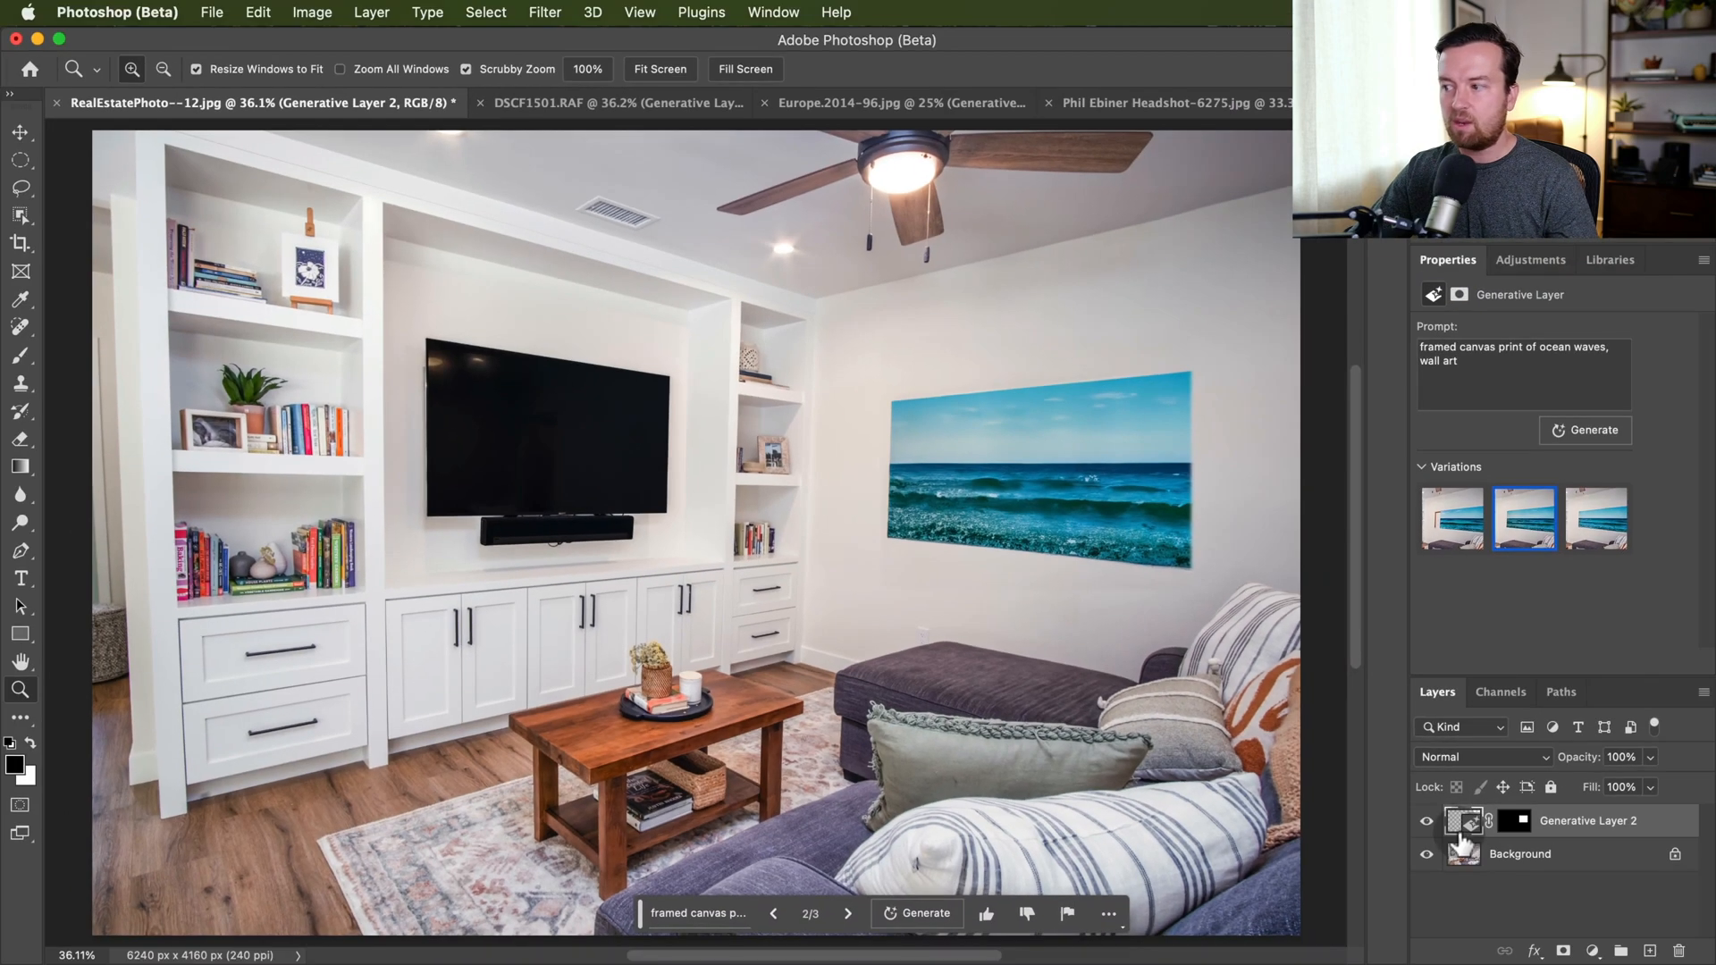
# Hide the ocean canvas print layer and marquee-select a rectangle on the blank wall beside the shelves.
pyautogui.click(1426, 821)
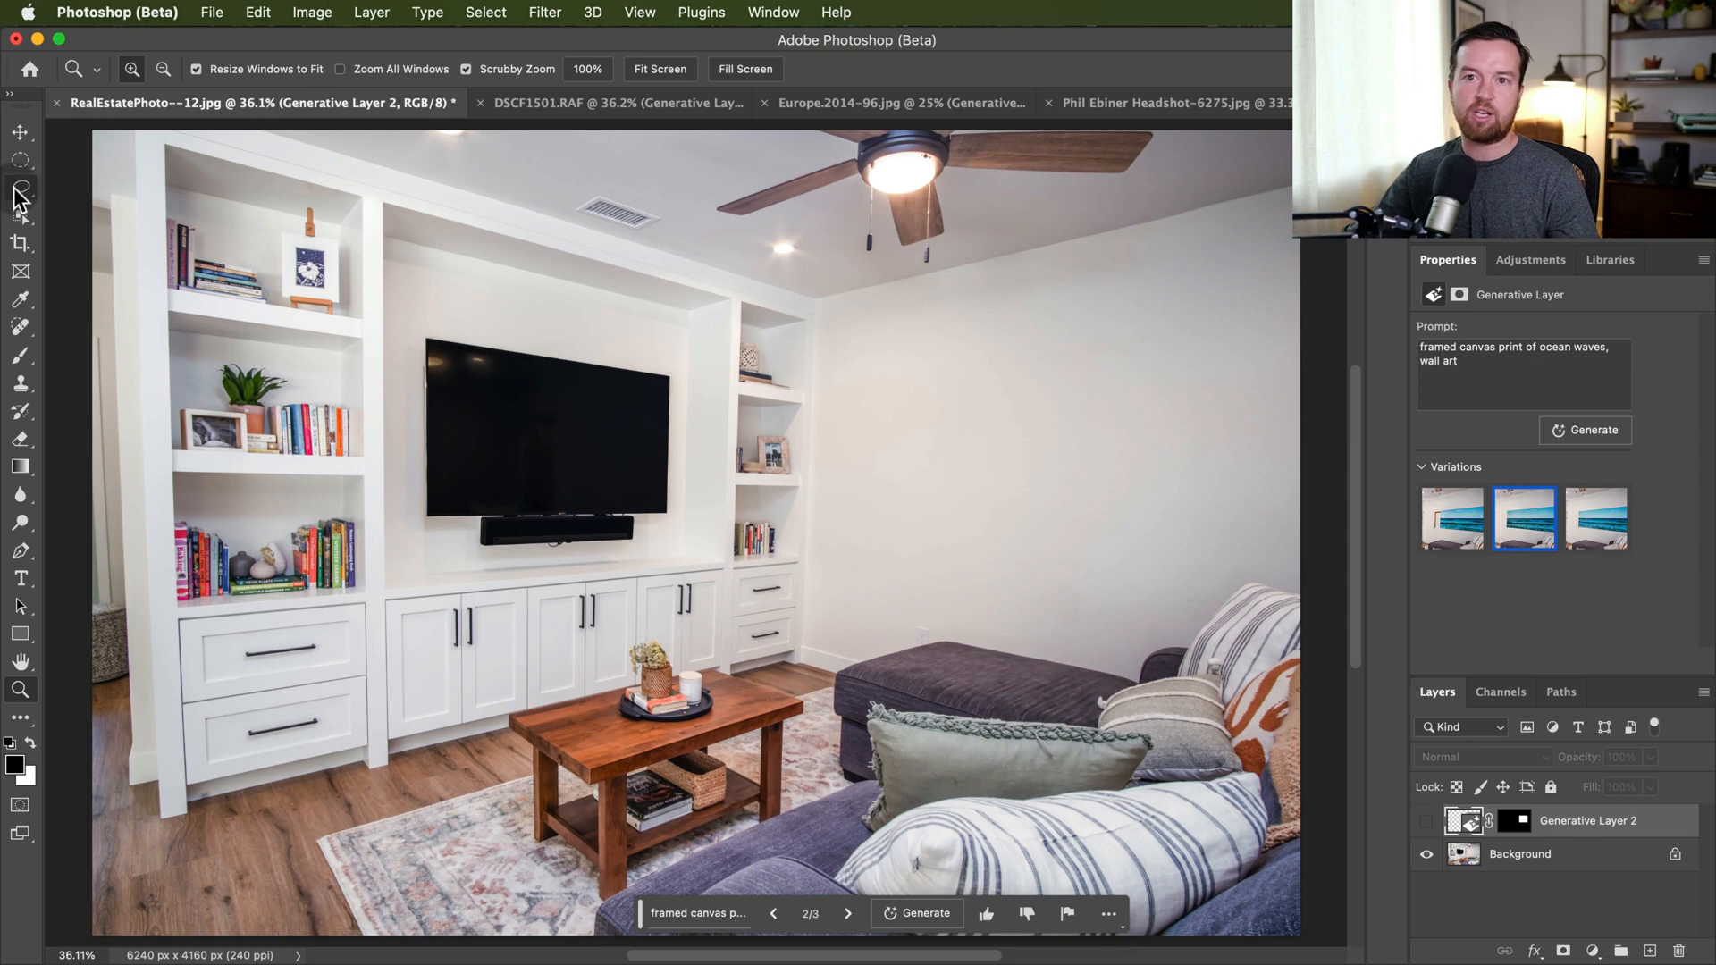
pyautogui.click(20, 170)
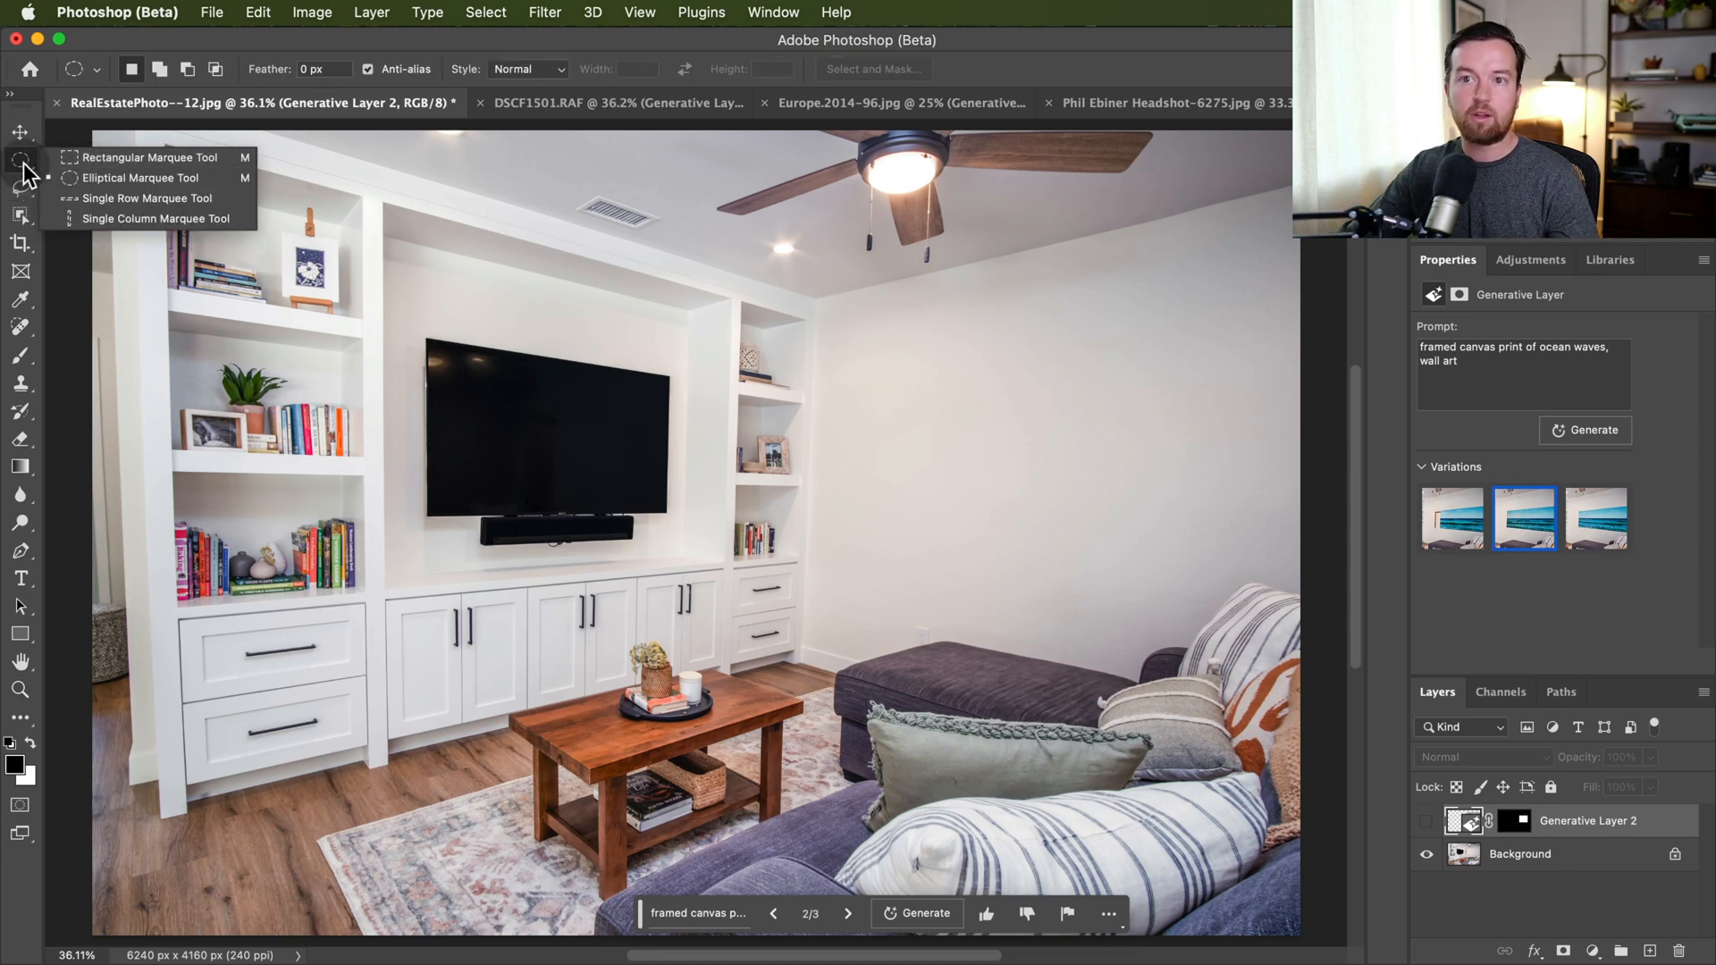
pyautogui.click(19, 187)
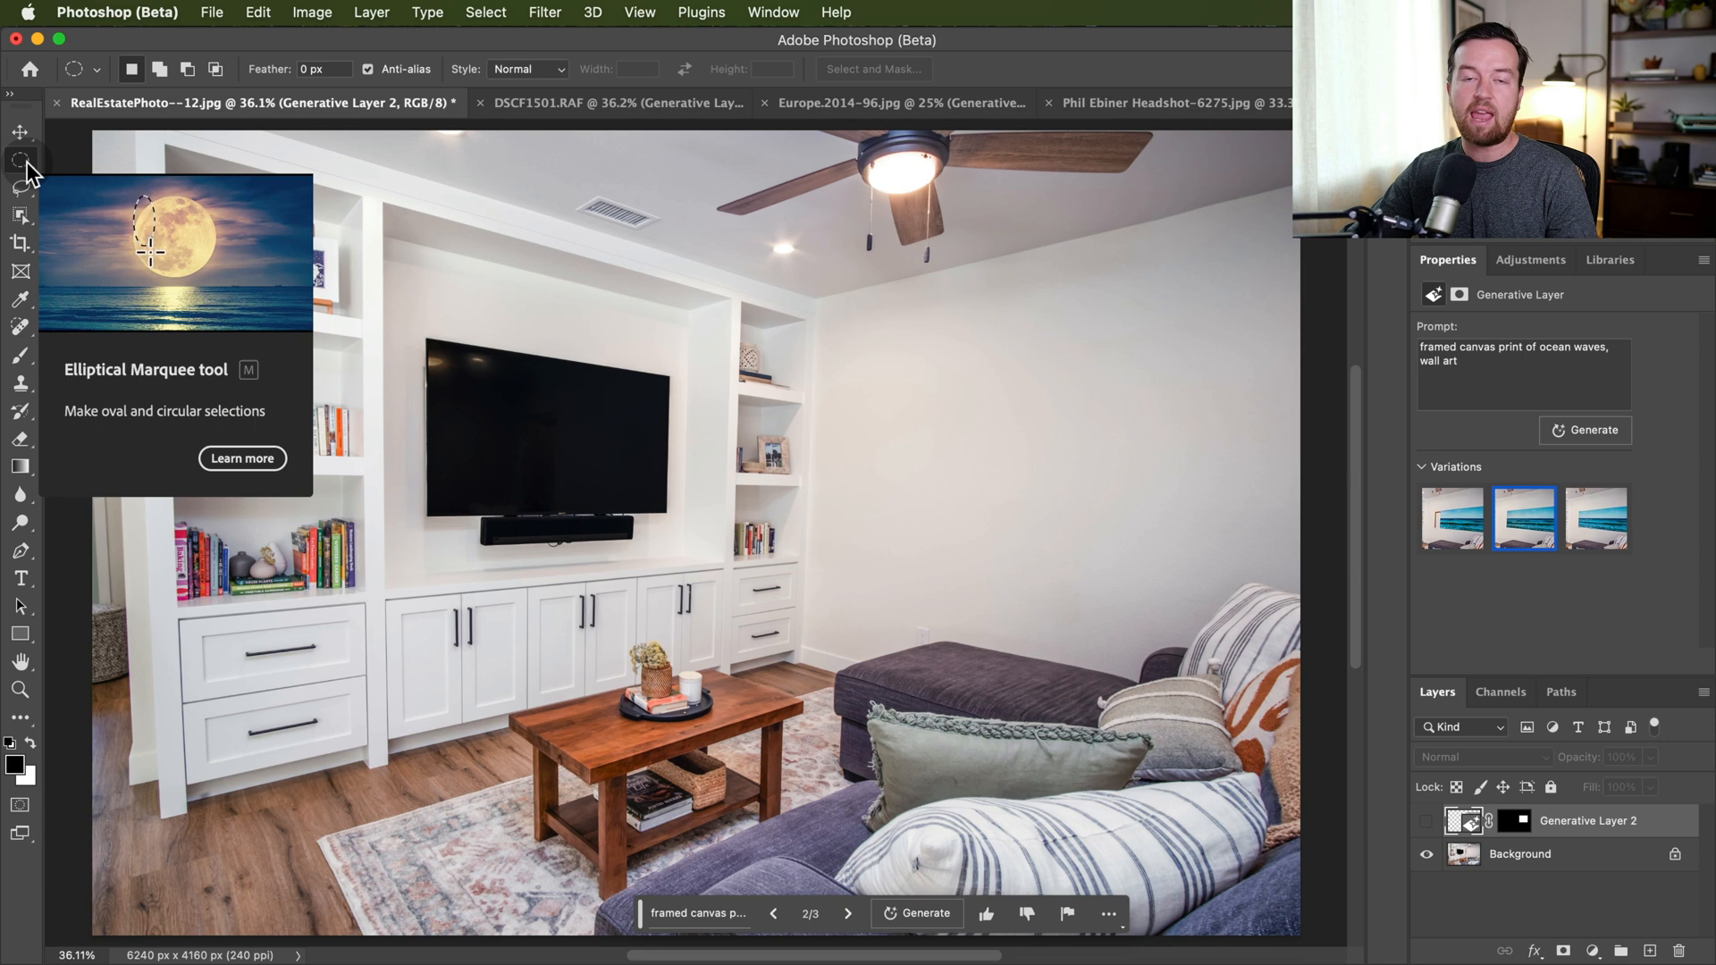
pyautogui.moveTo(140, 247); pyautogui.dragTo(218, 279)
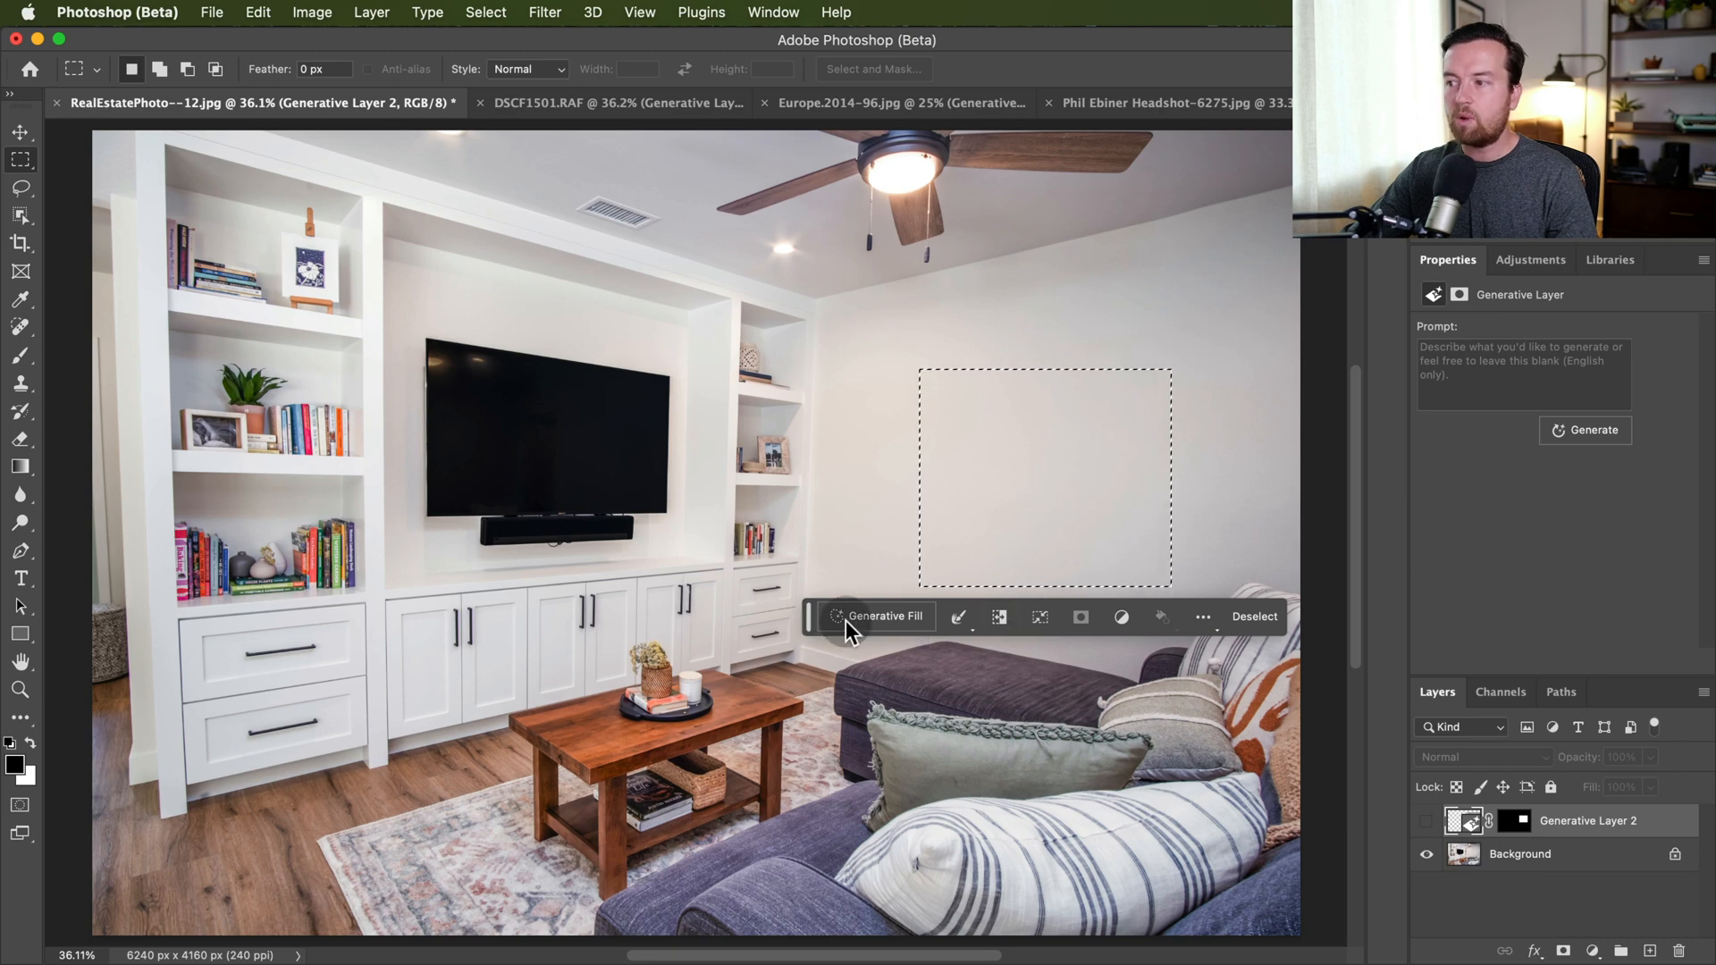
# Enable the Contextual Task Bar from the Window menu and start Generative Fill for the wall selection.
pyautogui.click(772, 12)
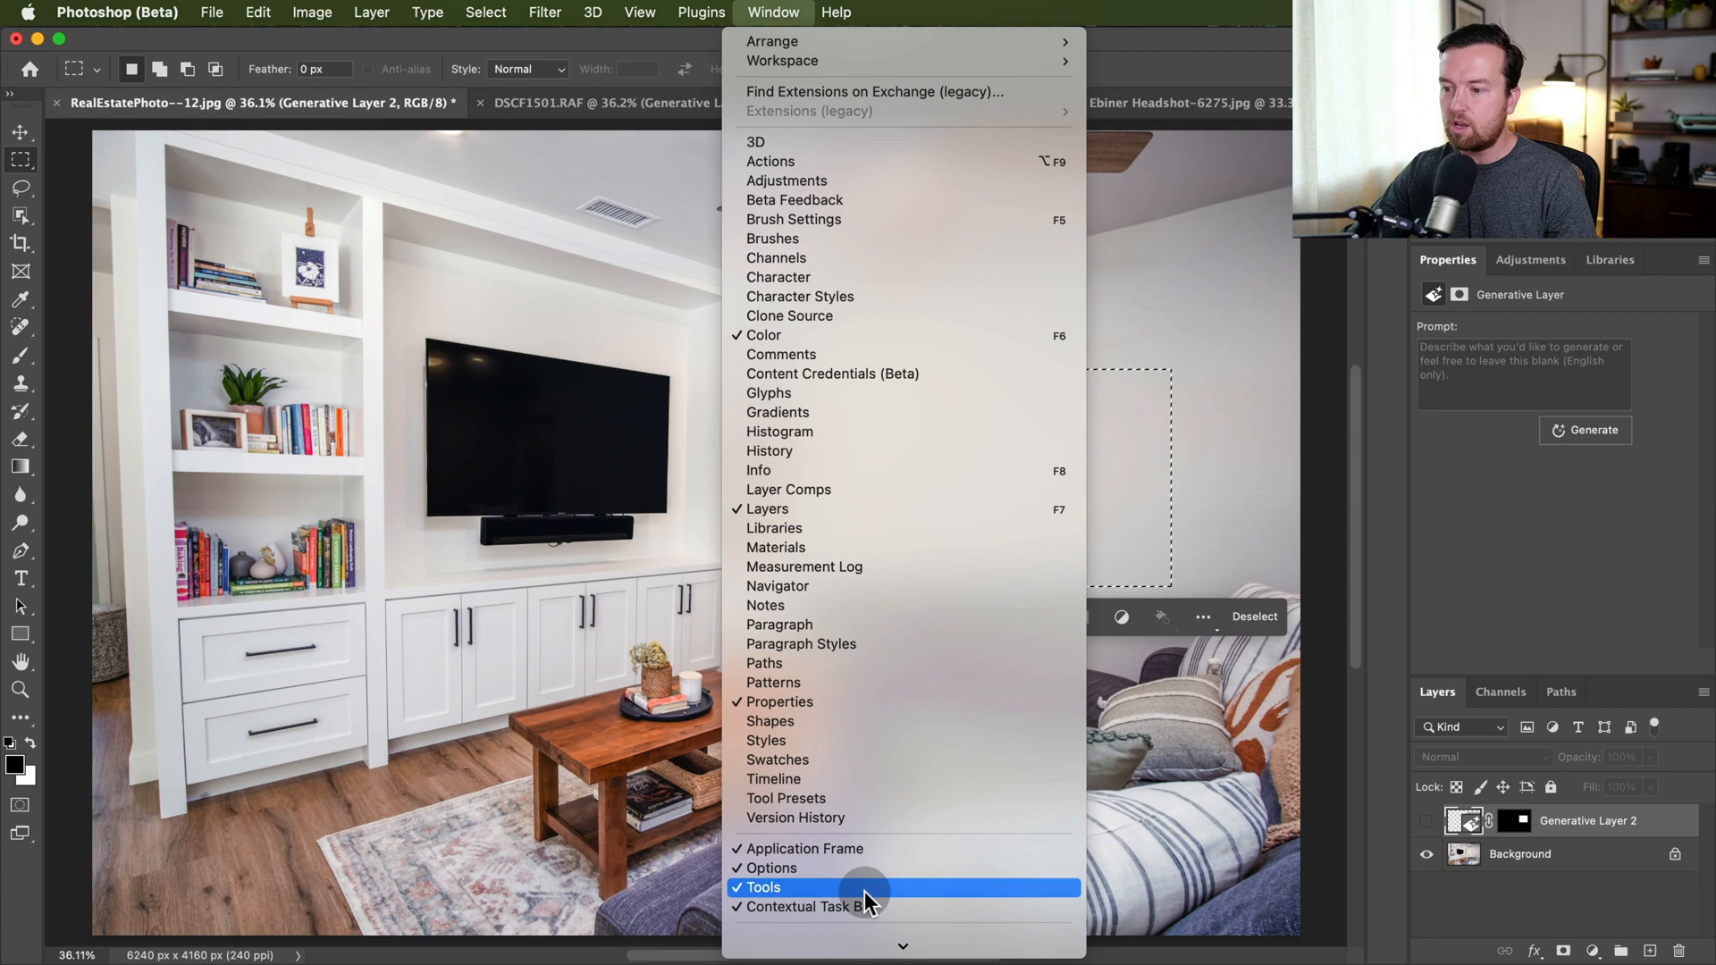
pyautogui.click(761, 888)
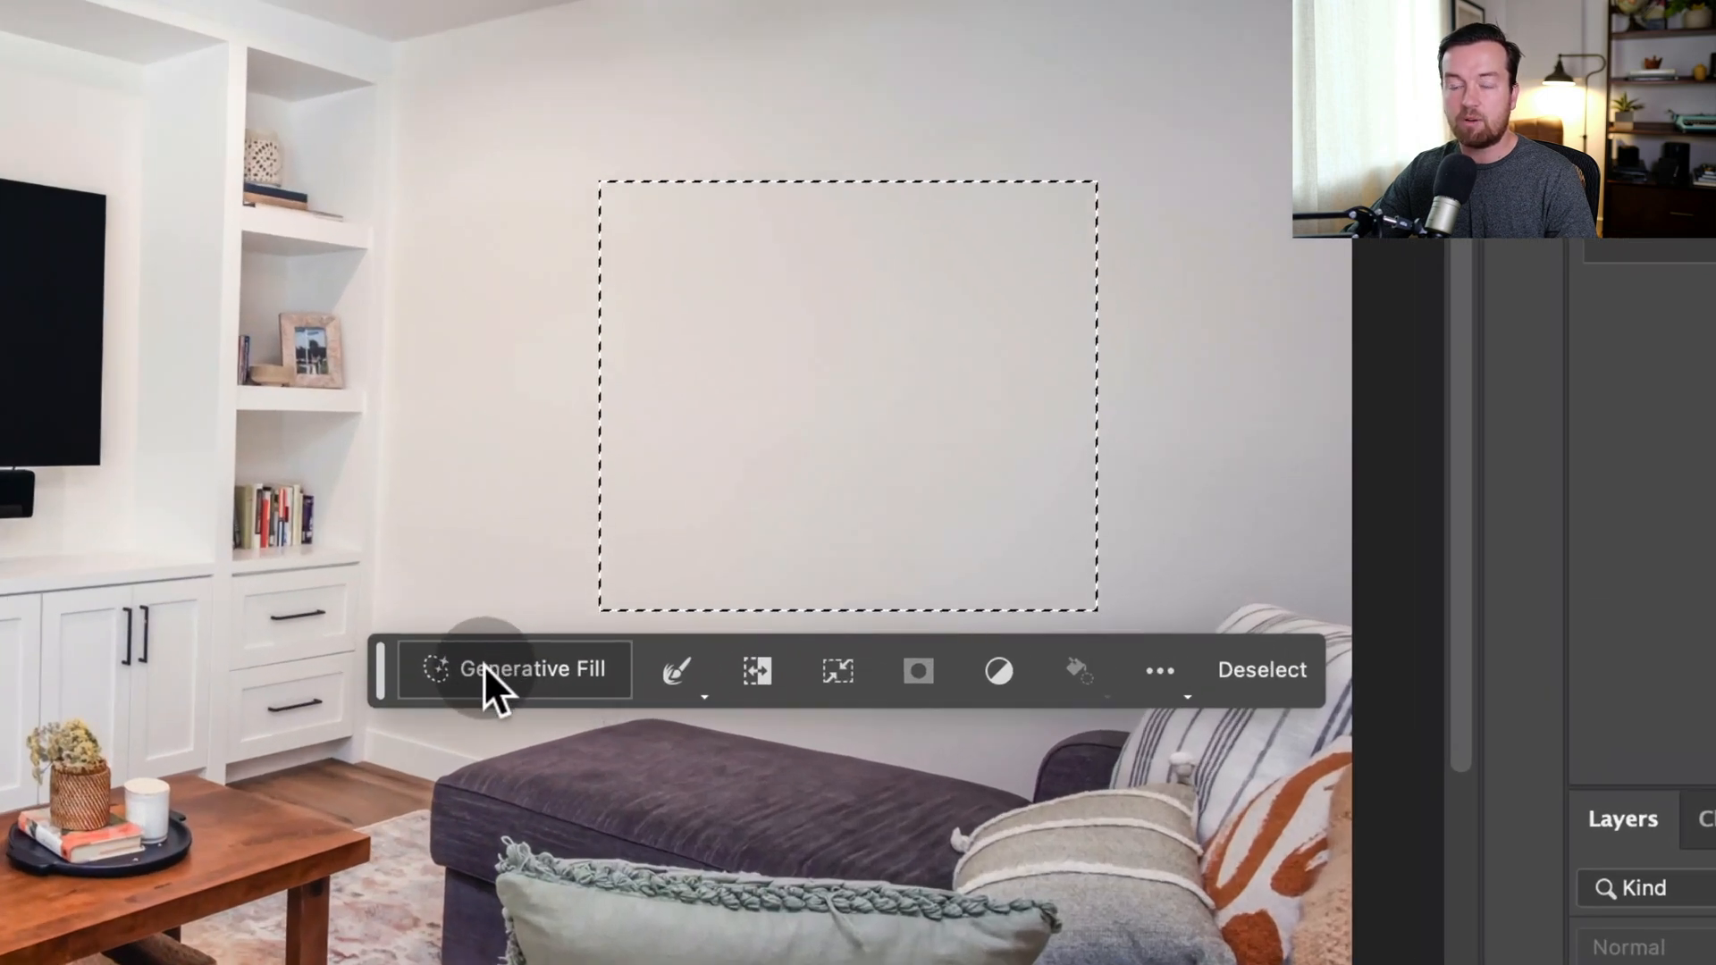
pyautogui.click(534, 669)
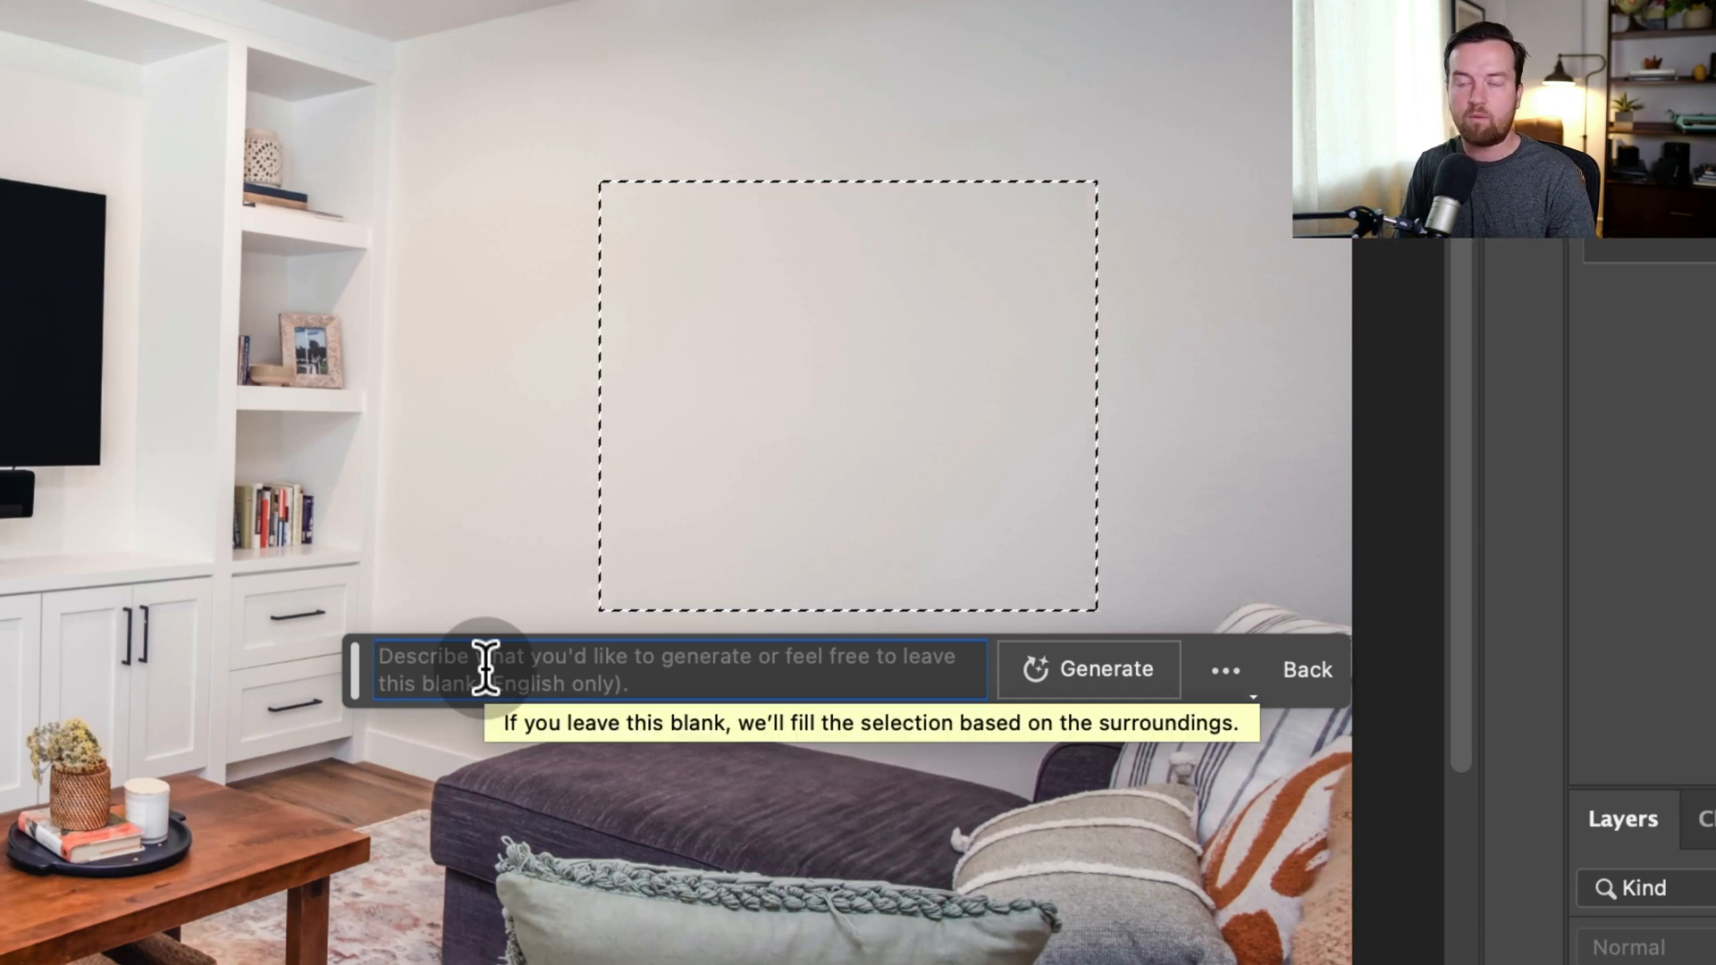
# Enter the prompt 'Abstract art, canvas print pink colors' for the wall area.
pyautogui.write('Abstract art,')
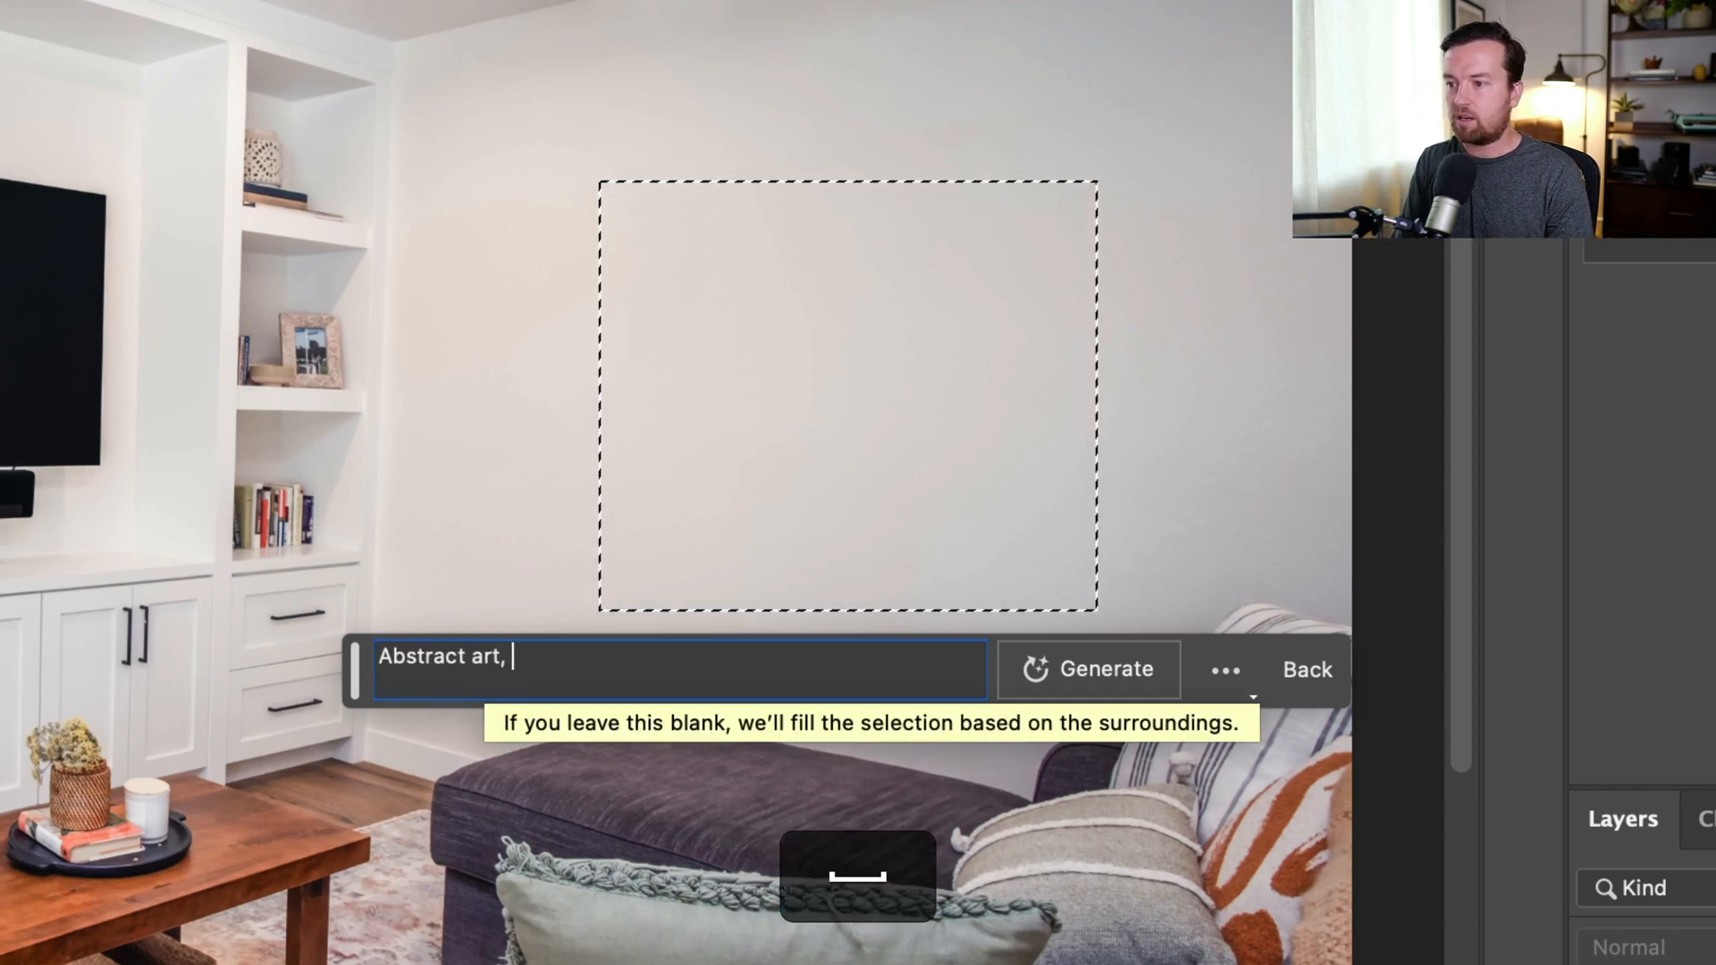
pyautogui.write('canvas print, light')
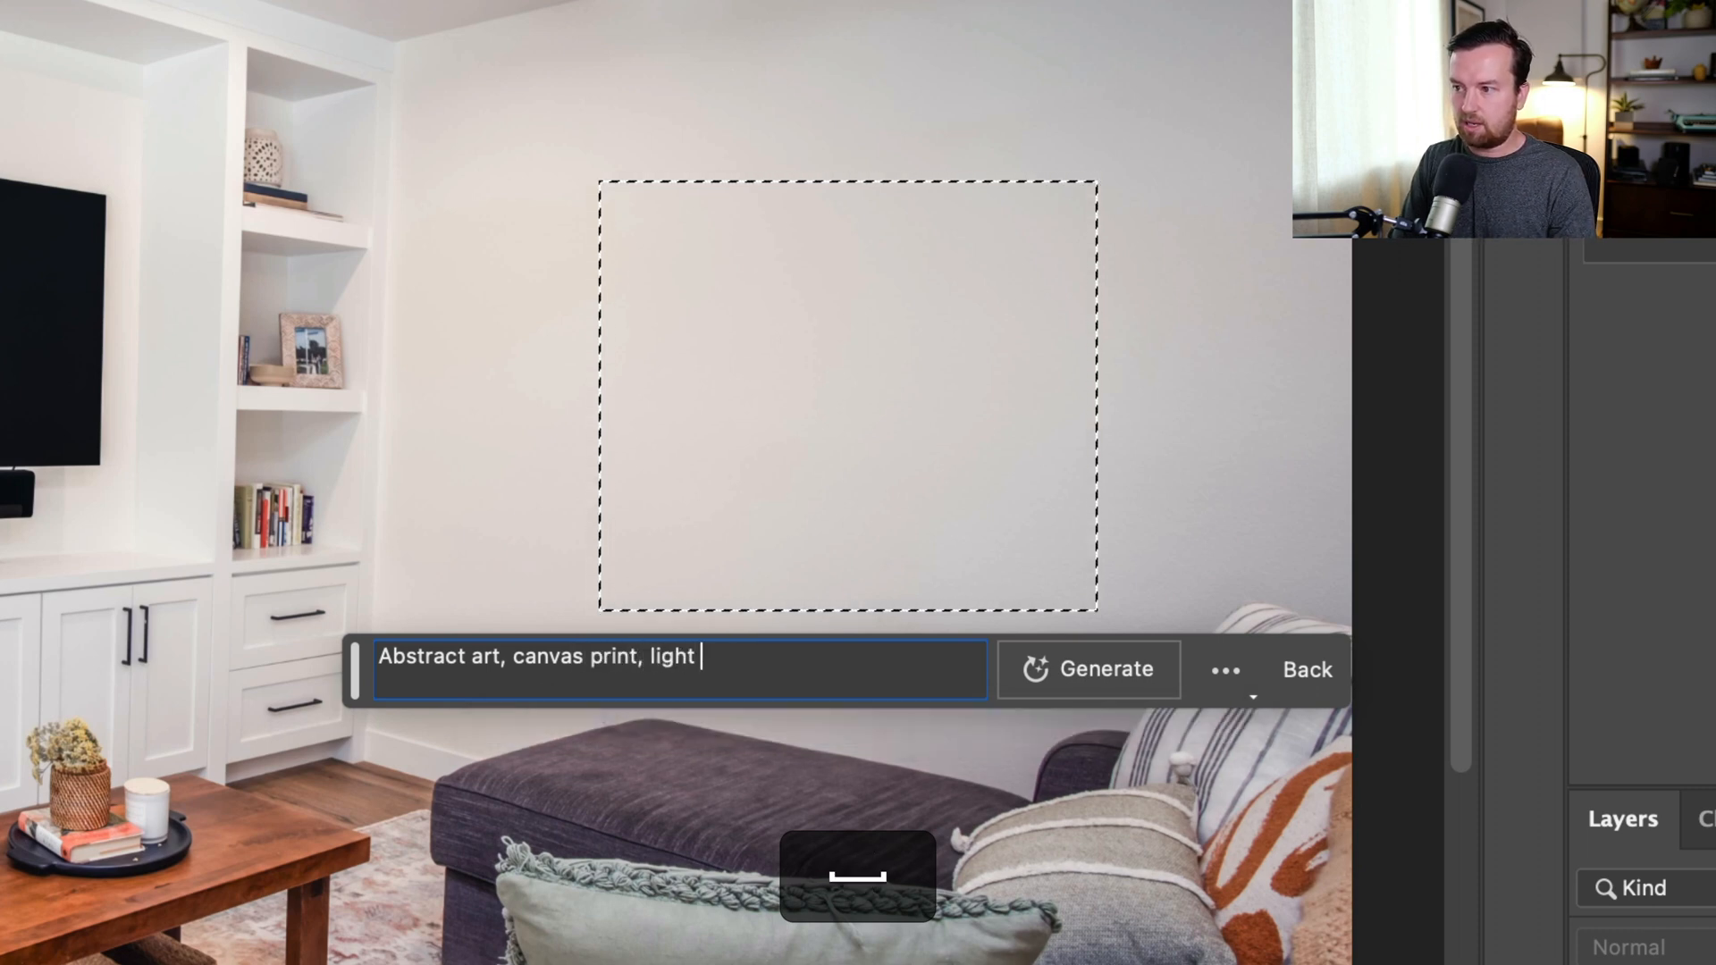
pyautogui.write('pink col')
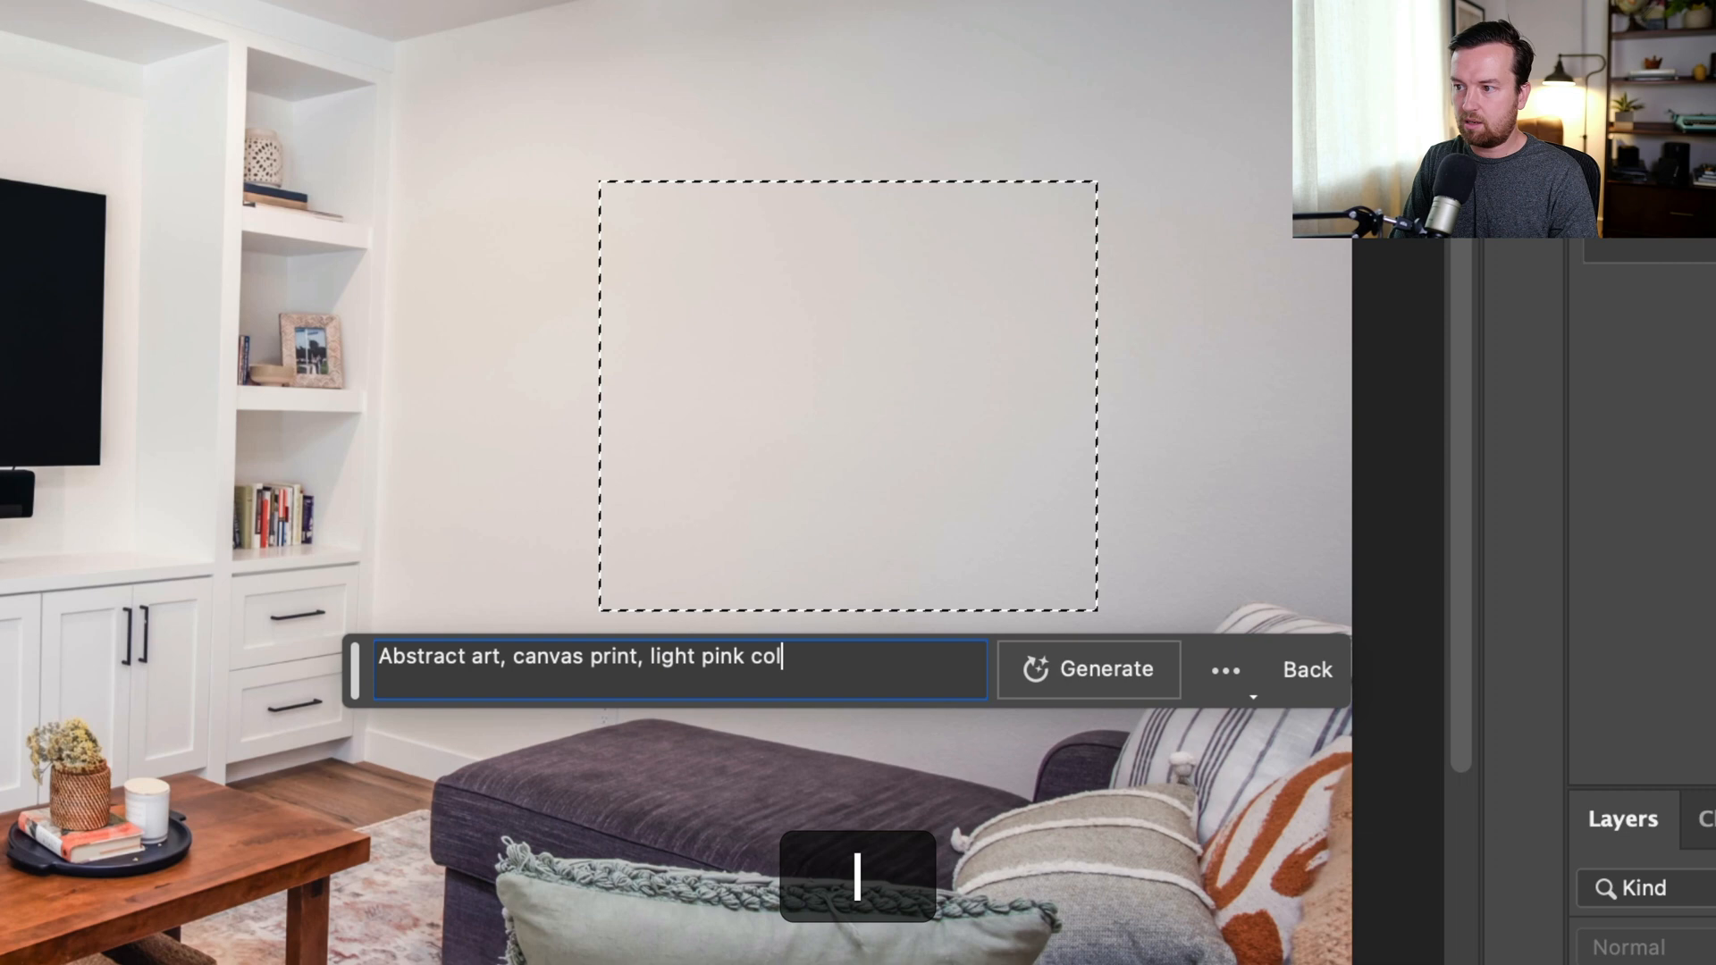
pyautogui.write('ors')
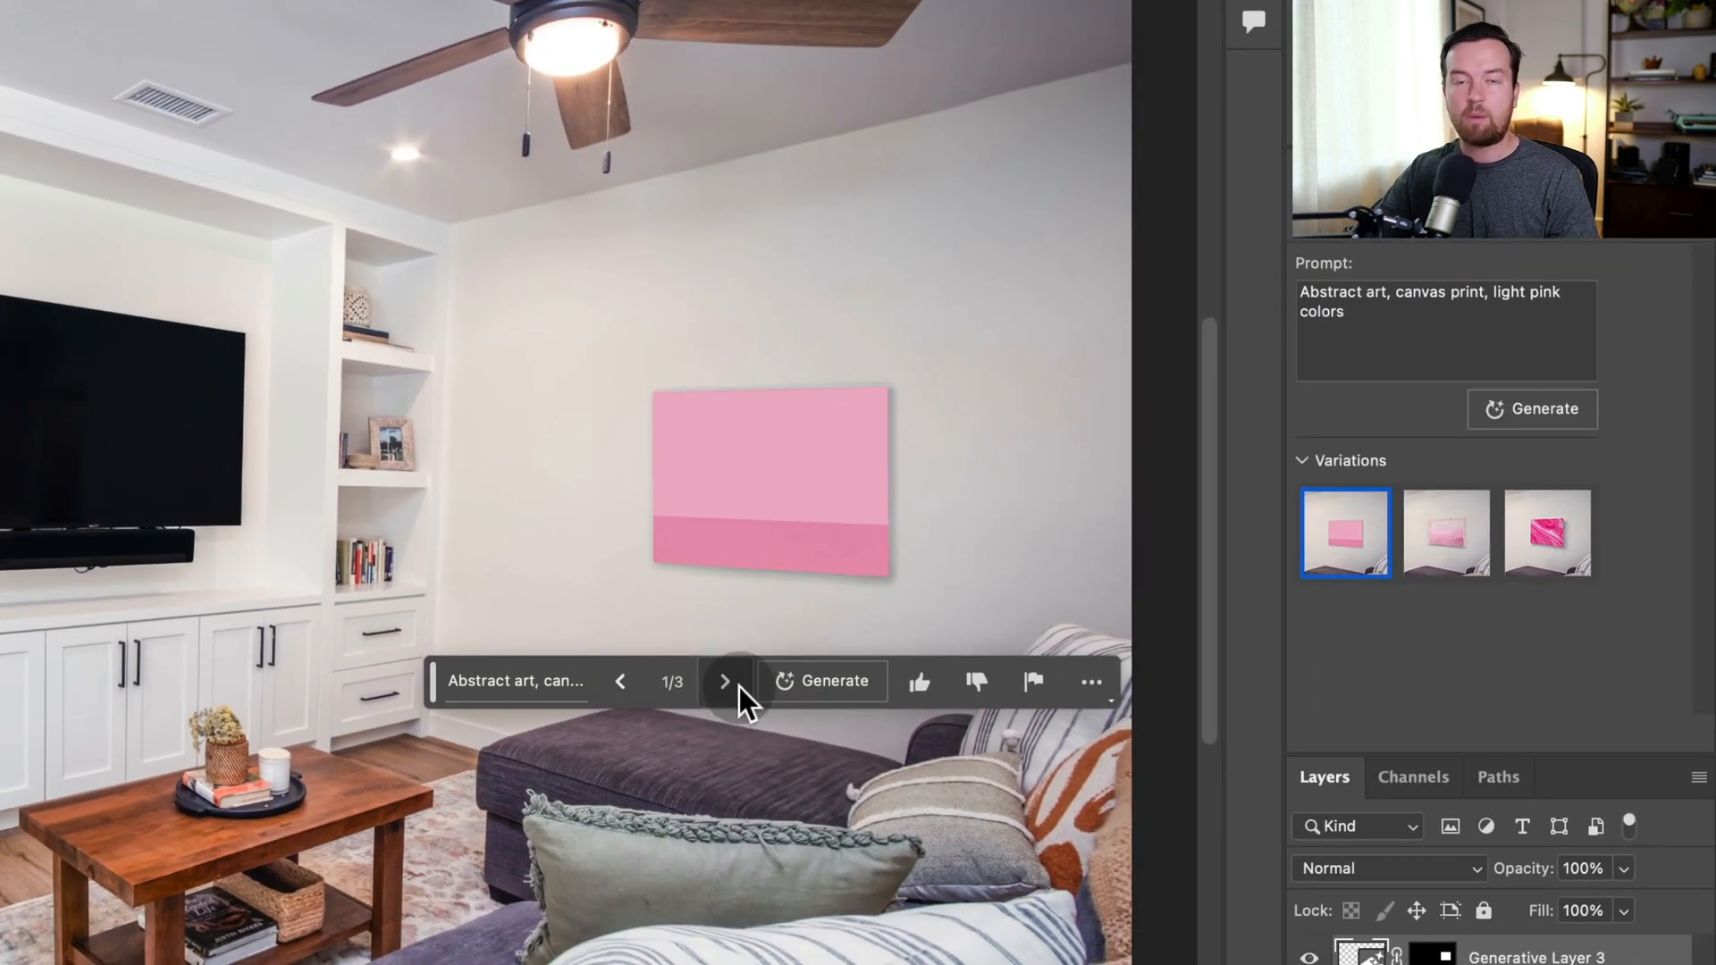
# Cycle the pink canvas print variations, selecting the prompt text, and settle on variation 2/3.
pyautogui.click(724, 681)
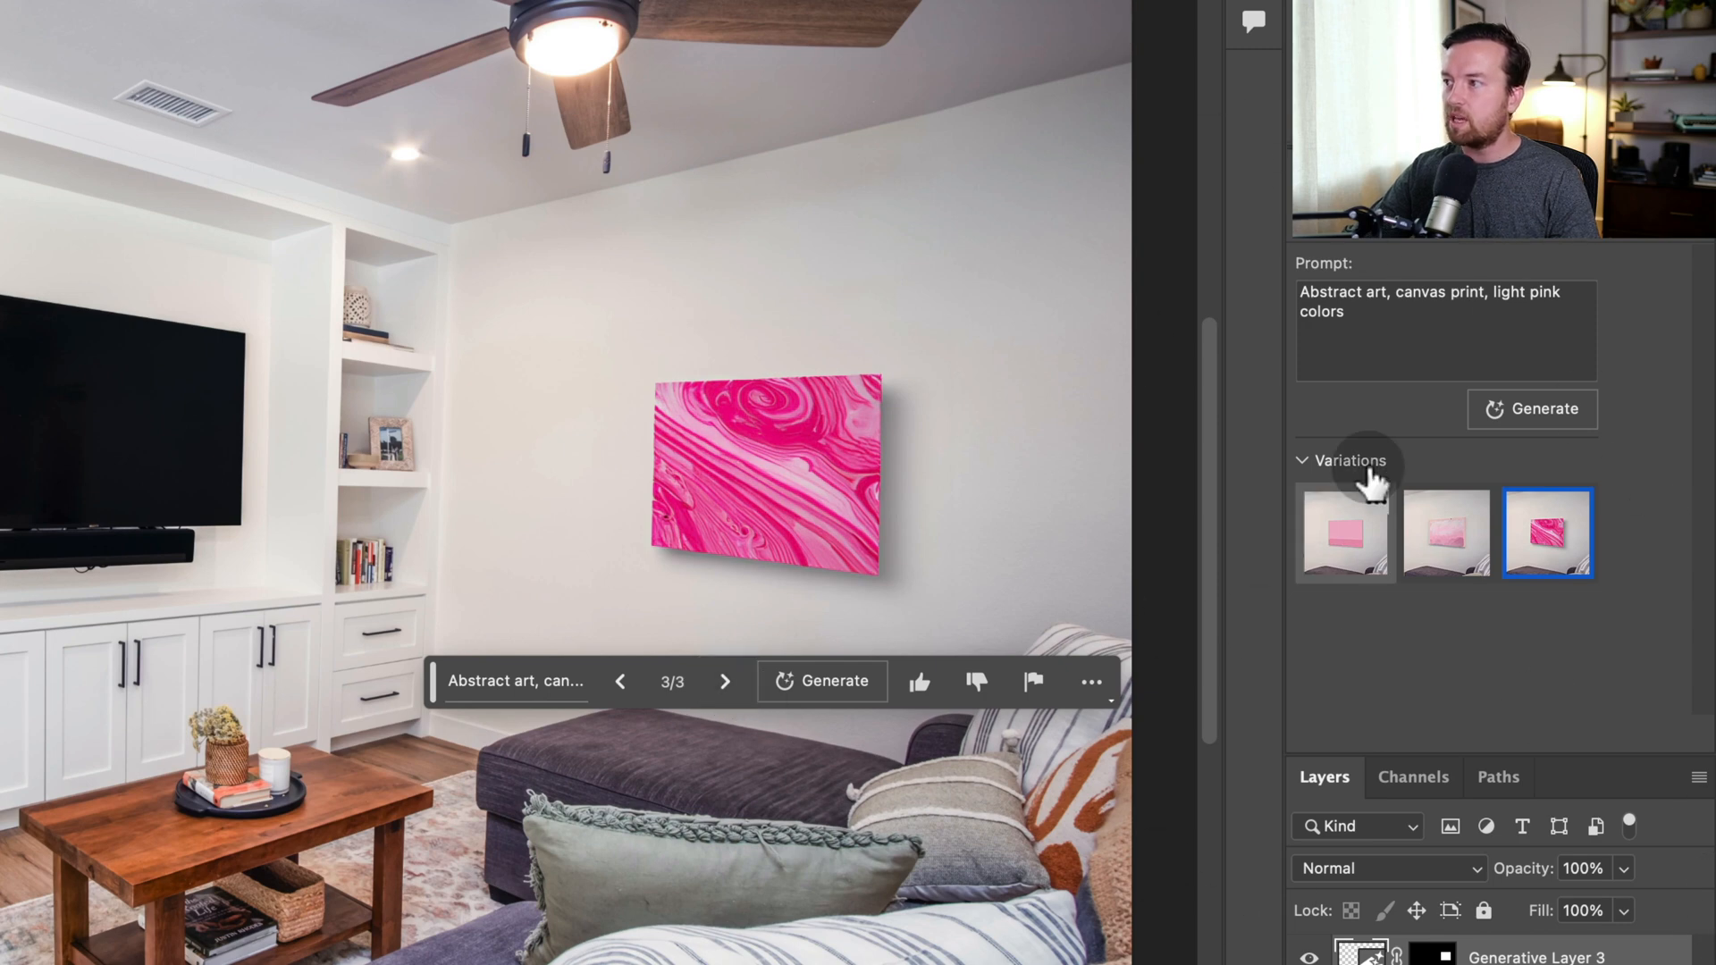
pyautogui.tripleClick(1445, 329)
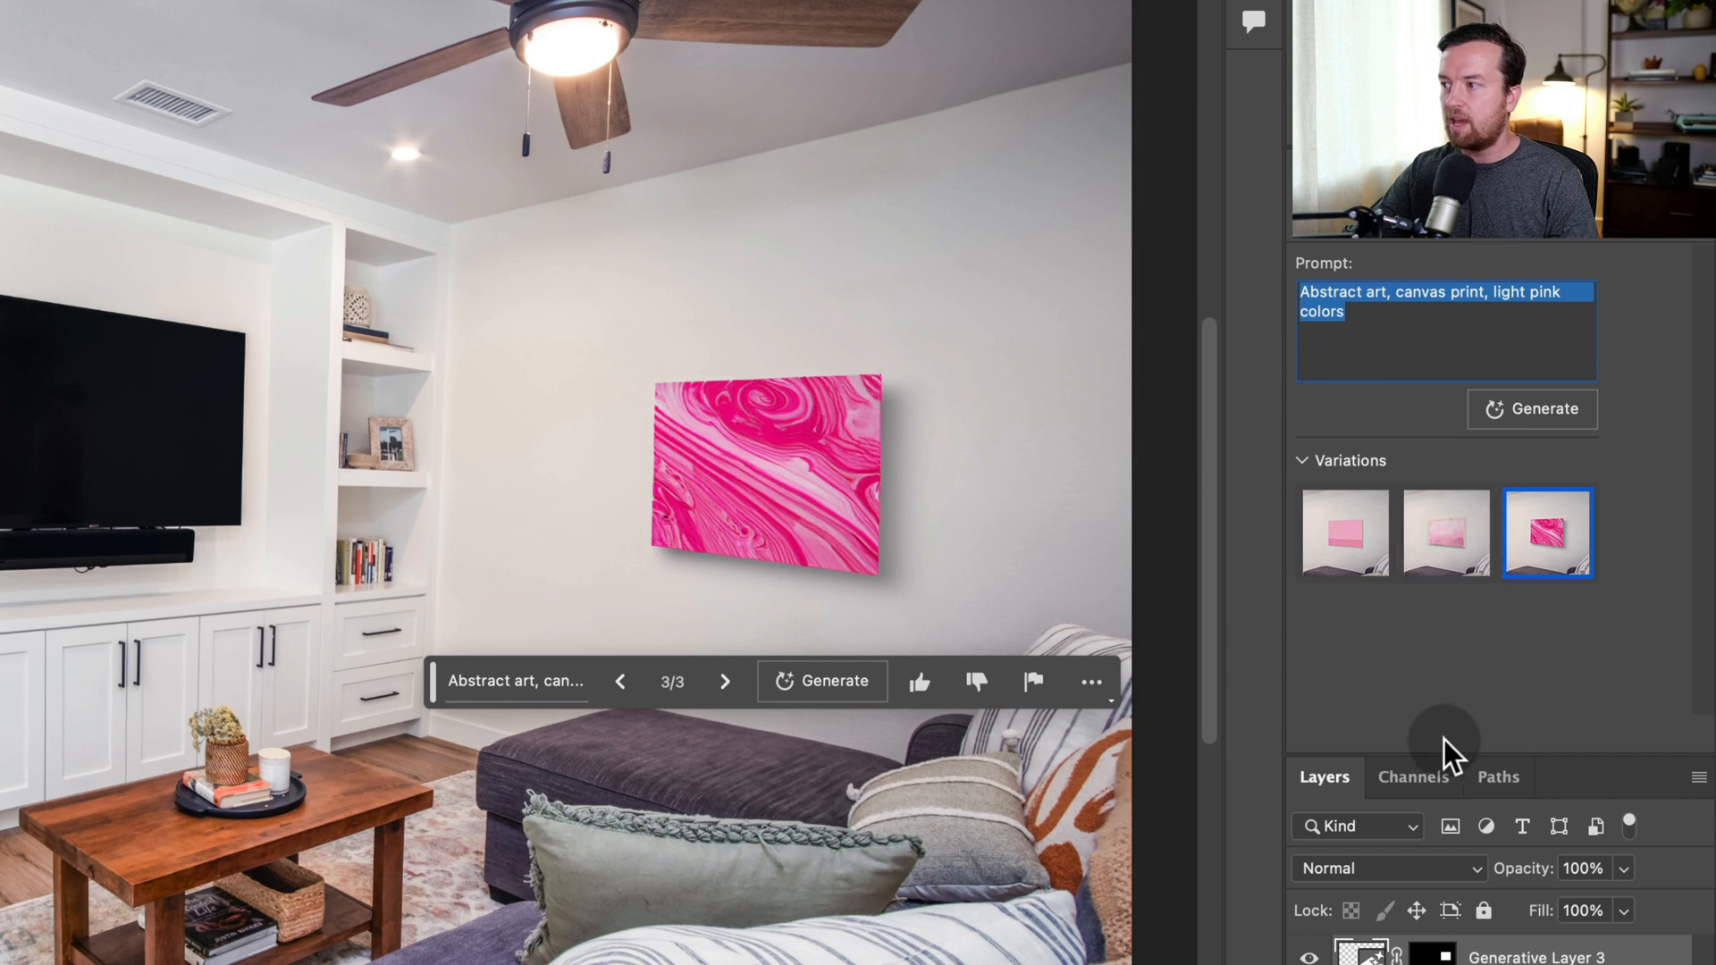
pyautogui.moveTo(1303, 454)
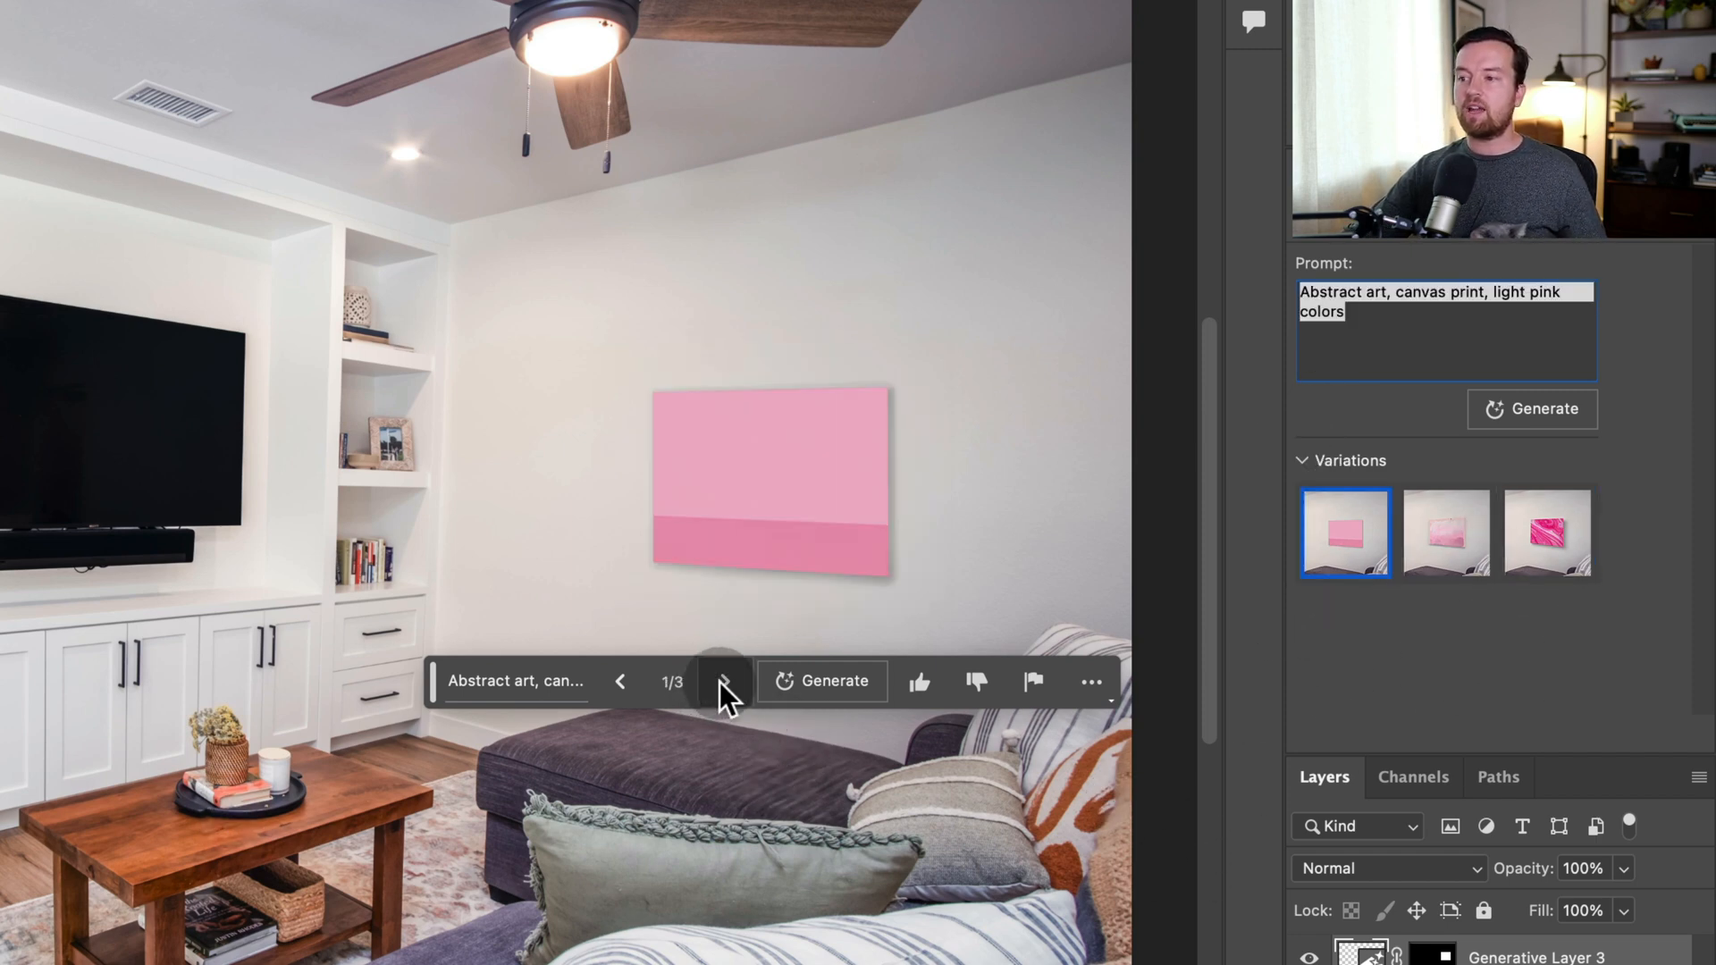
pyautogui.click(724, 681)
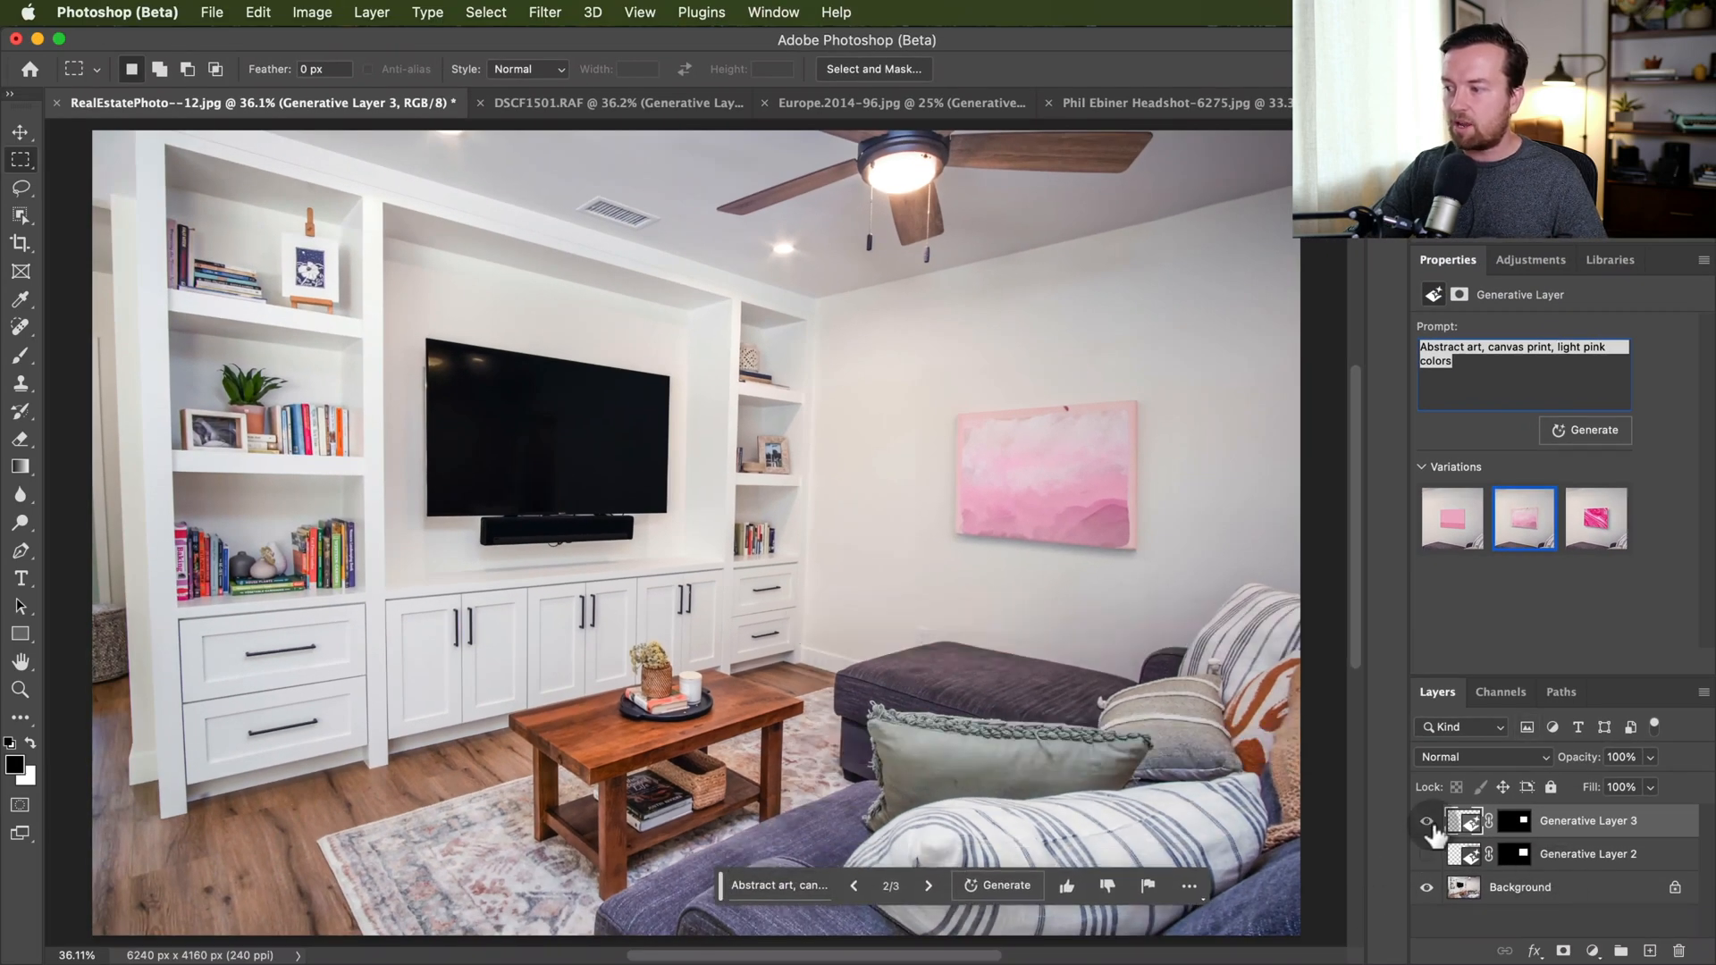
# Toggle the canvas print layer to compare the room, then send a thumbs-up rating for the result.
pyautogui.click(1427, 821)
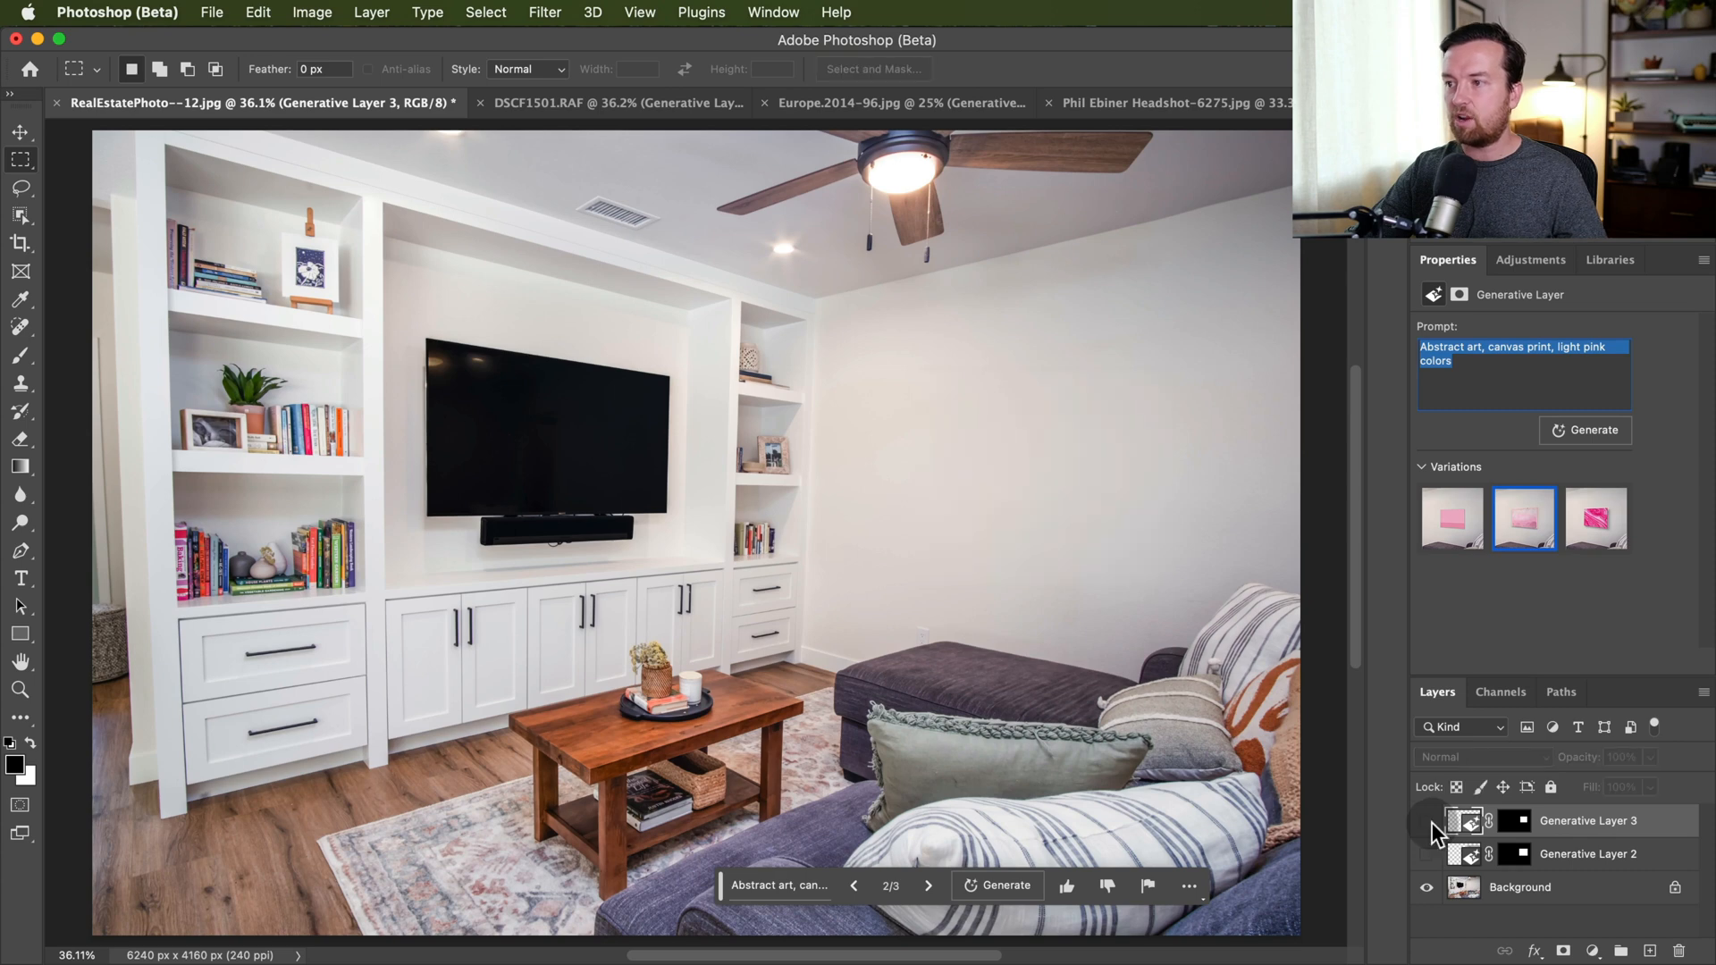
pyautogui.click(1426, 820)
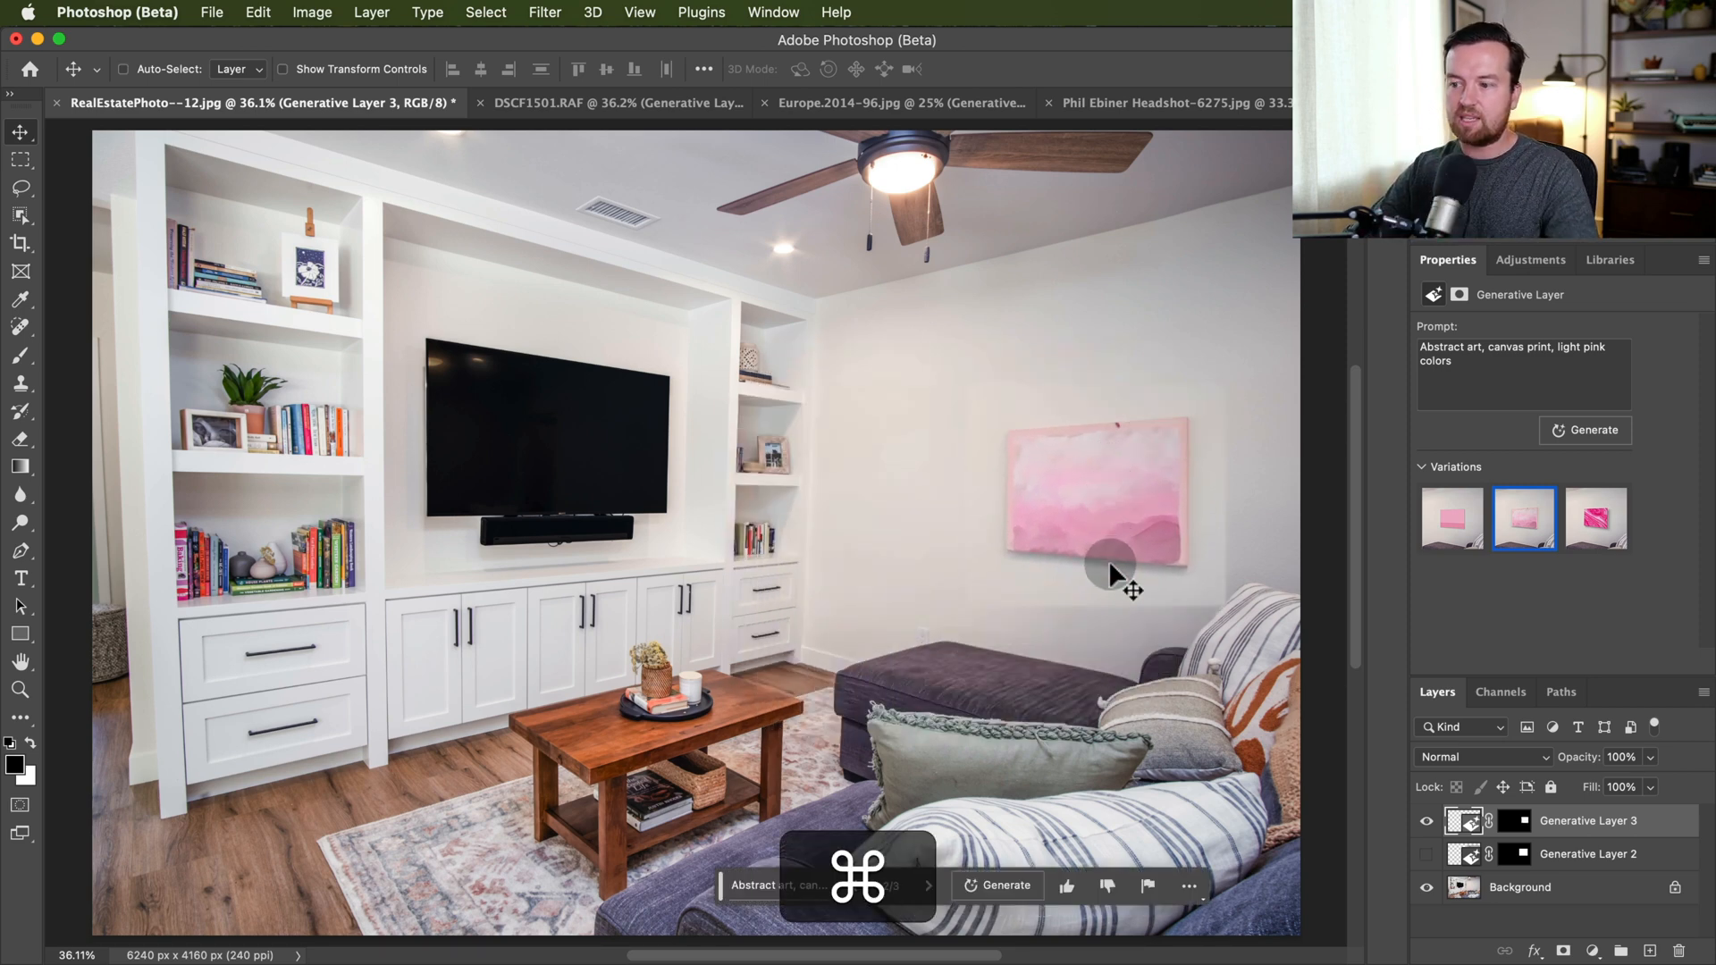
pyautogui.click(927, 884)
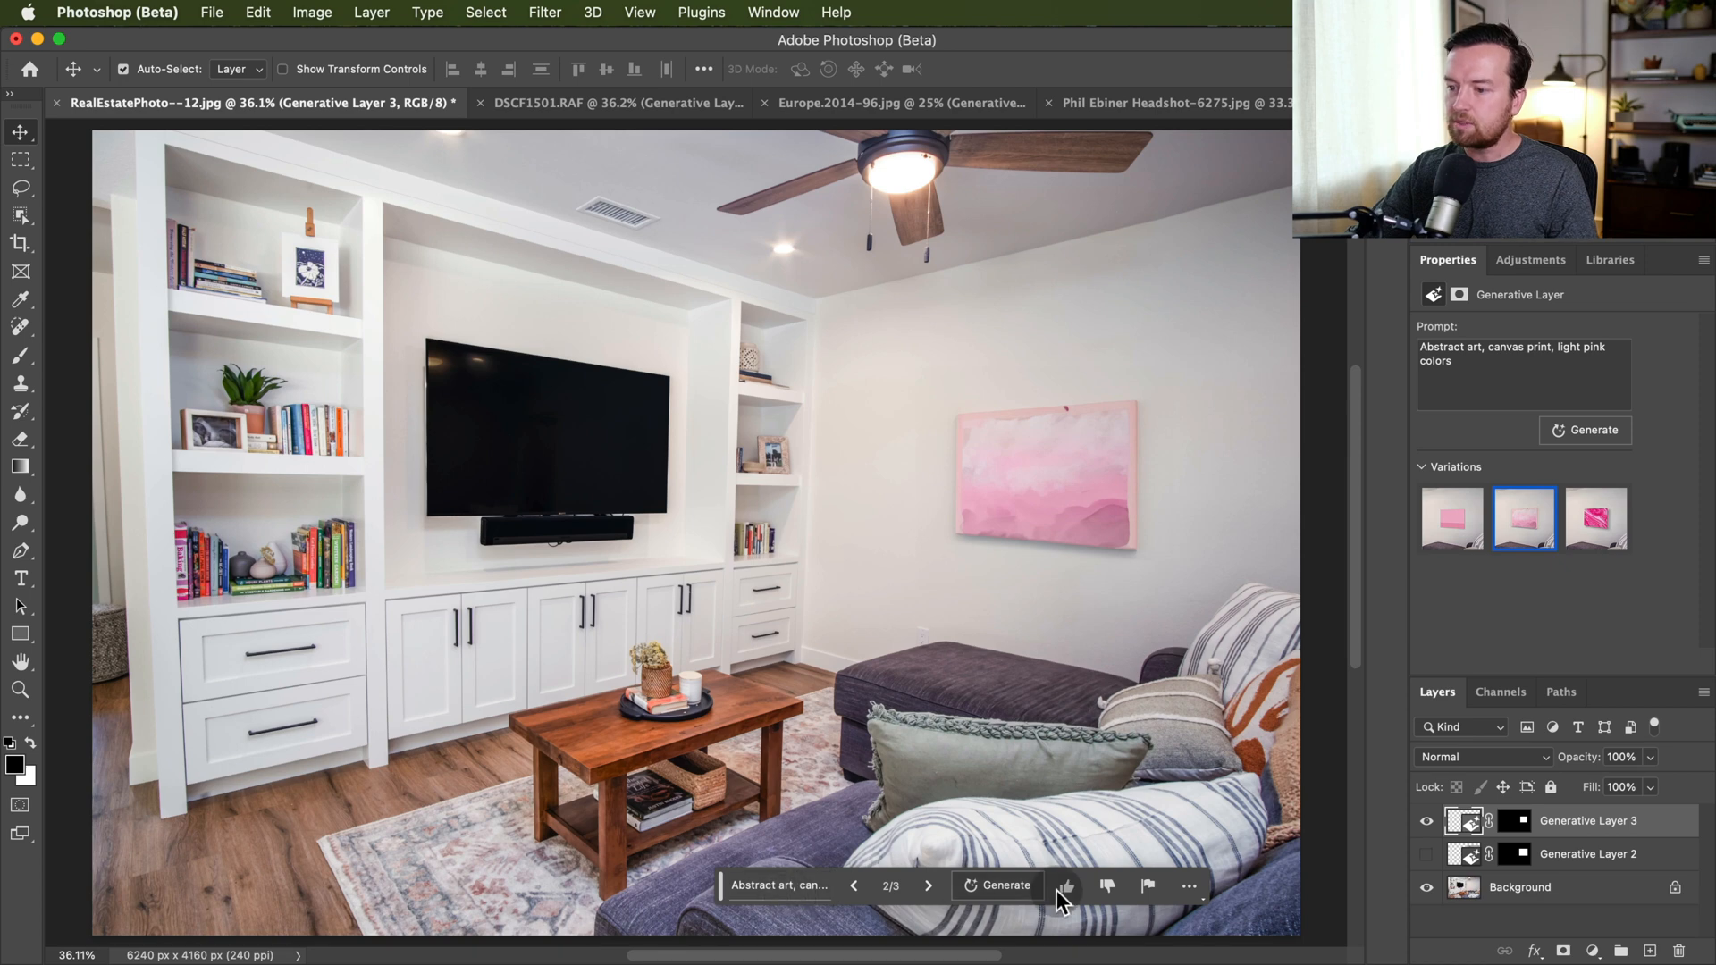
pyautogui.moveTo(1070, 887)
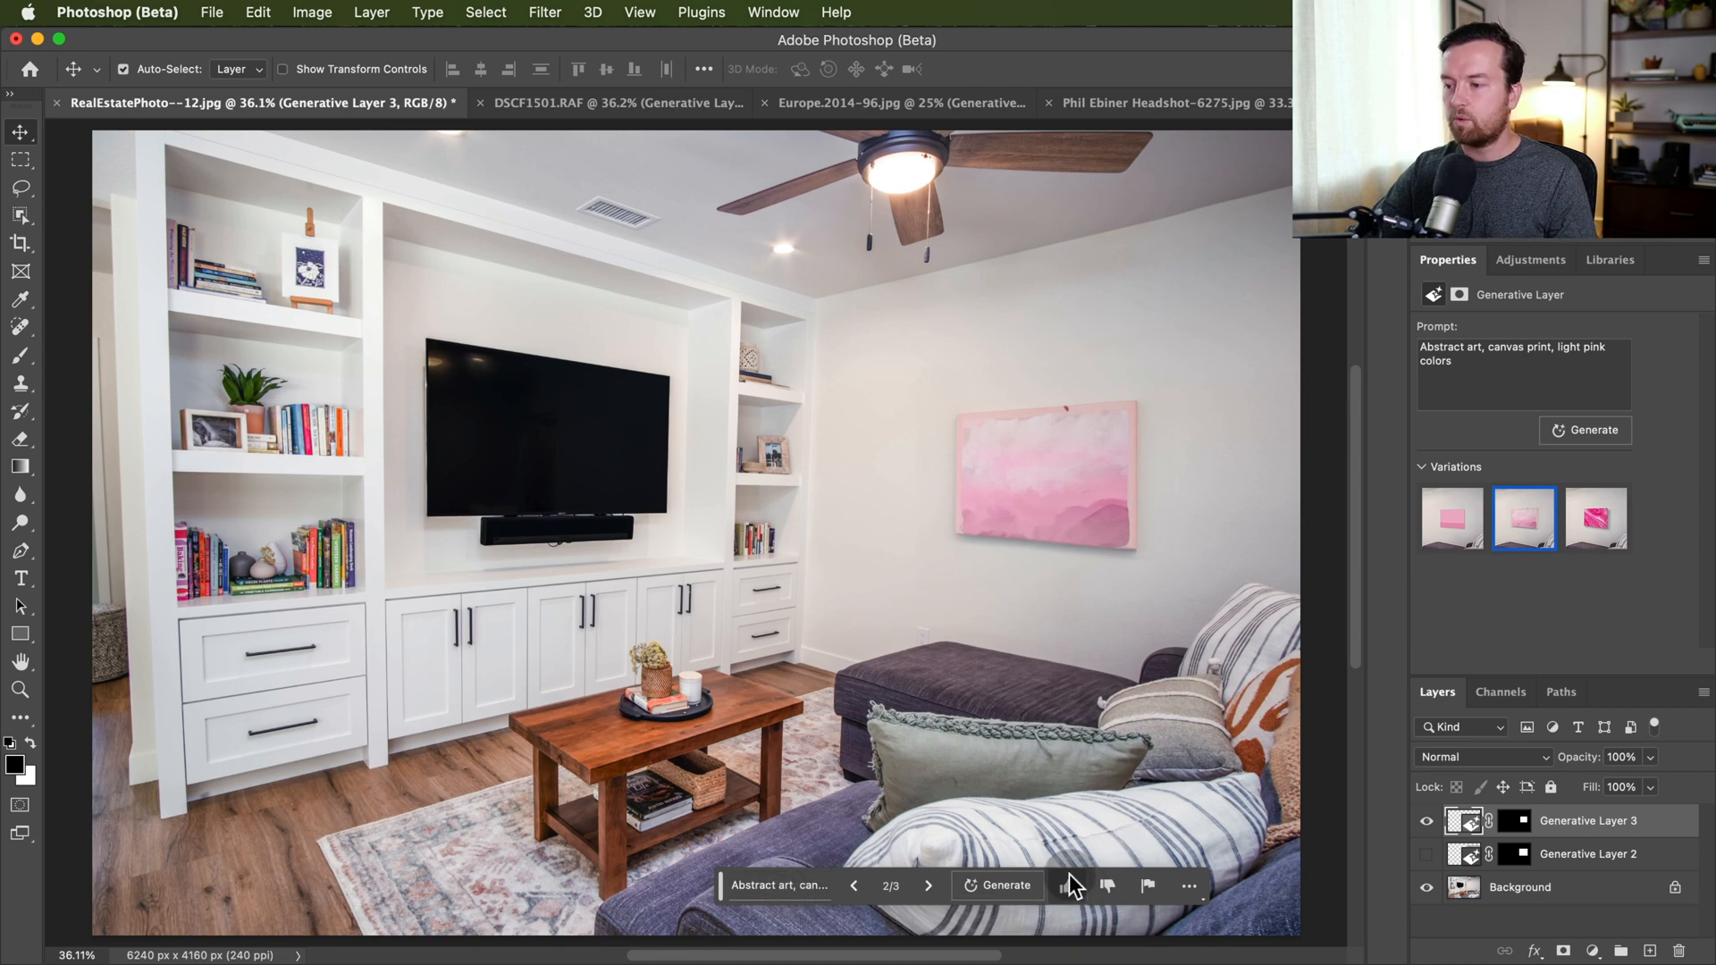
pyautogui.click(1065, 884)
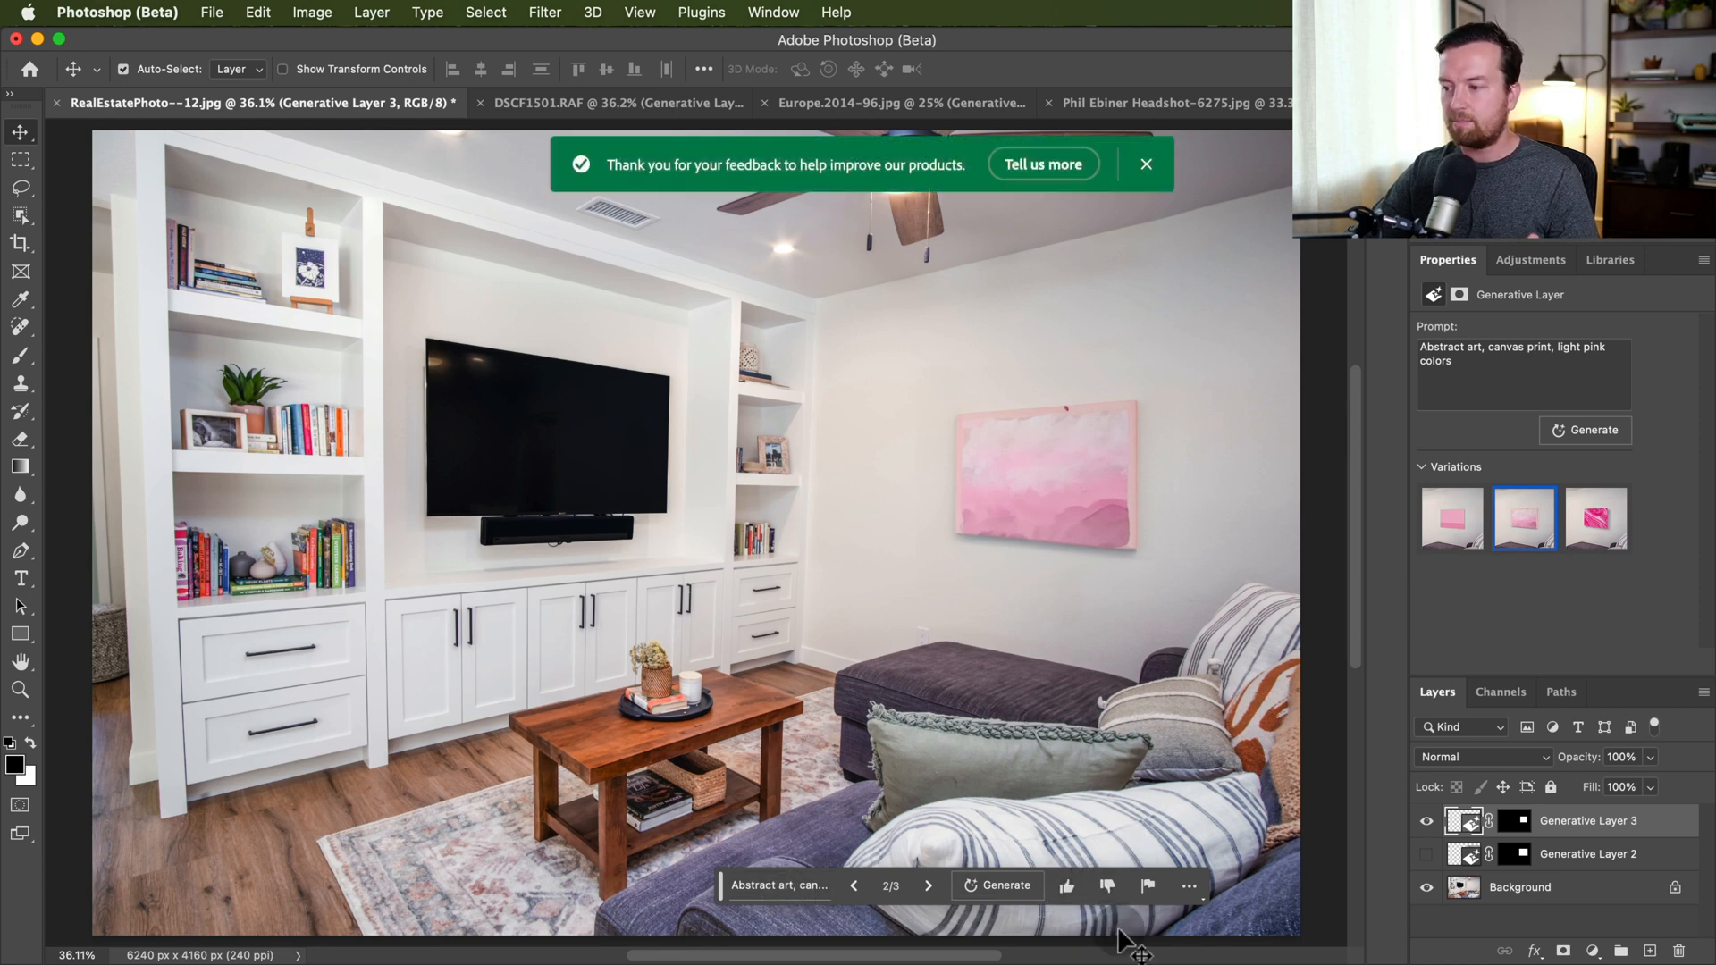
pyautogui.click(1187, 885)
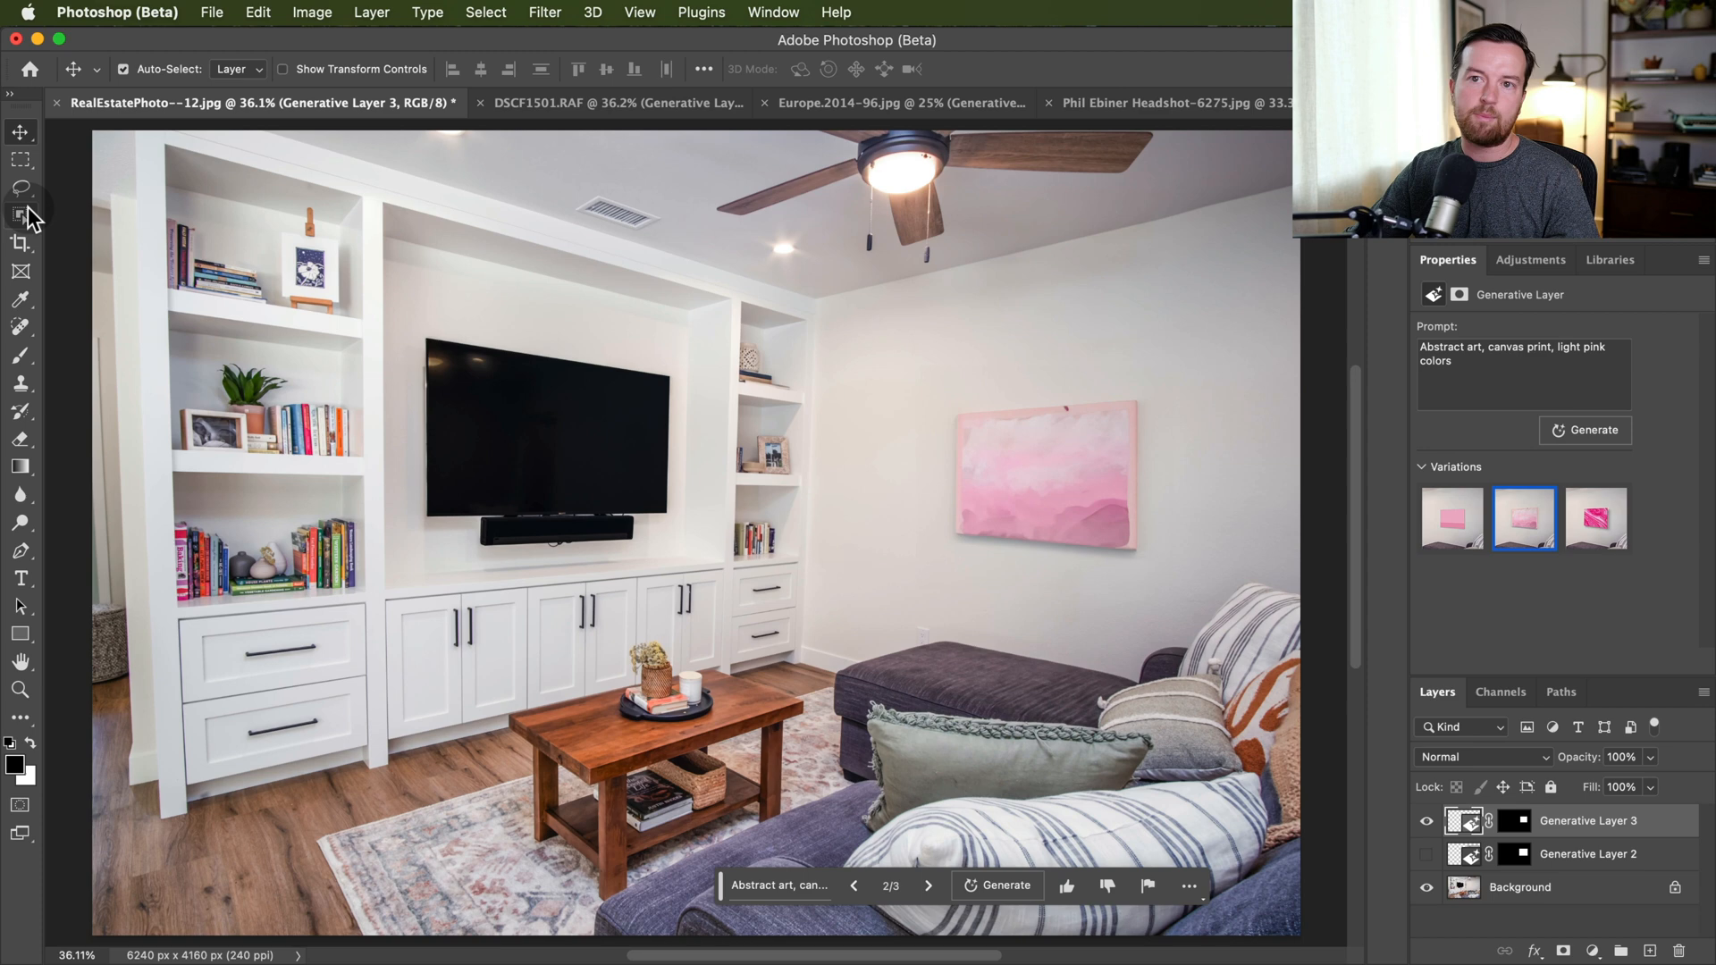
# Object-select the canvas print, copy it onto its own pixel layer, and undo moving it.
pyautogui.click(20, 215)
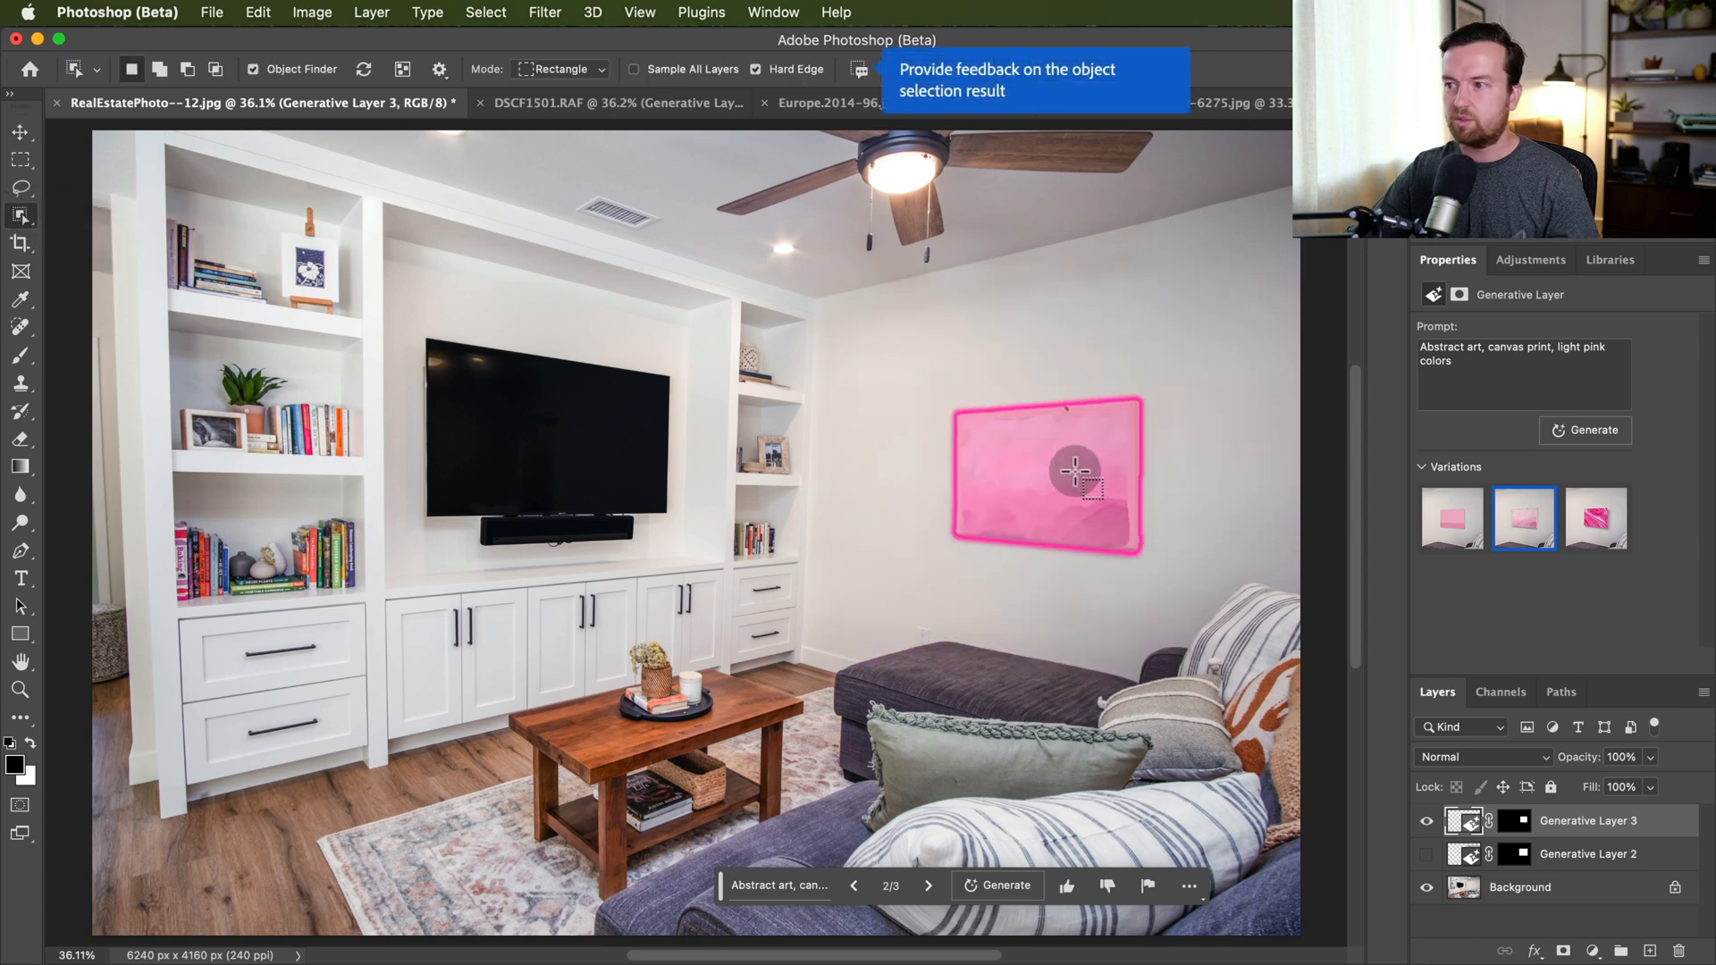
pyautogui.press('cmd+v')
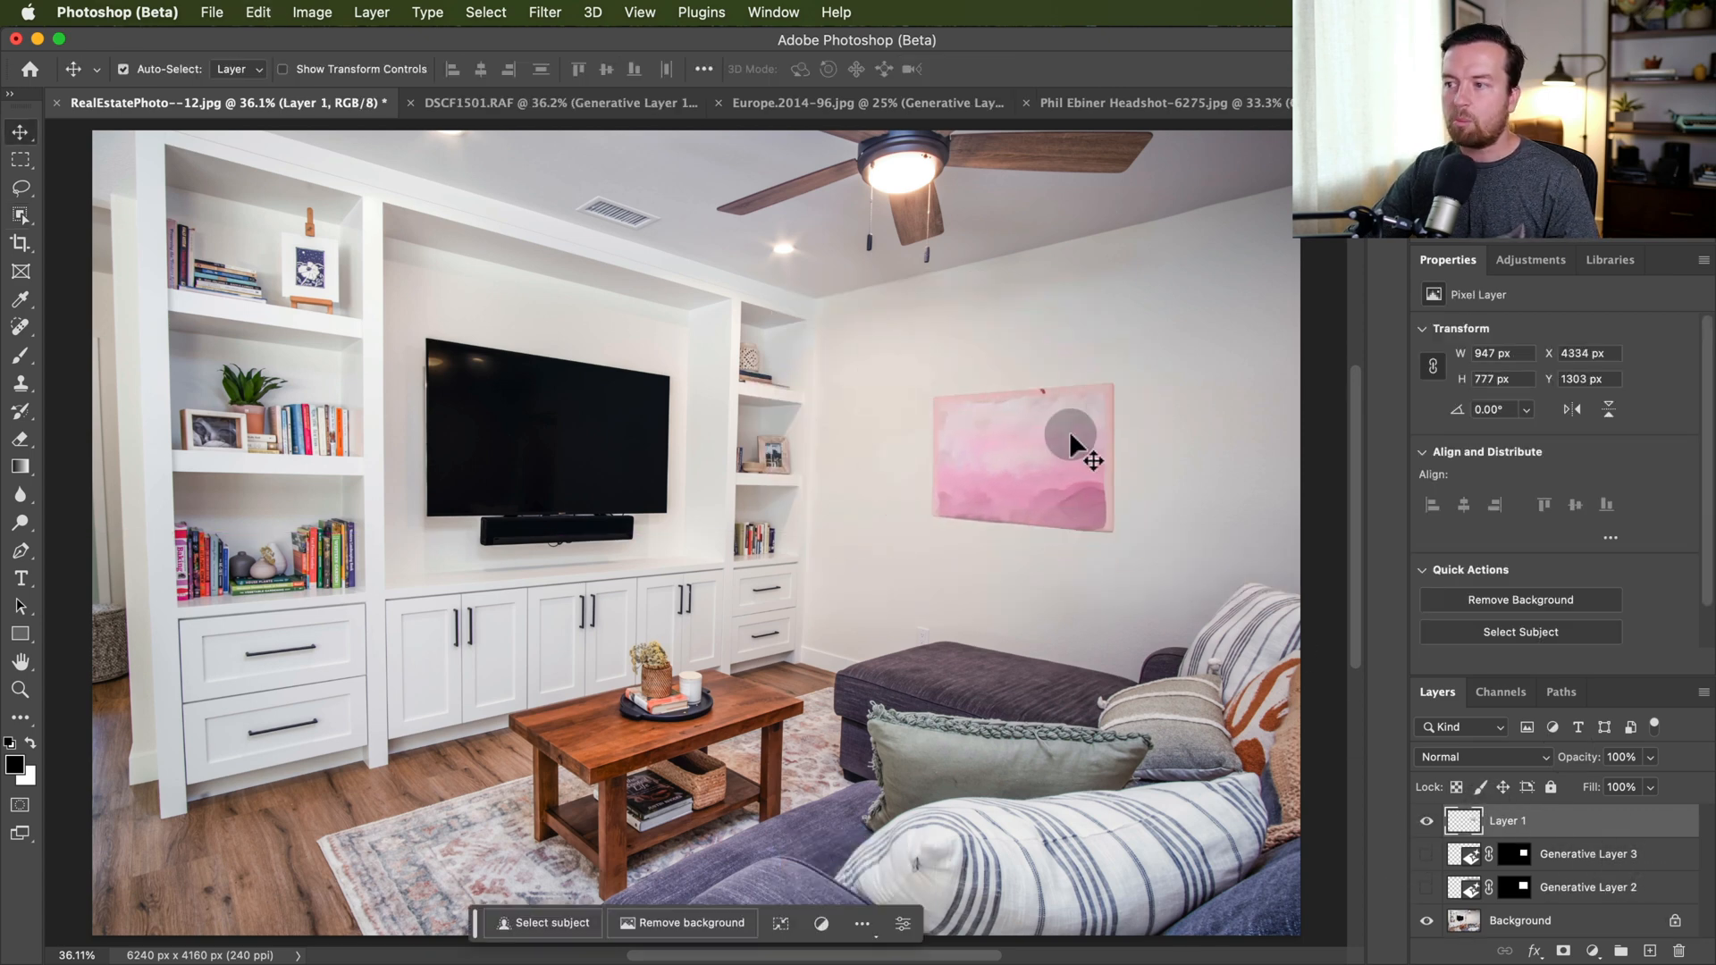
pyautogui.press('cmd+z')
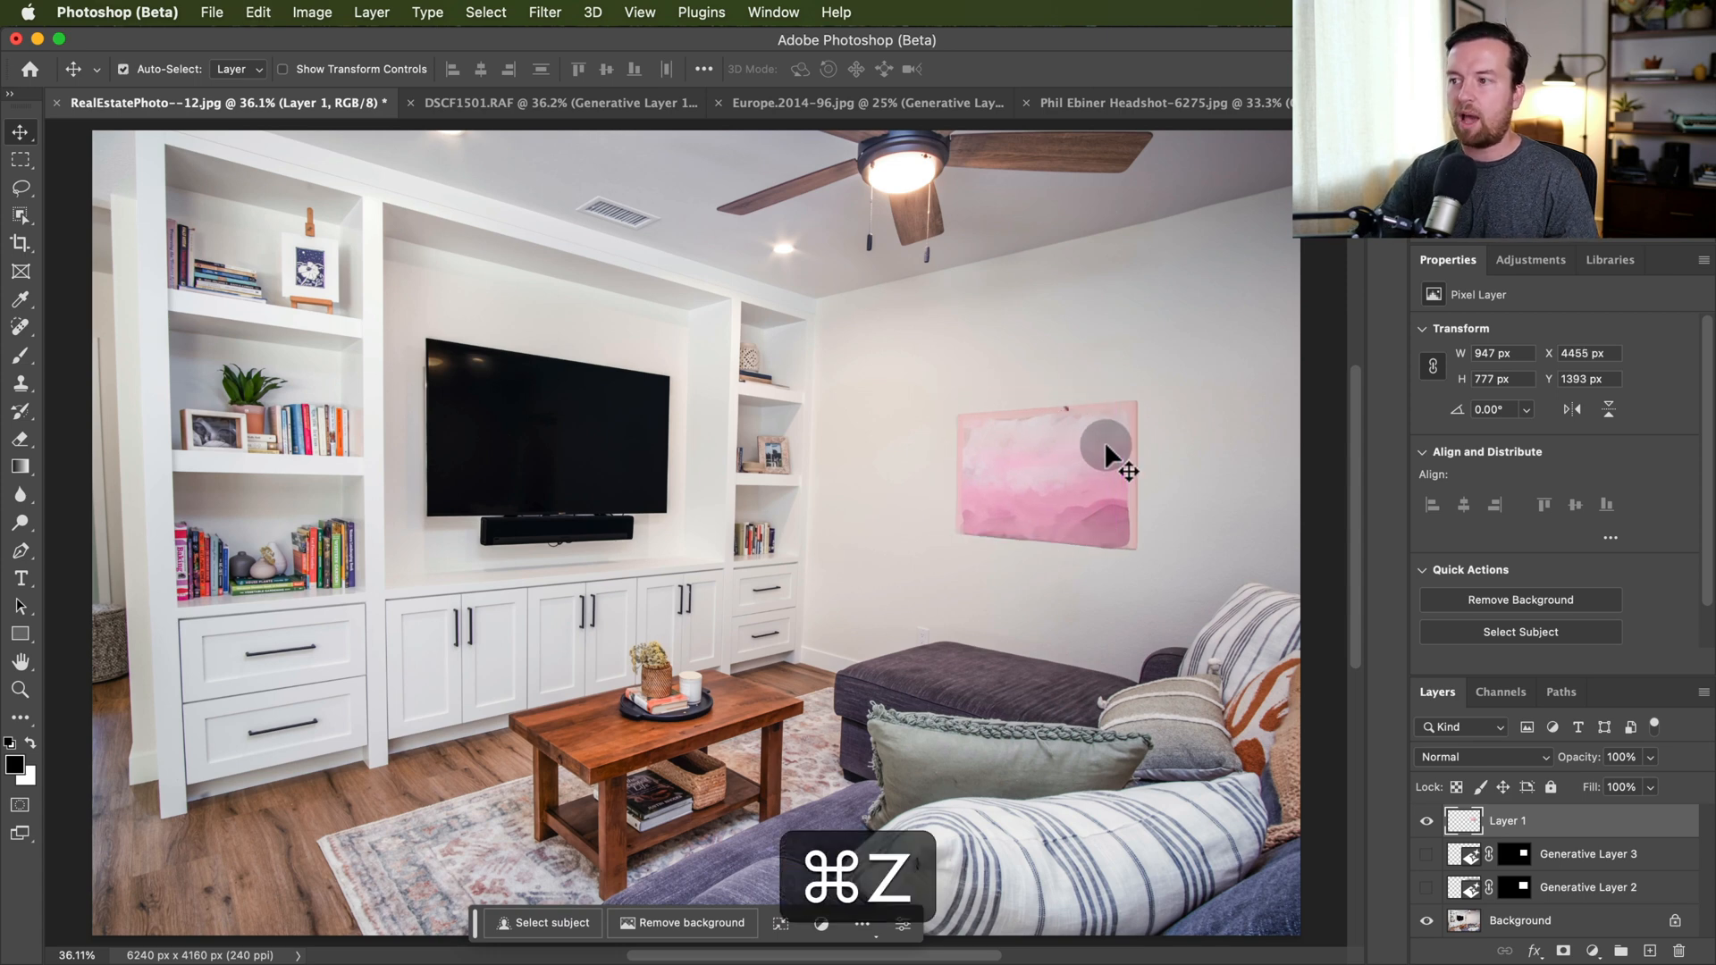
pyautogui.press('cmd+z')
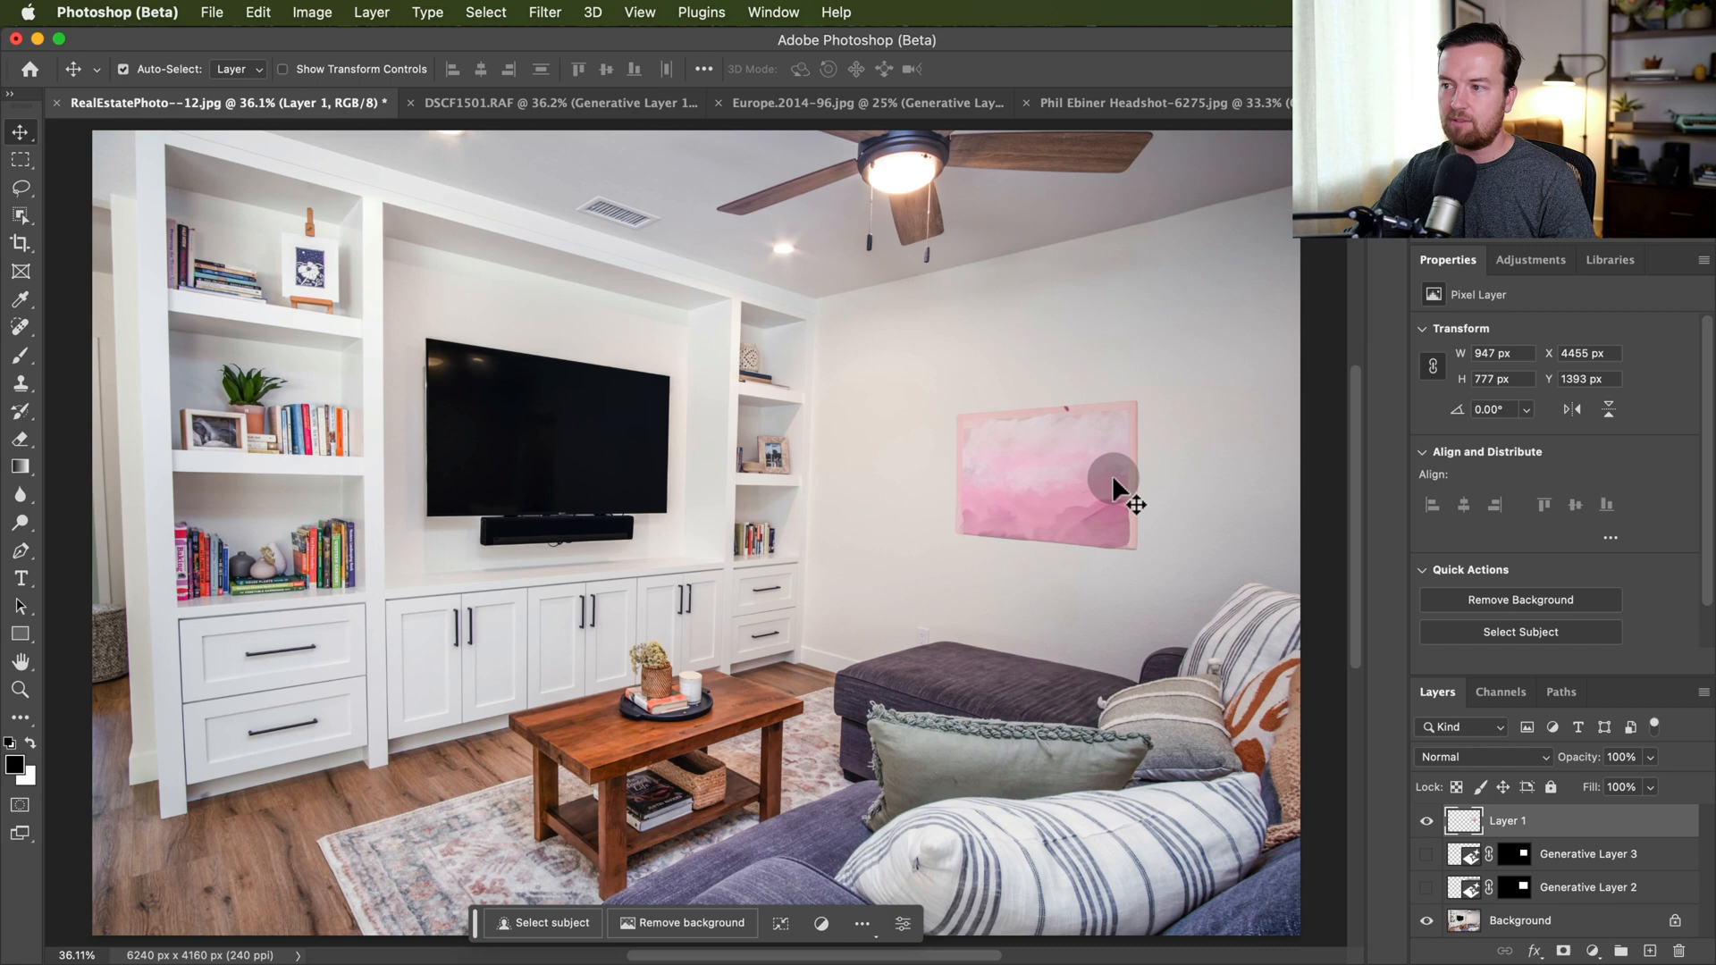
# Switch to the headshot, show tattoo variation 3/6 and set its layer blend mode to Multiply.
pyautogui.click(536, 104)
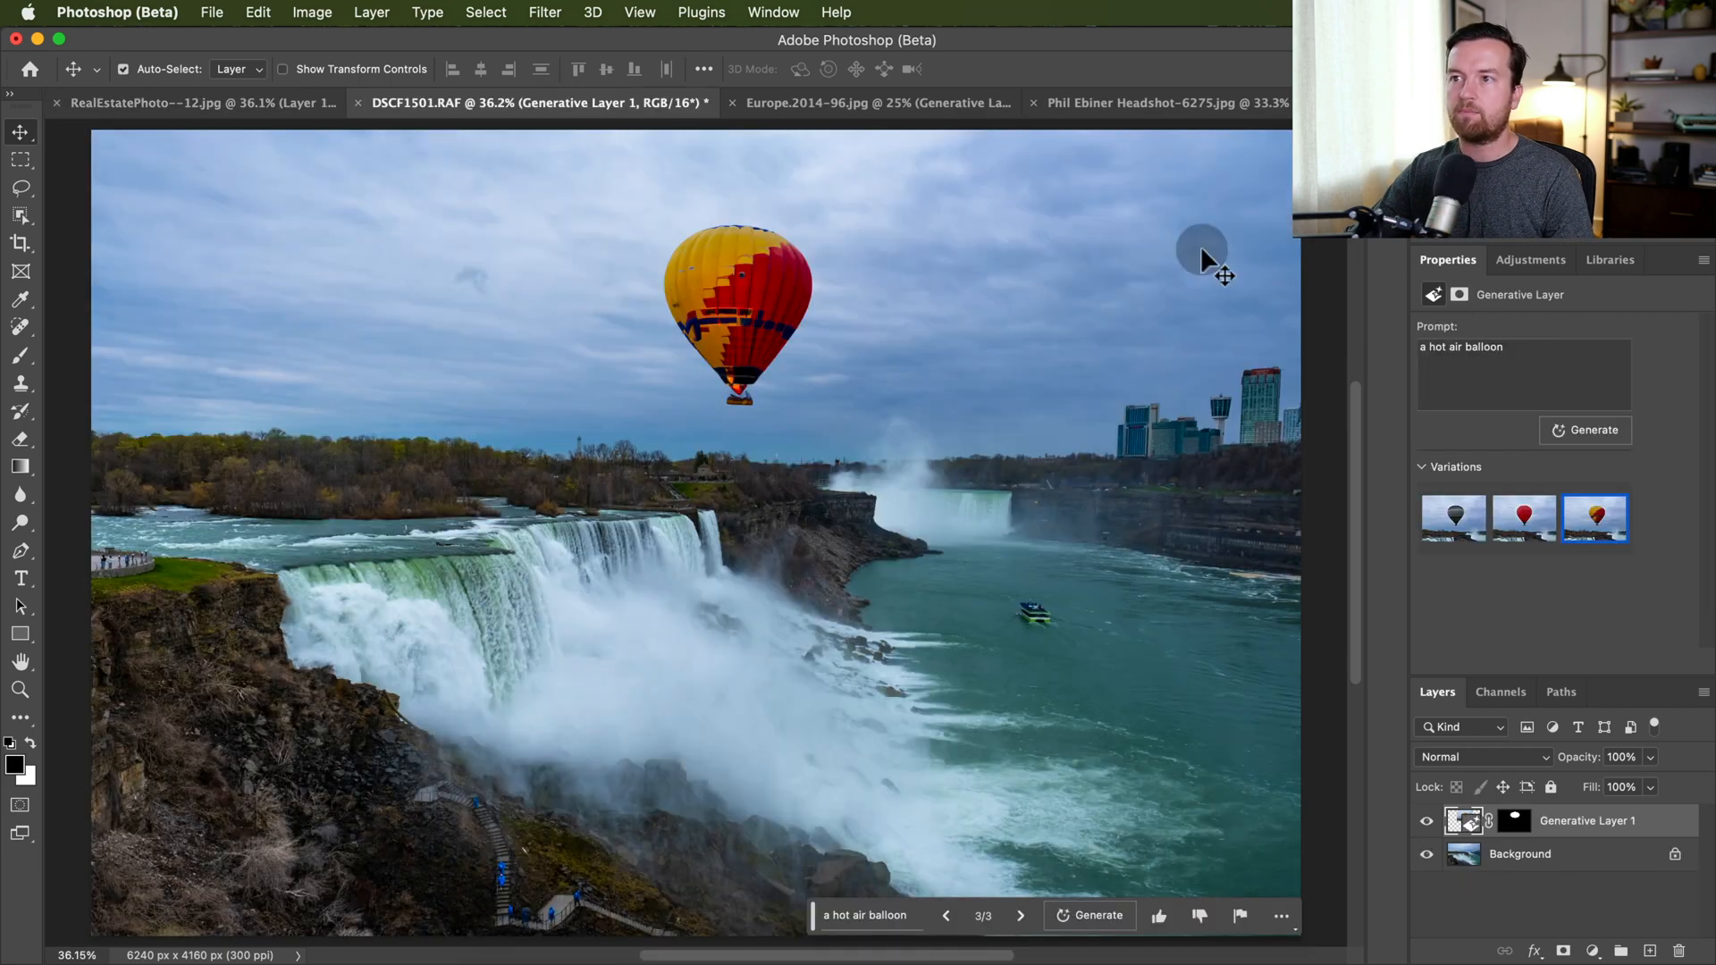
pyautogui.moveTo(891, 366)
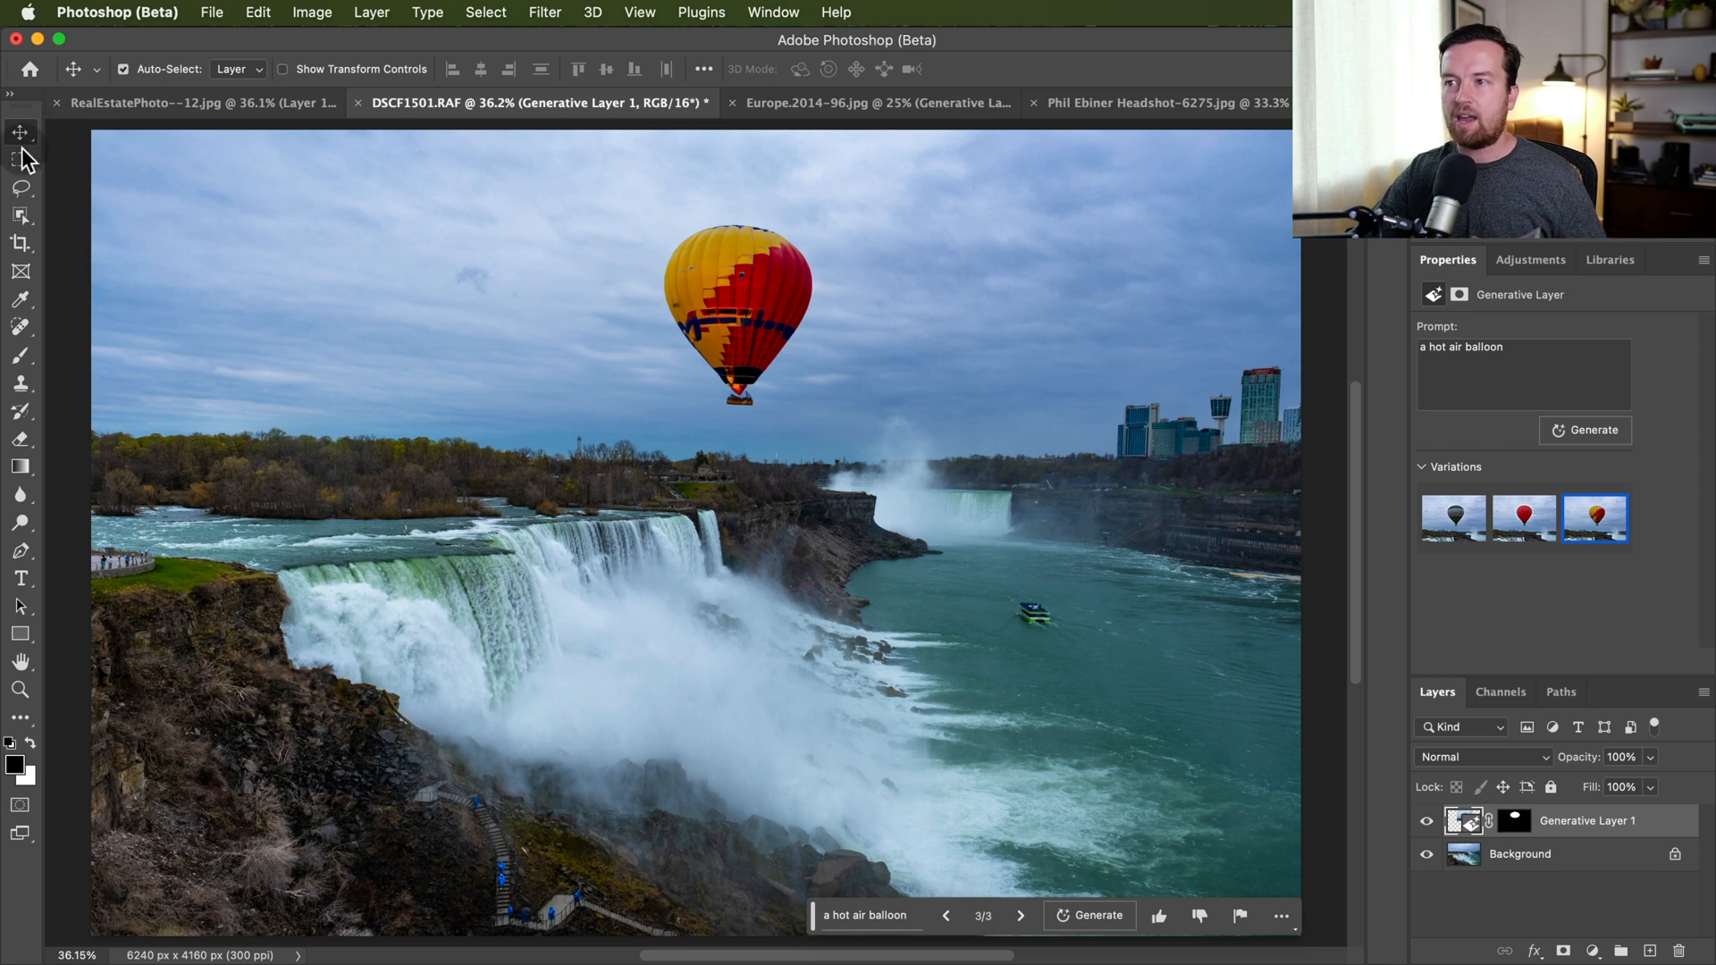
pyautogui.moveTo(804, 175)
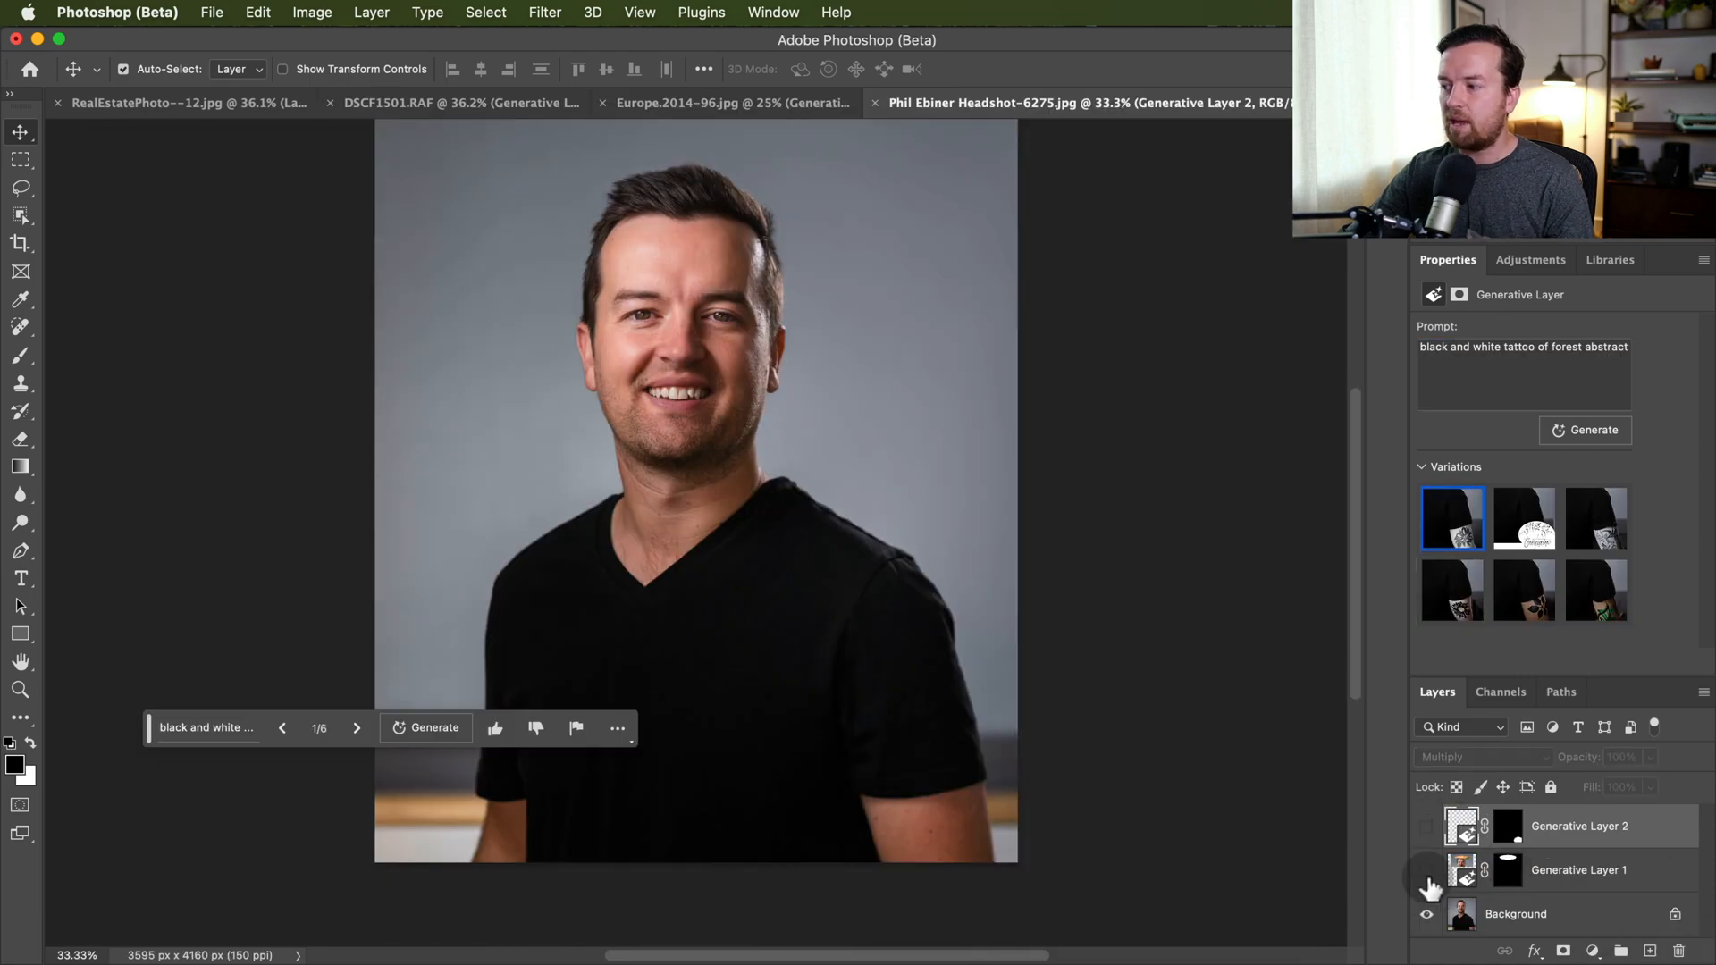
pyautogui.click(1426, 871)
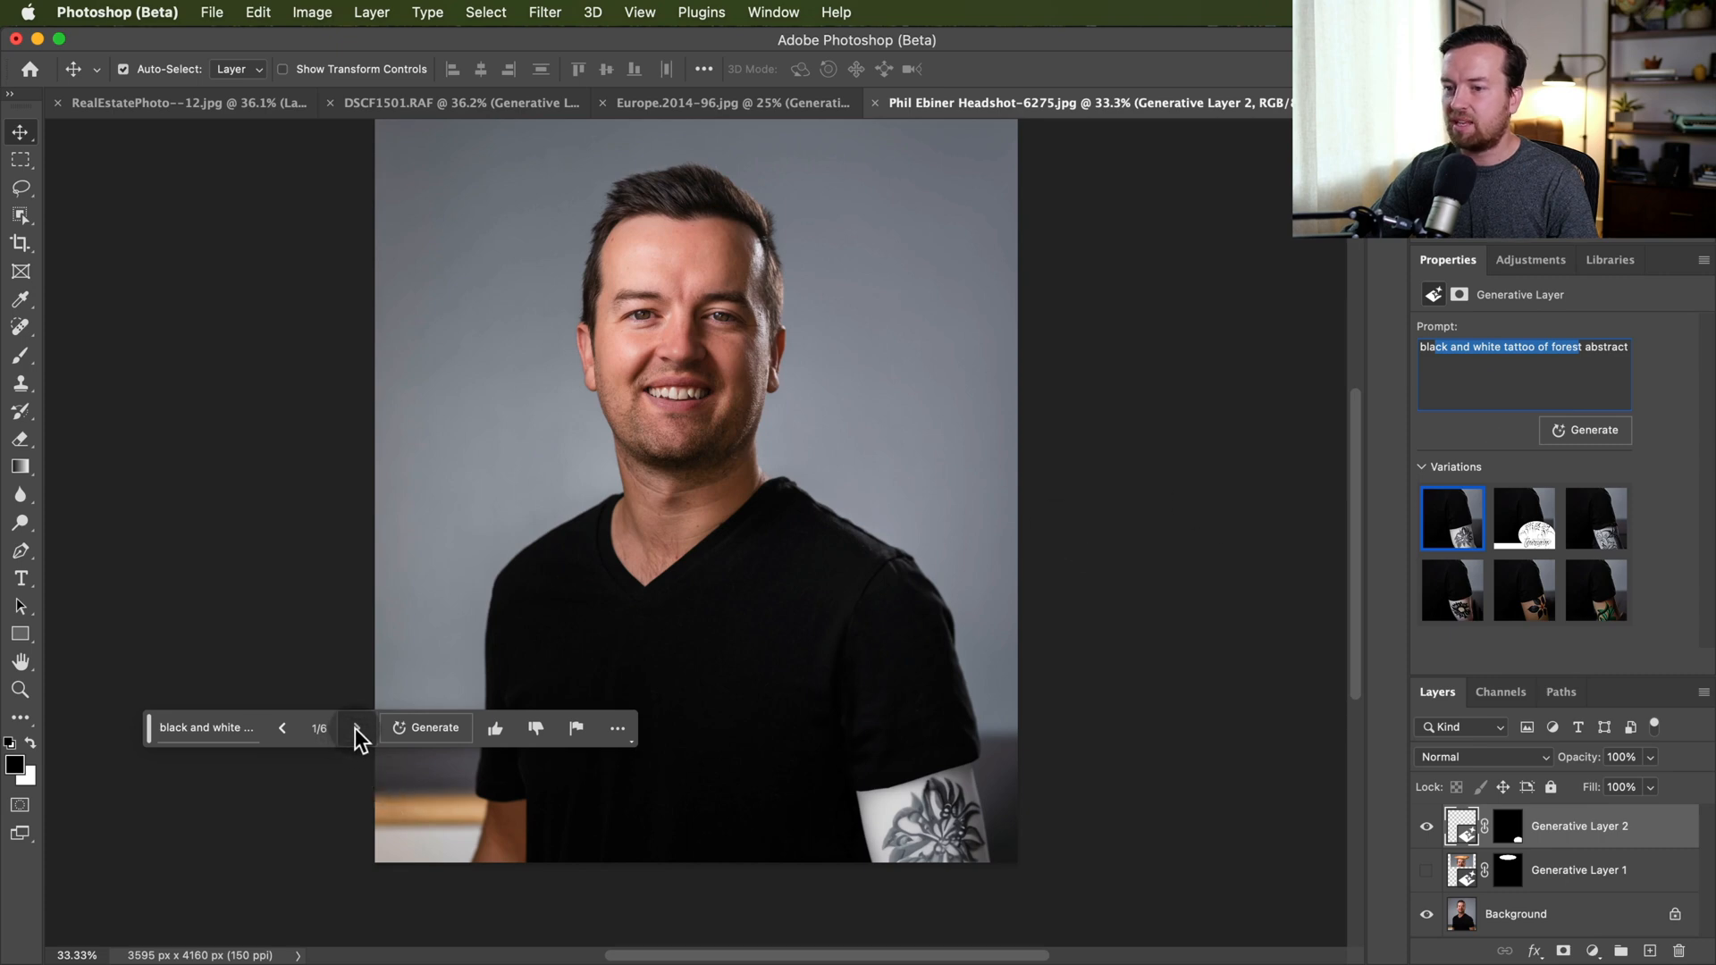
pyautogui.click(356, 728)
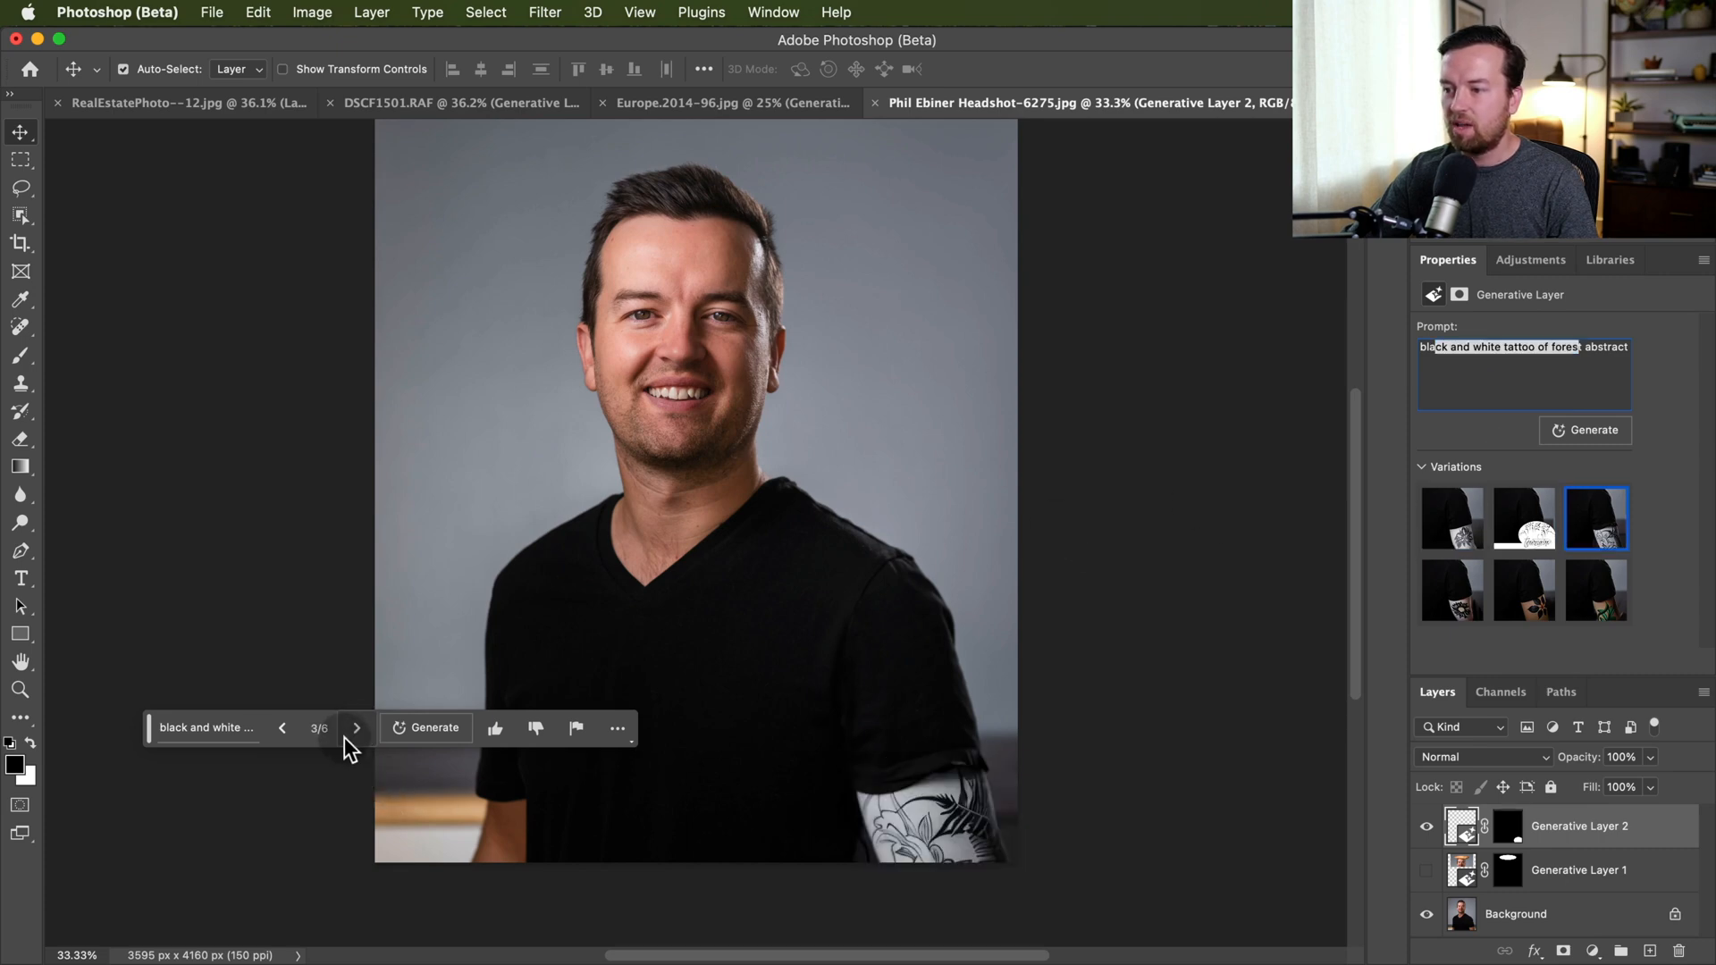
pyautogui.click(1484, 756)
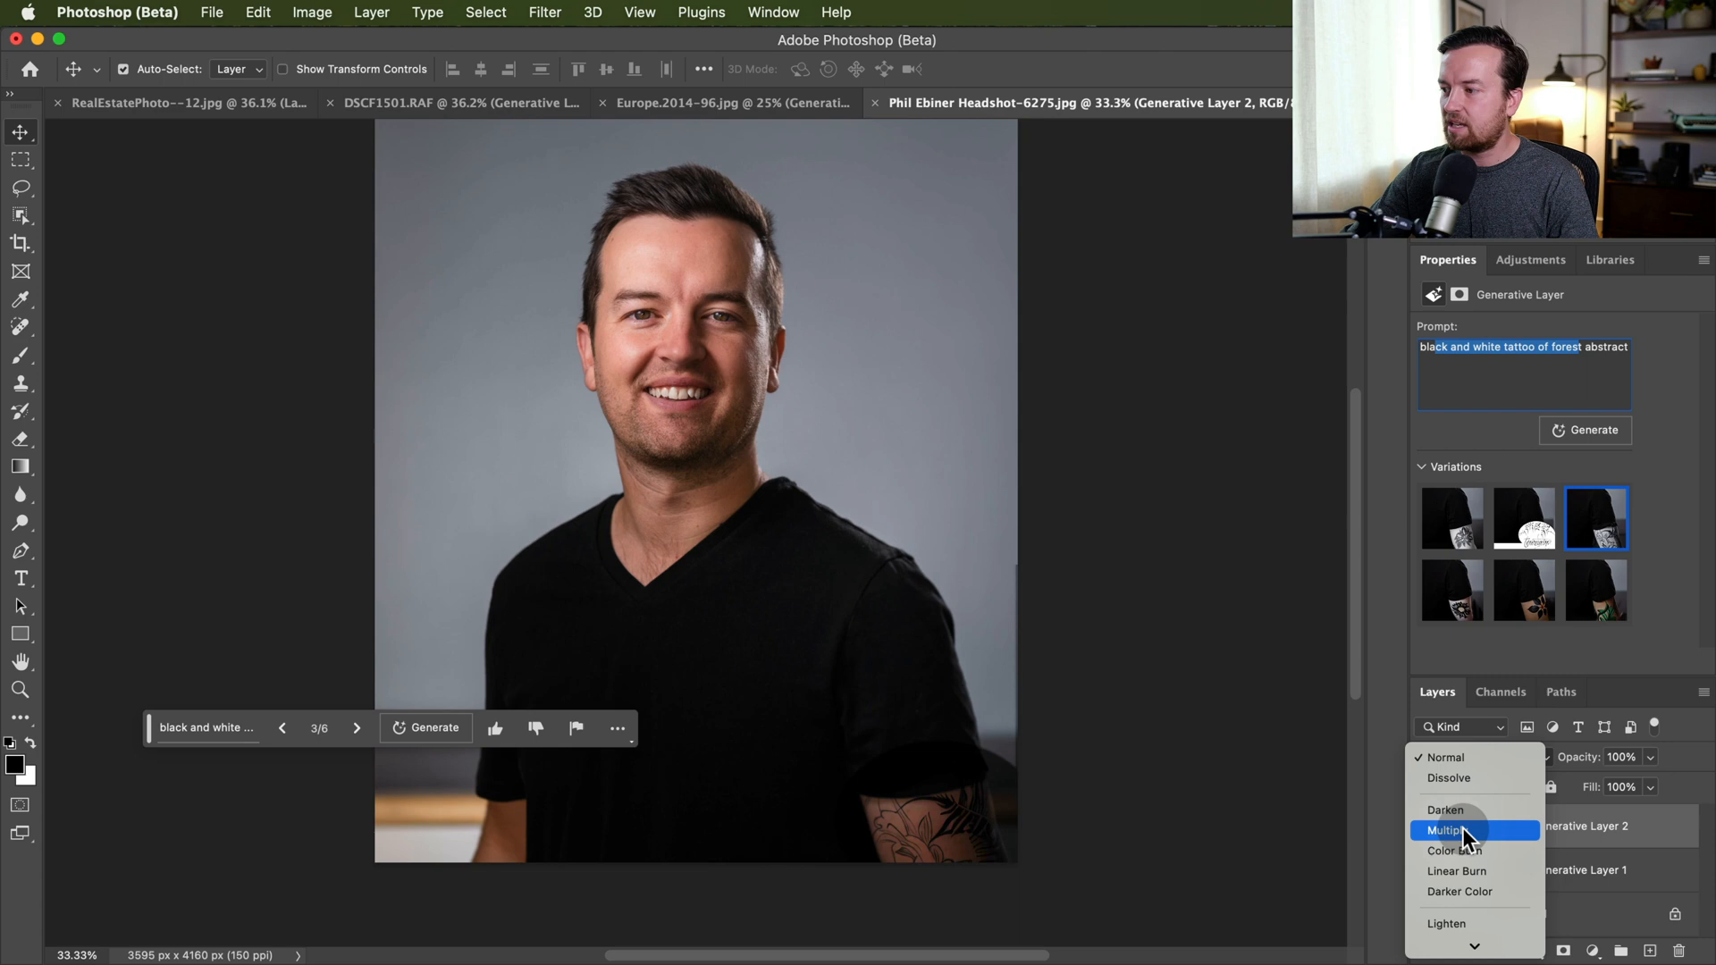
pyautogui.click(1450, 830)
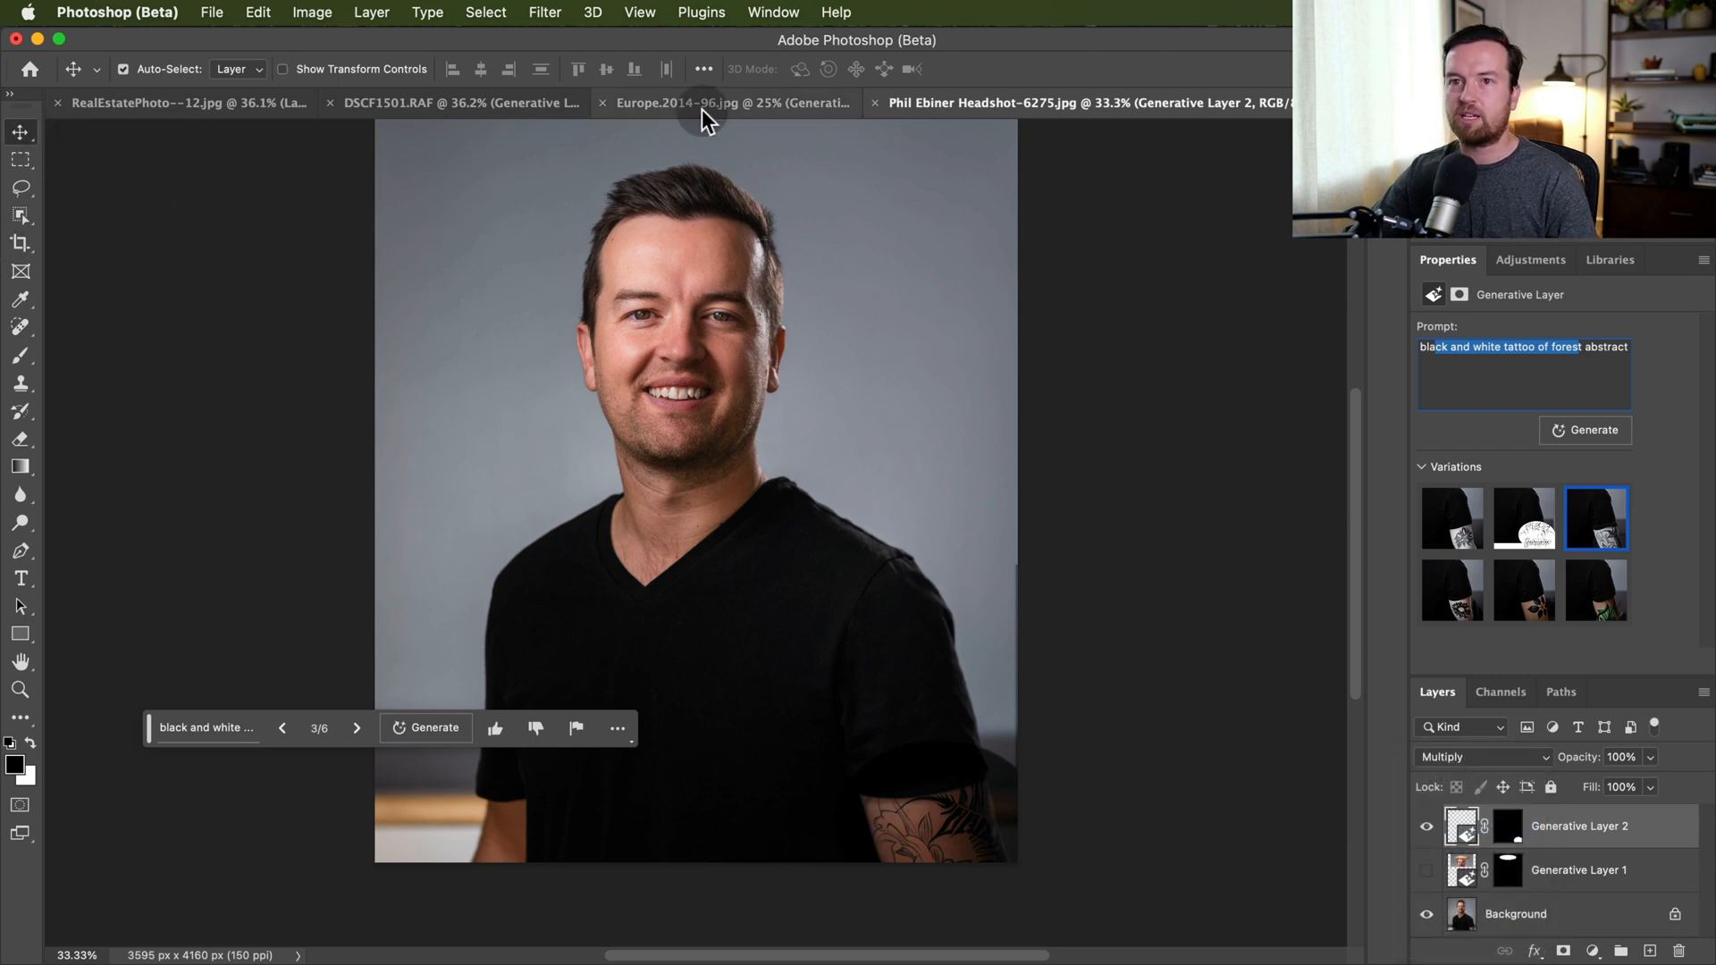
# Briefly revisit the widened alley photo, then return to the headshot with the Multiply tattoo.
pyautogui.click(727, 103)
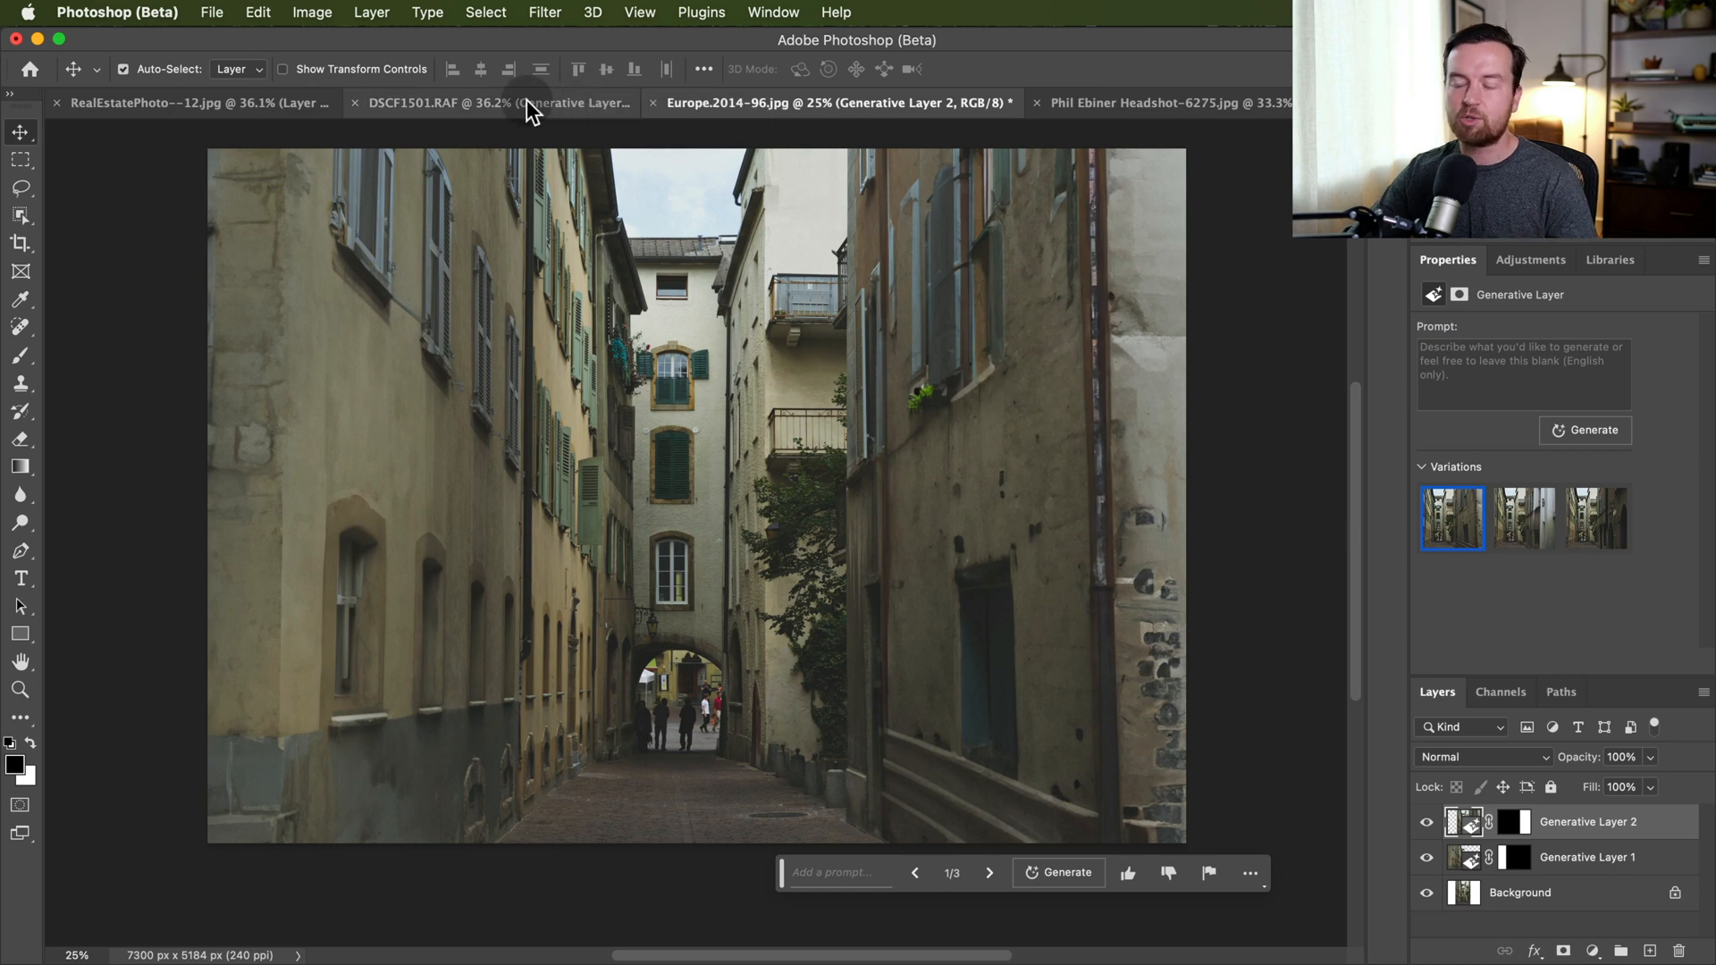
pyautogui.moveTo(1345, 842)
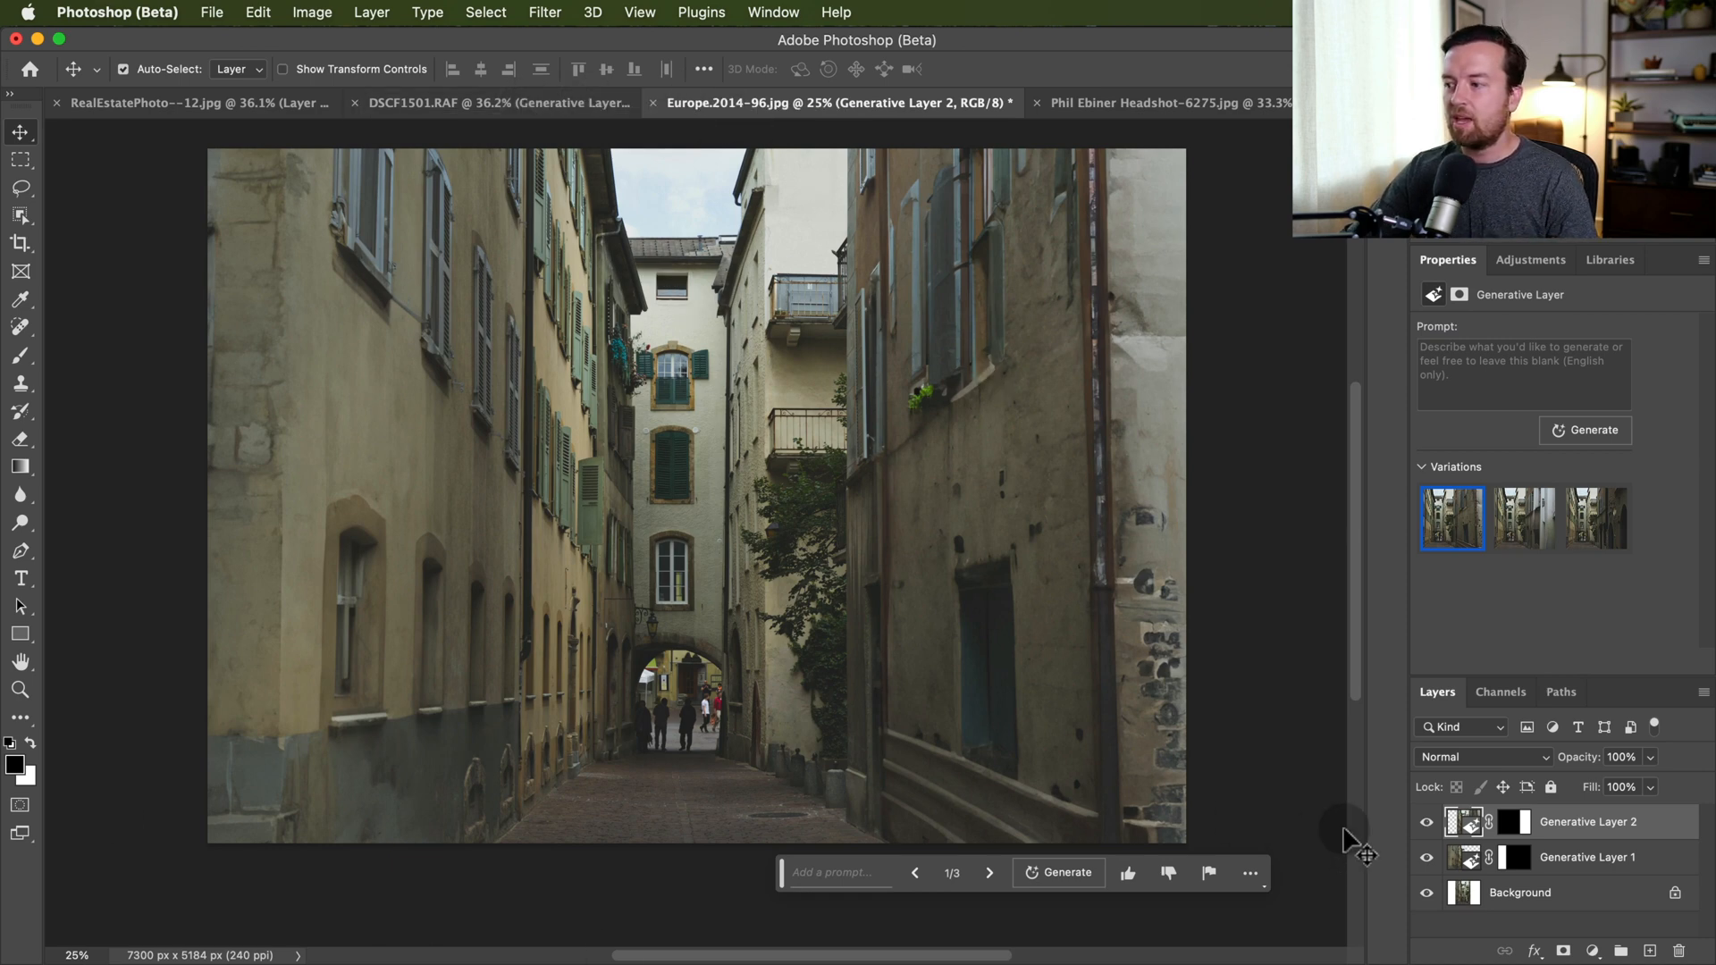
pyautogui.moveTo(1444, 871)
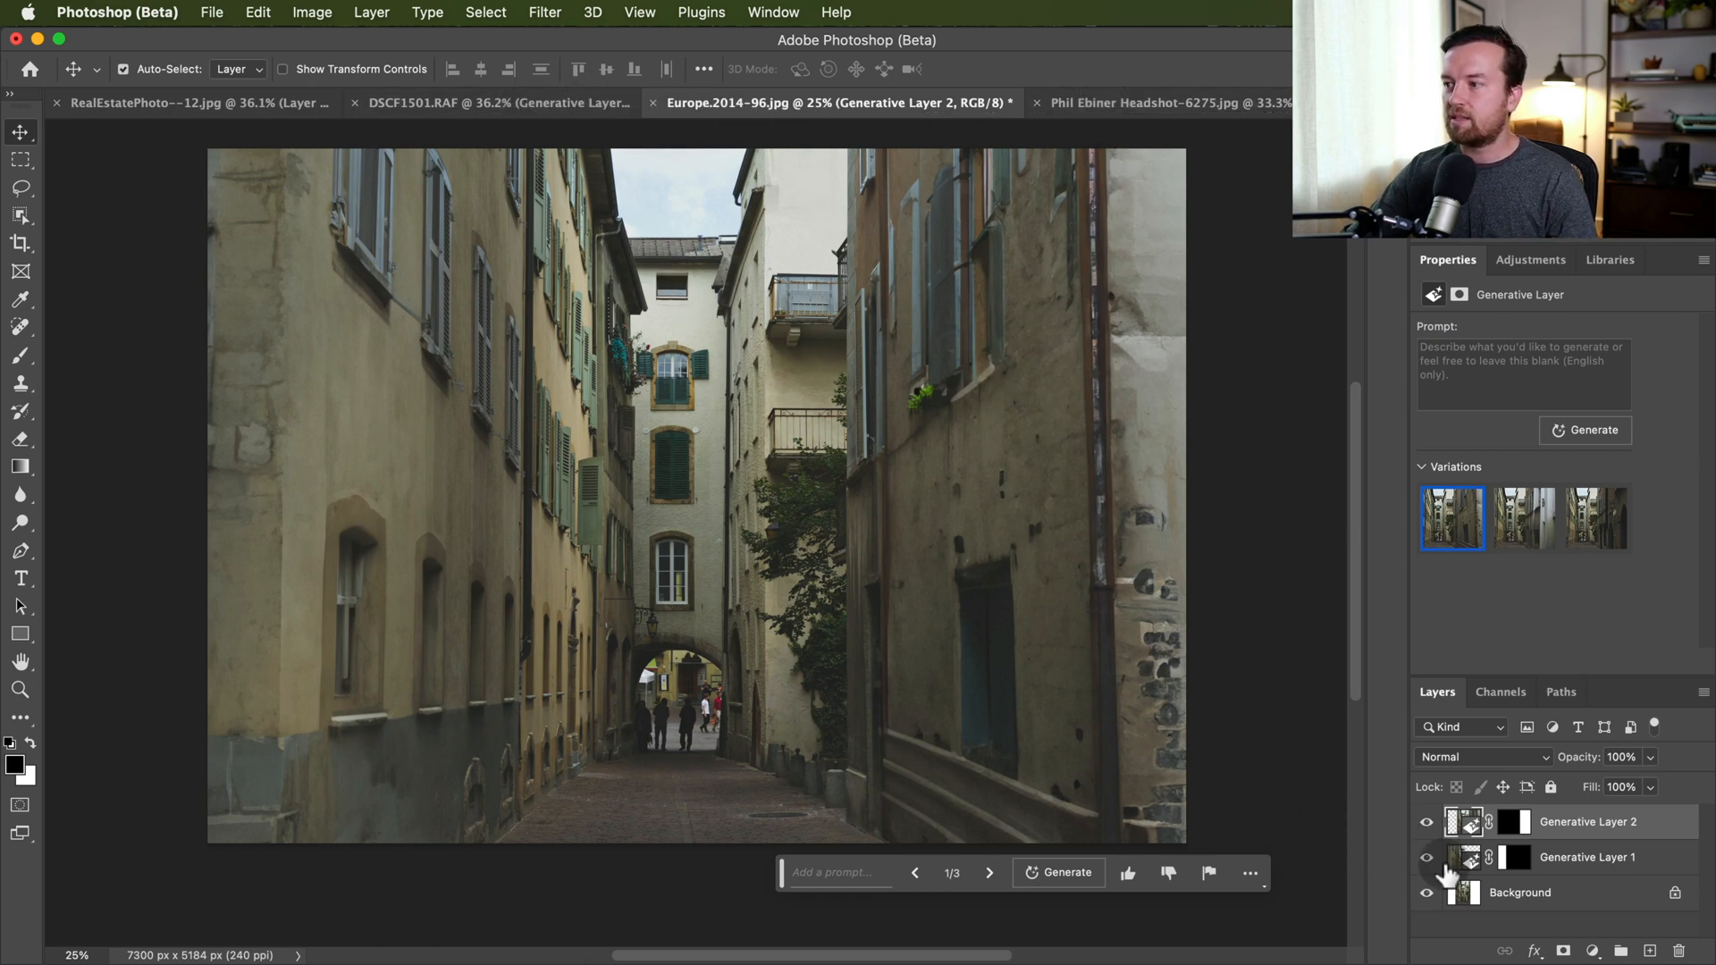
pyautogui.click(1159, 103)
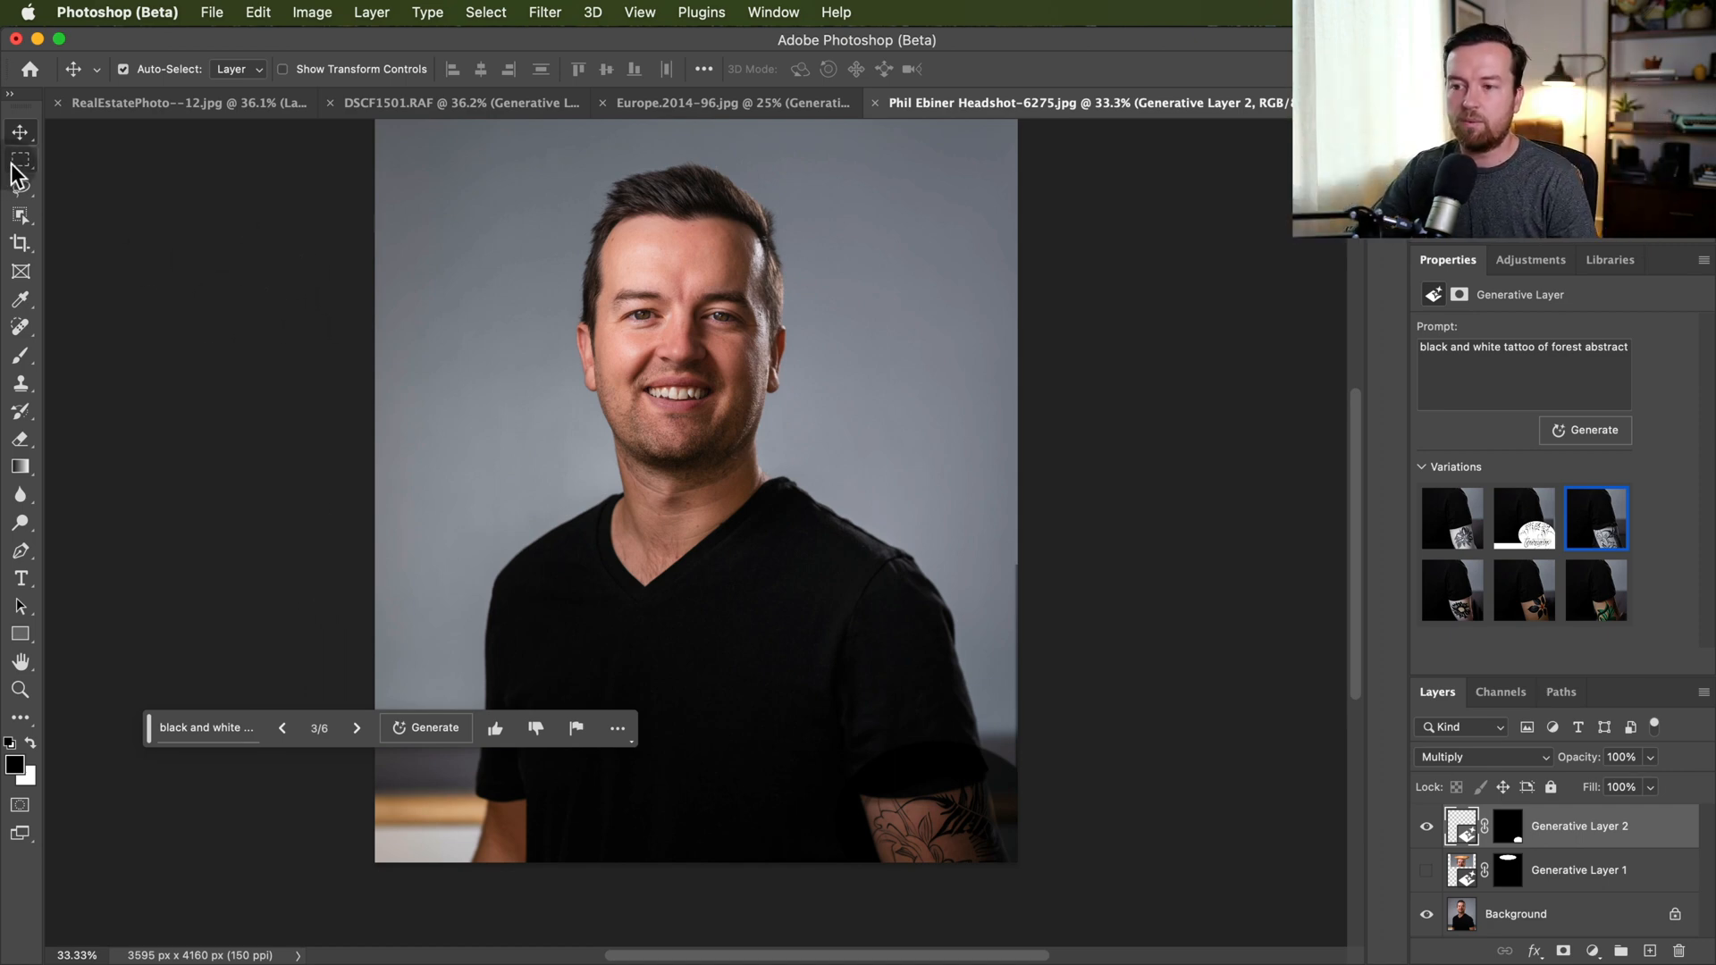
# Marquee the blank left strip, generate backdrop with an empty prompt, and settle on variation 2/3.
pyautogui.click(20, 243)
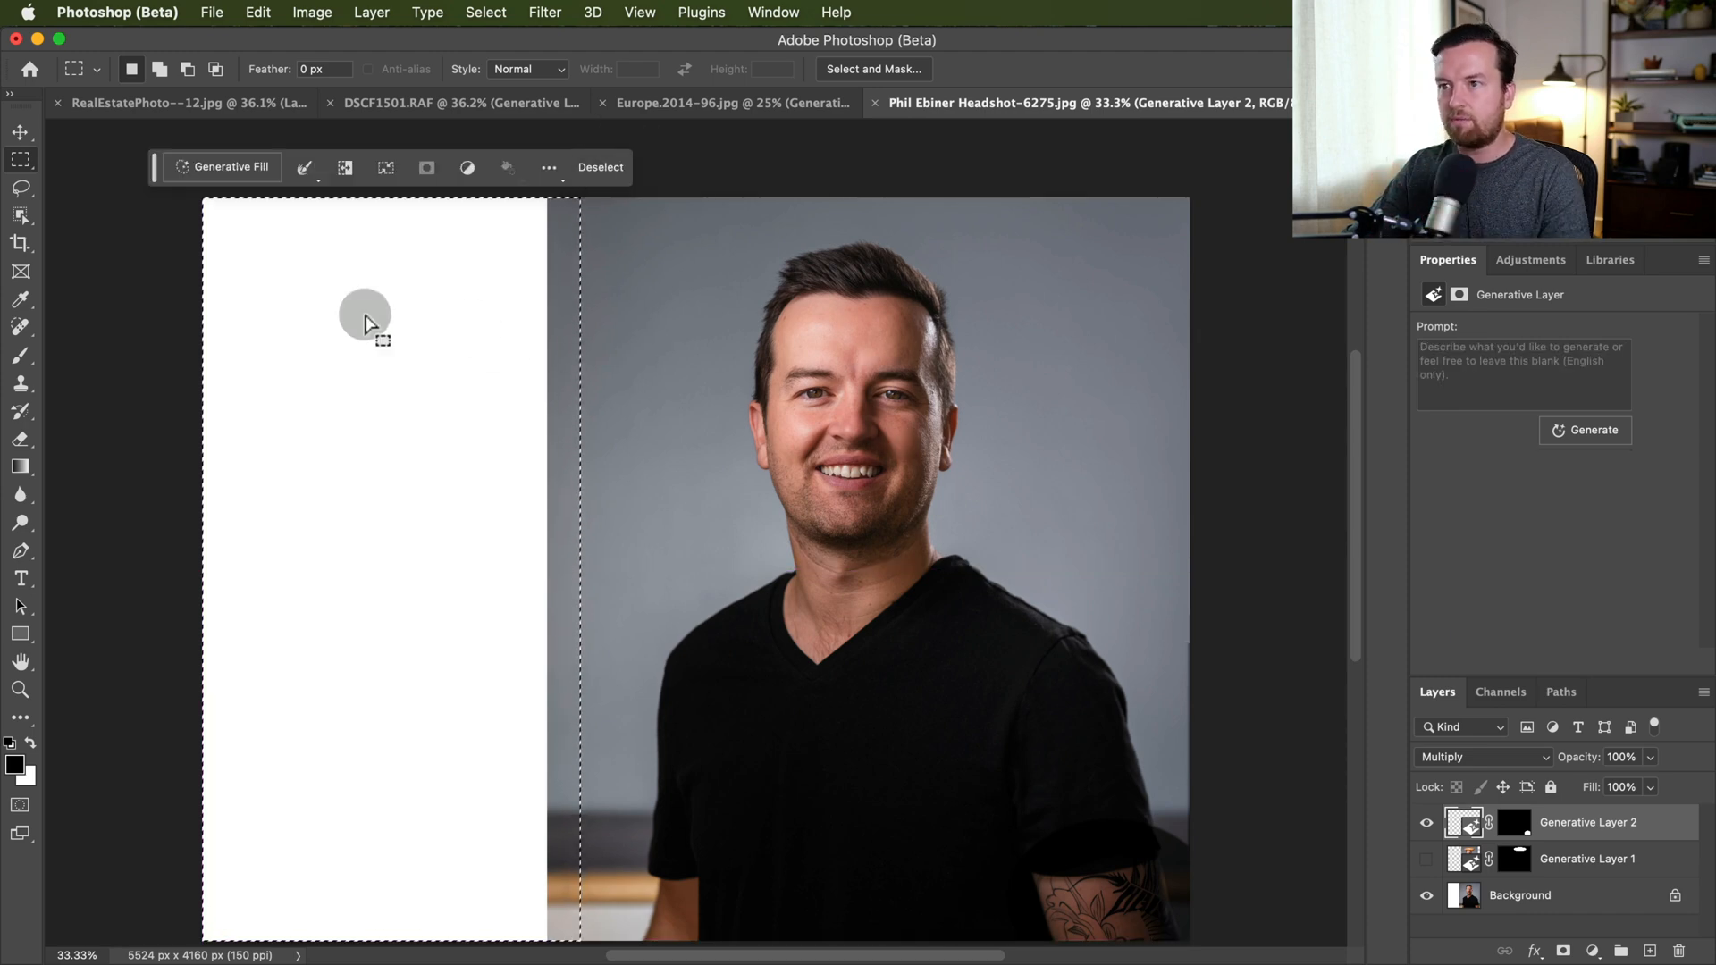
pyautogui.moveTo(289, 207)
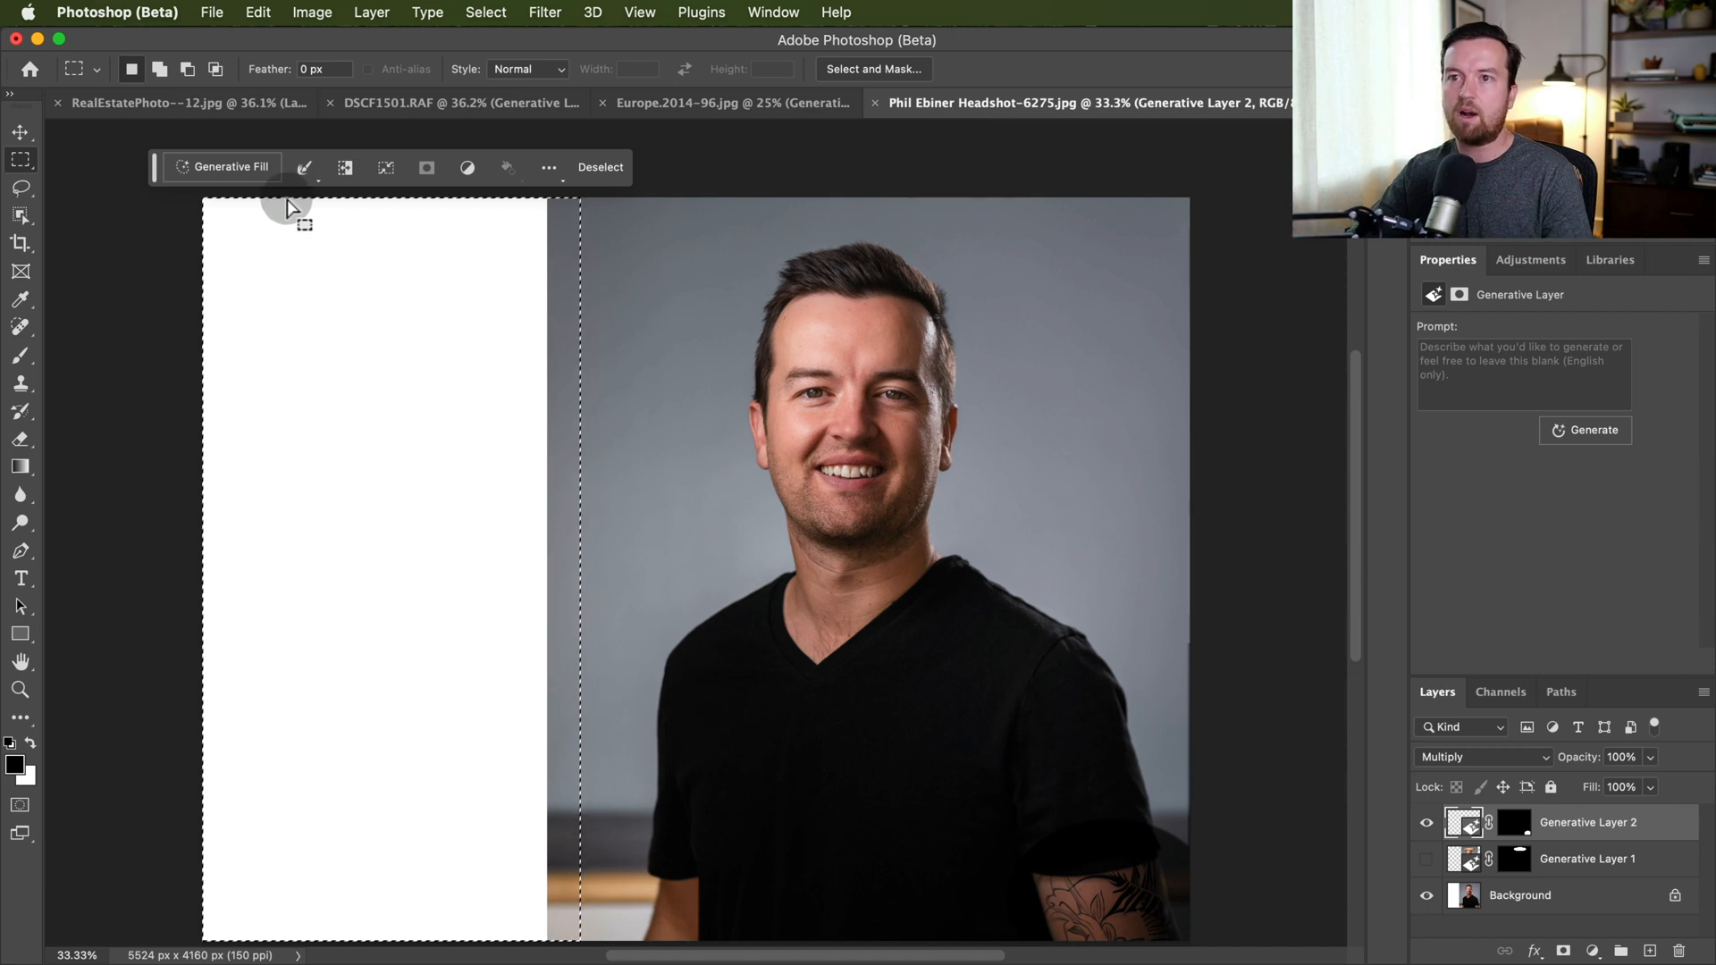
pyautogui.click(224, 166)
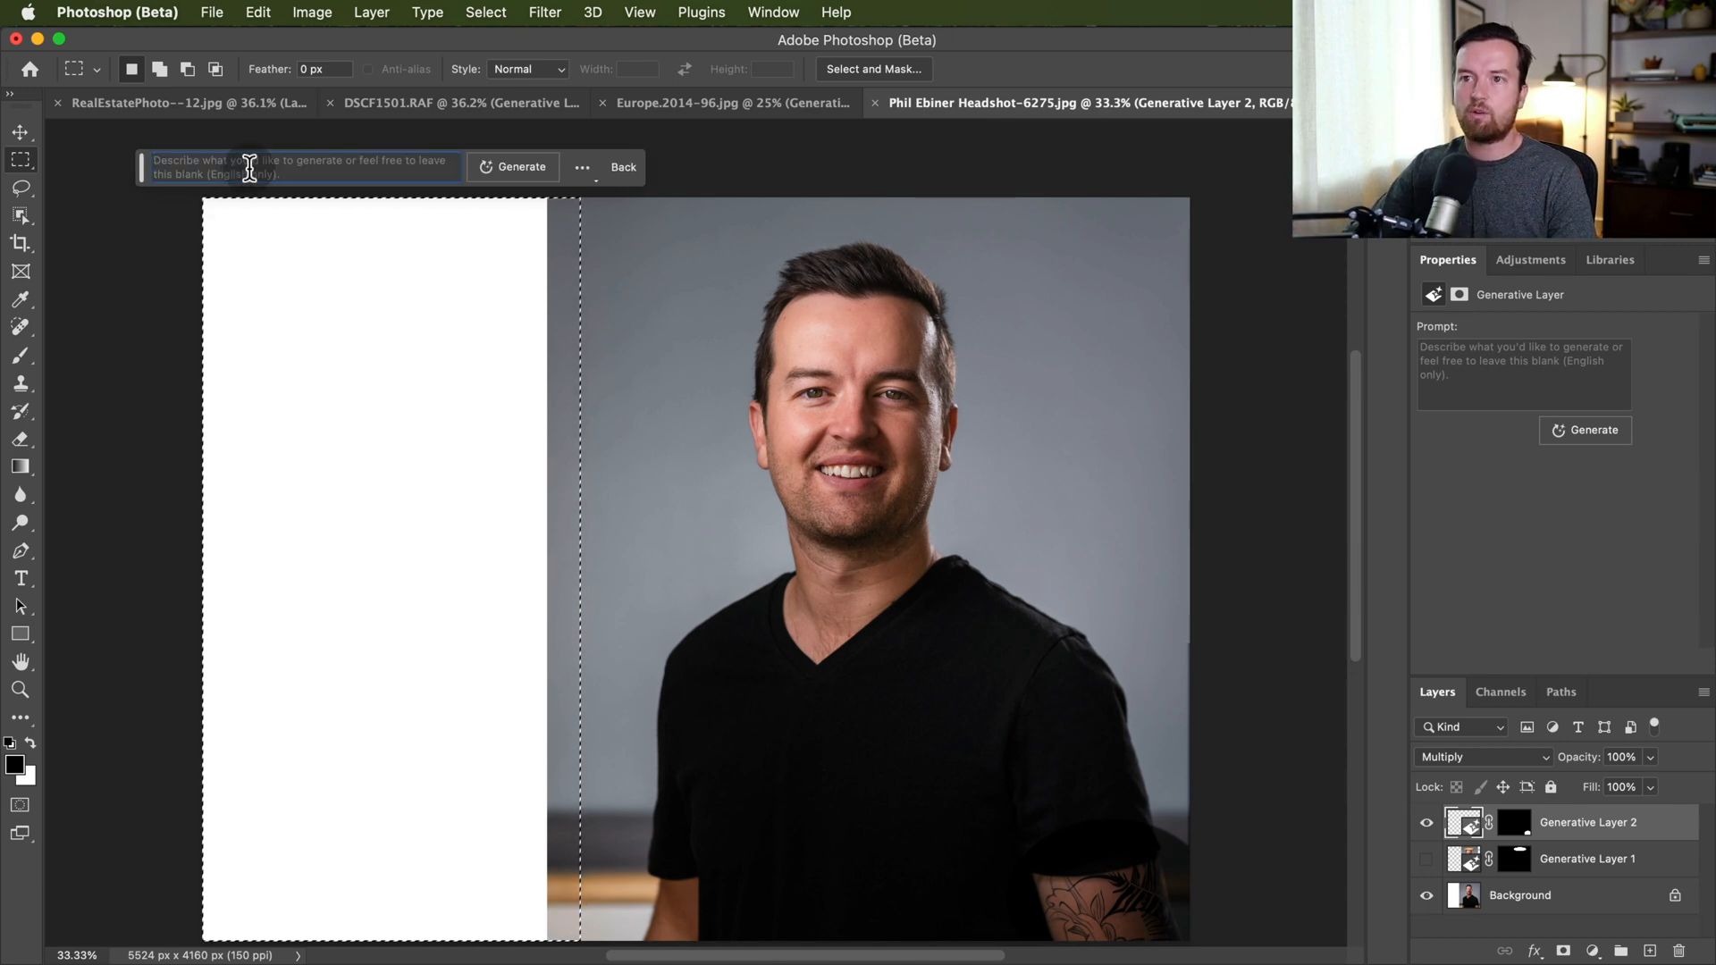
pyautogui.moveTo(513, 166)
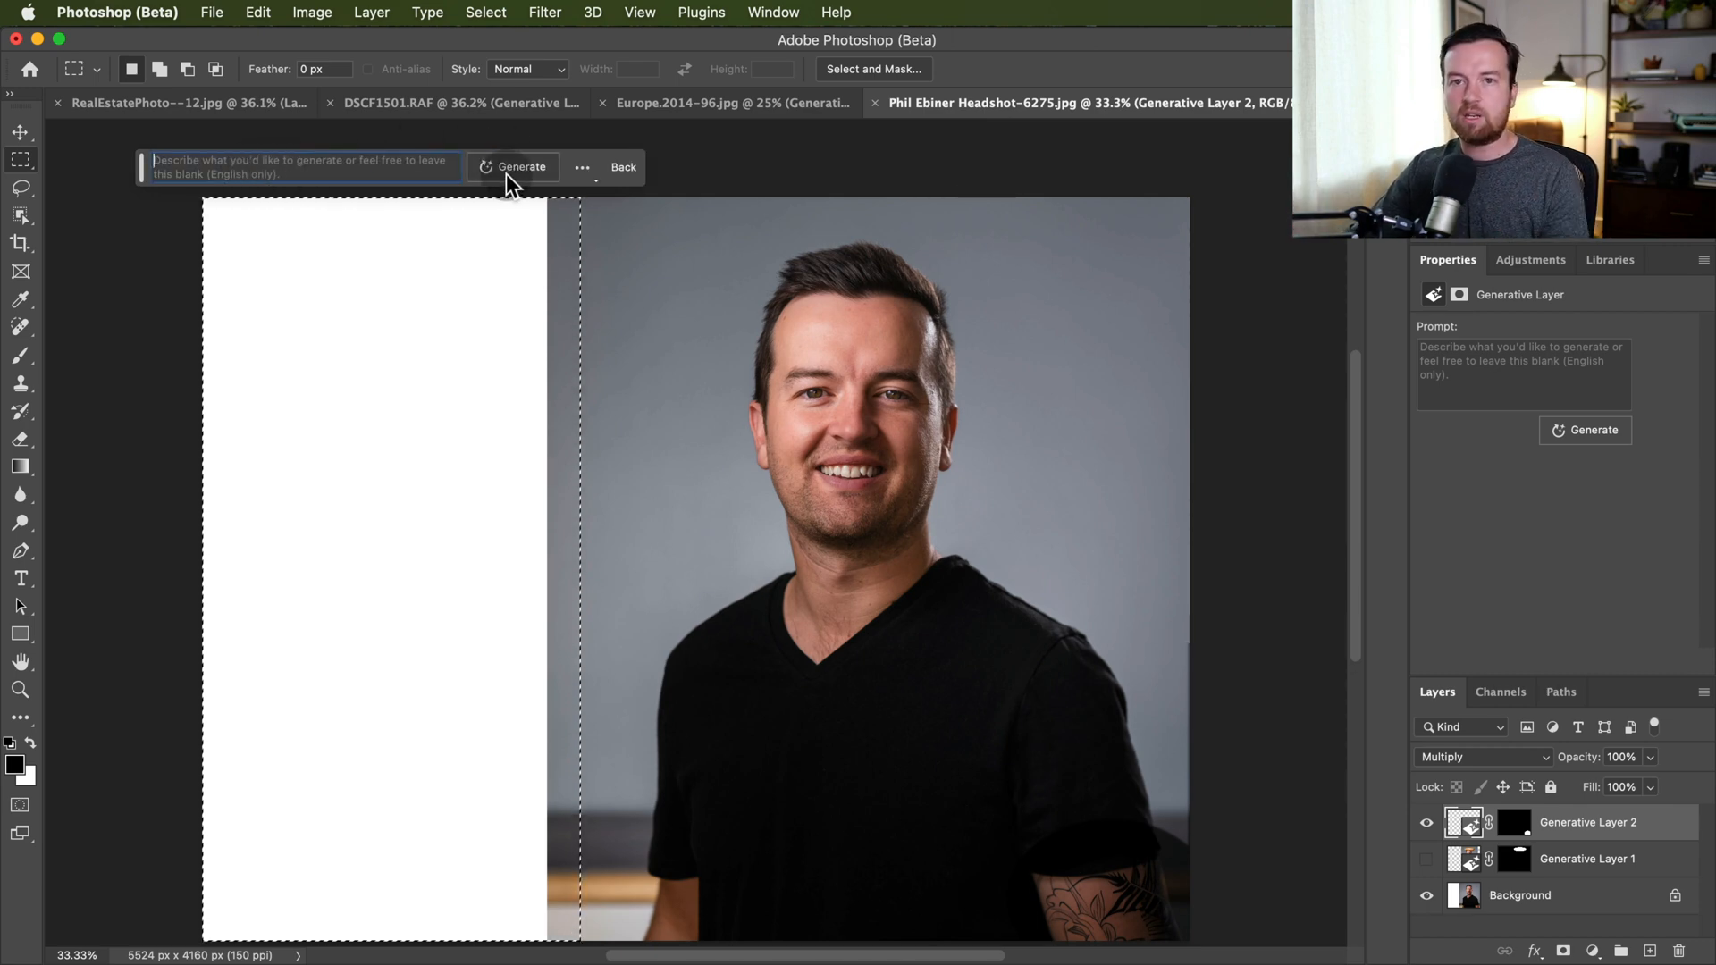
pyautogui.click(520, 167)
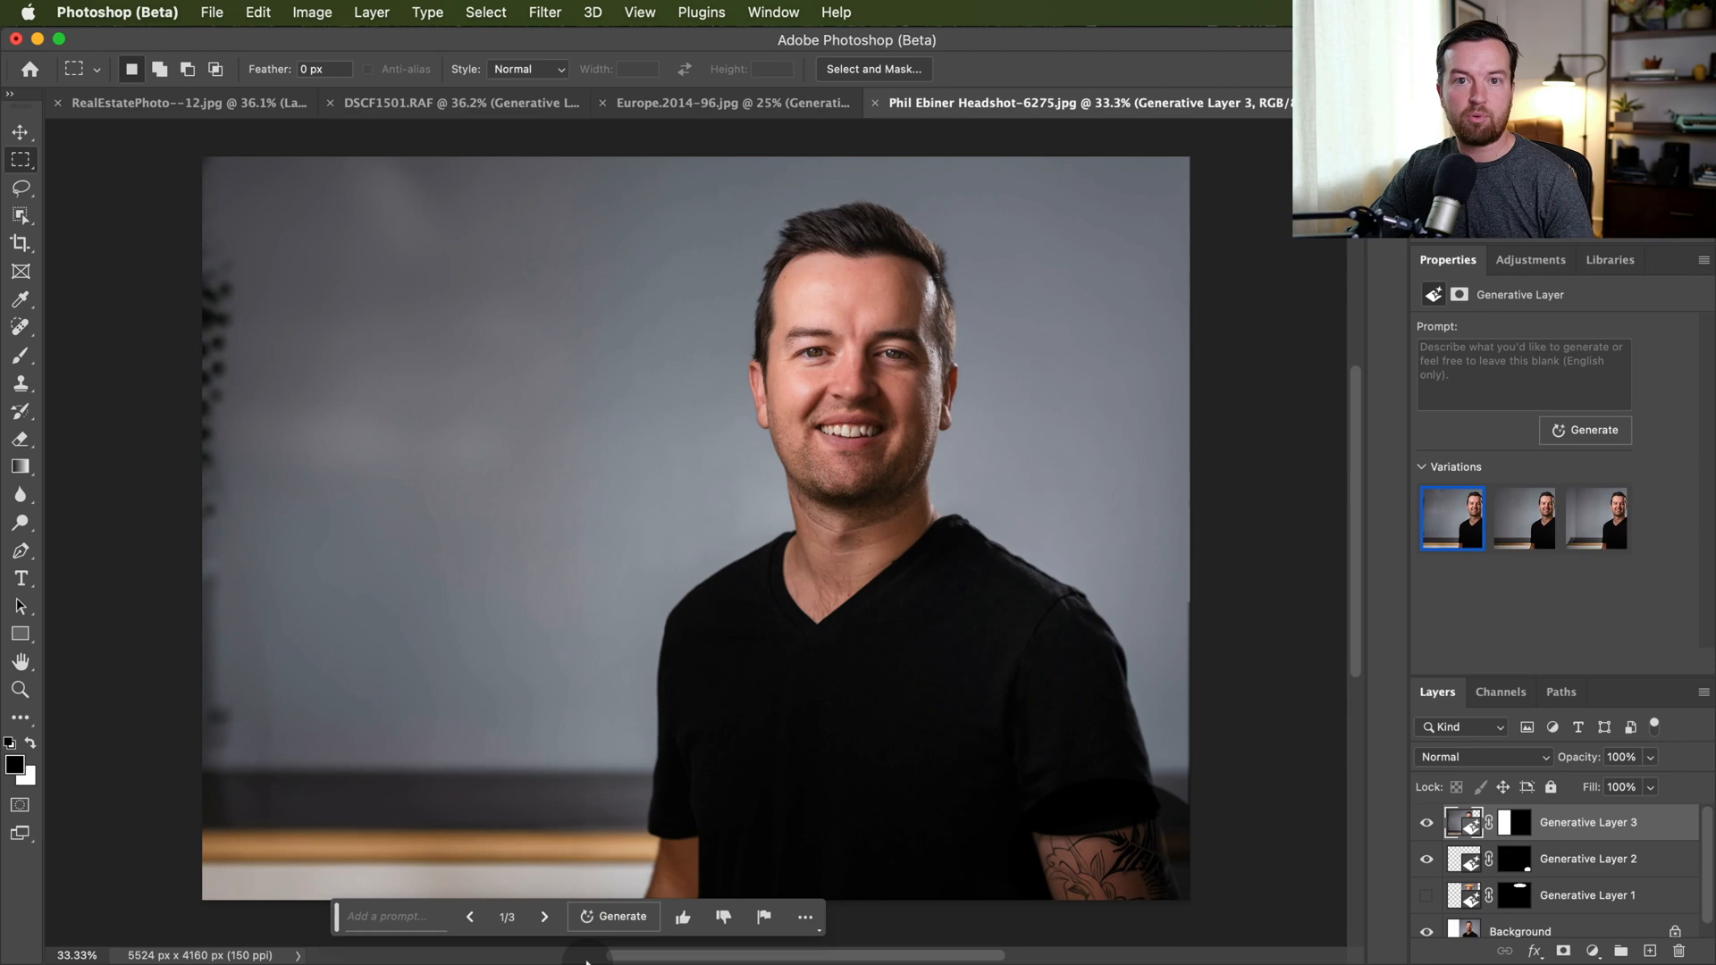
pyautogui.click(544, 915)
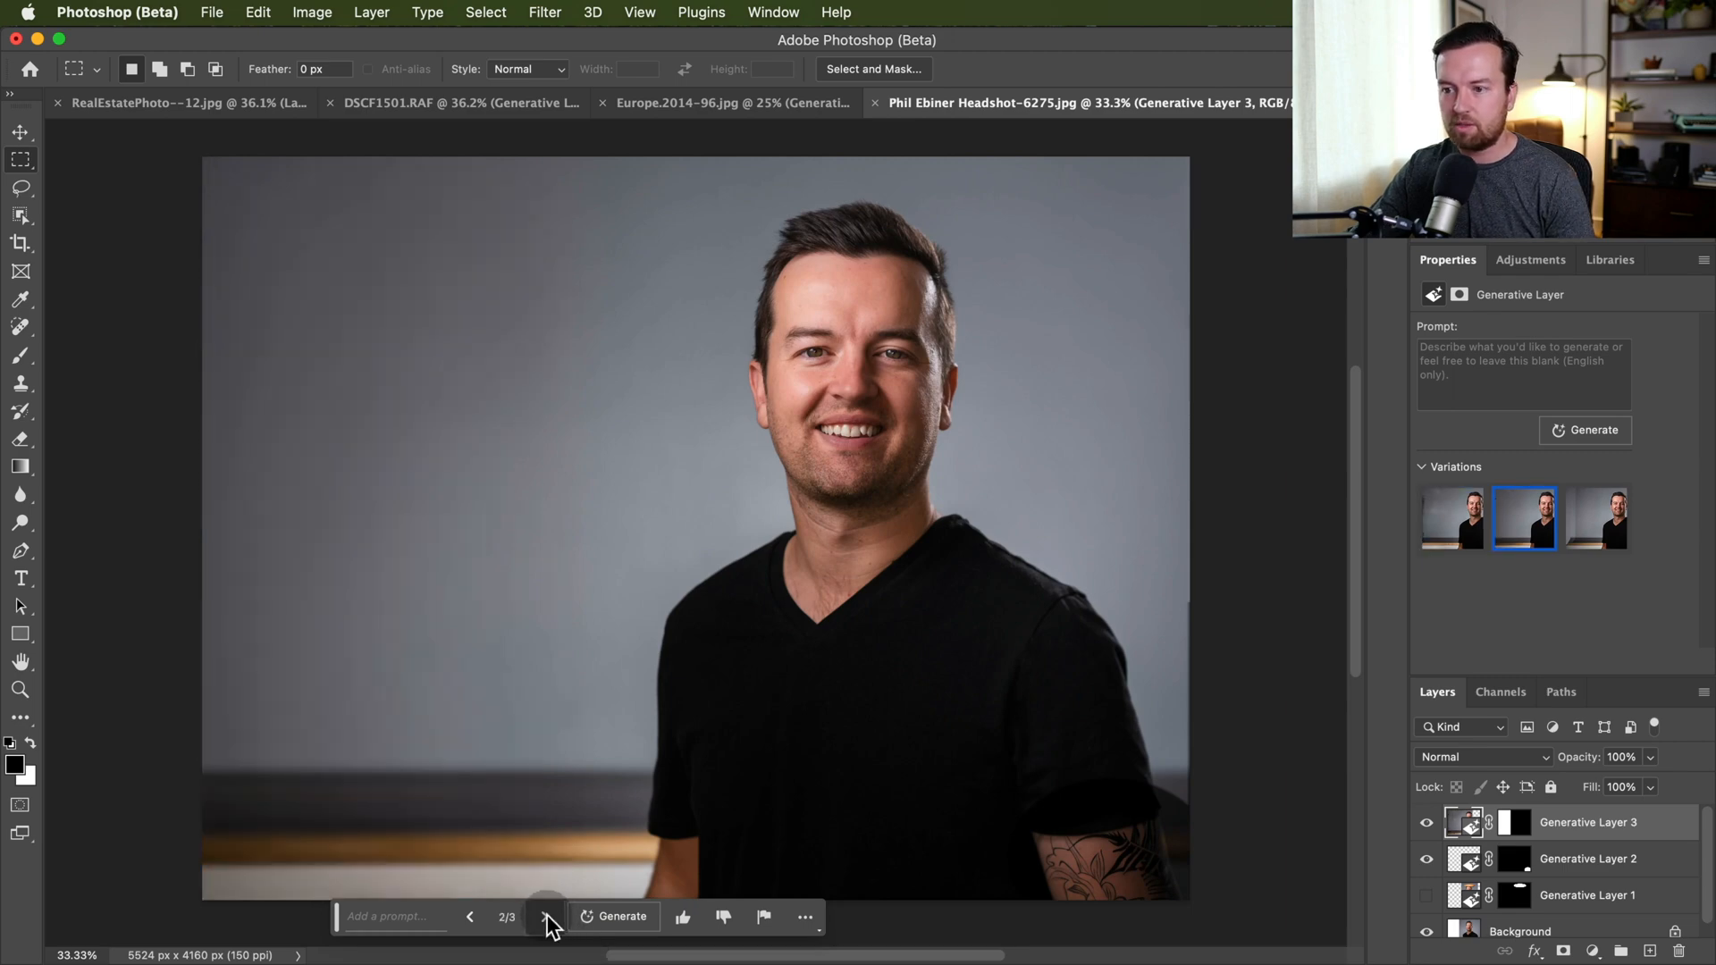
pyautogui.click(545, 917)
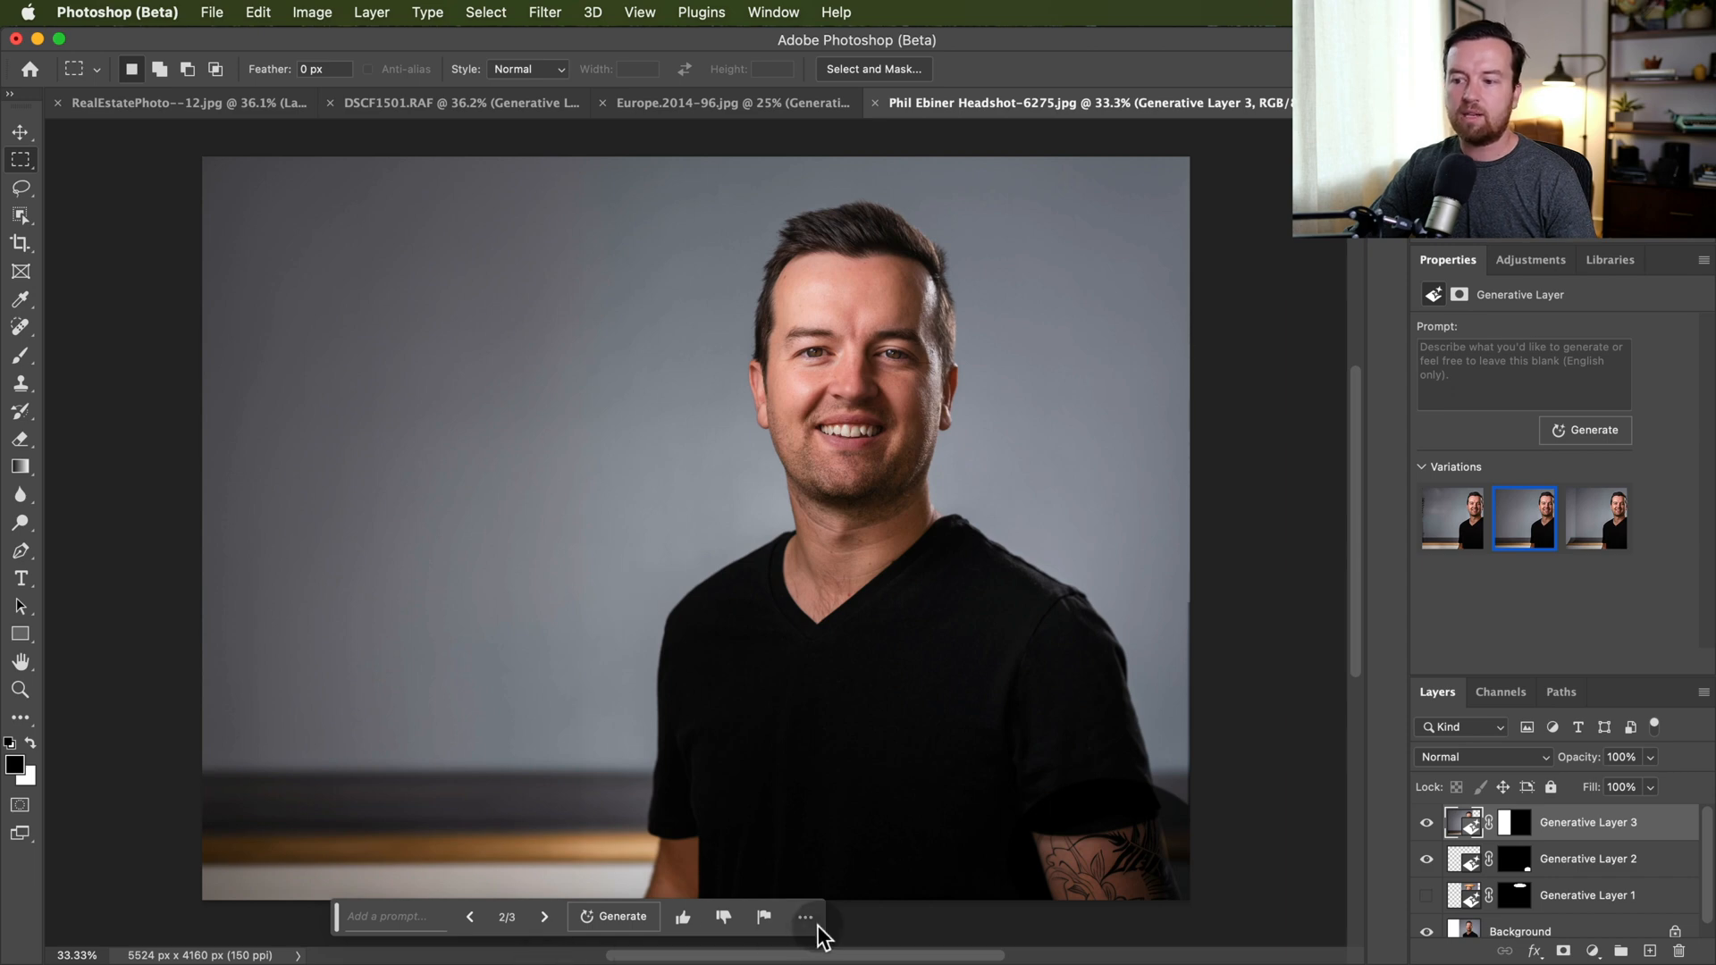
pyautogui.click(19, 131)
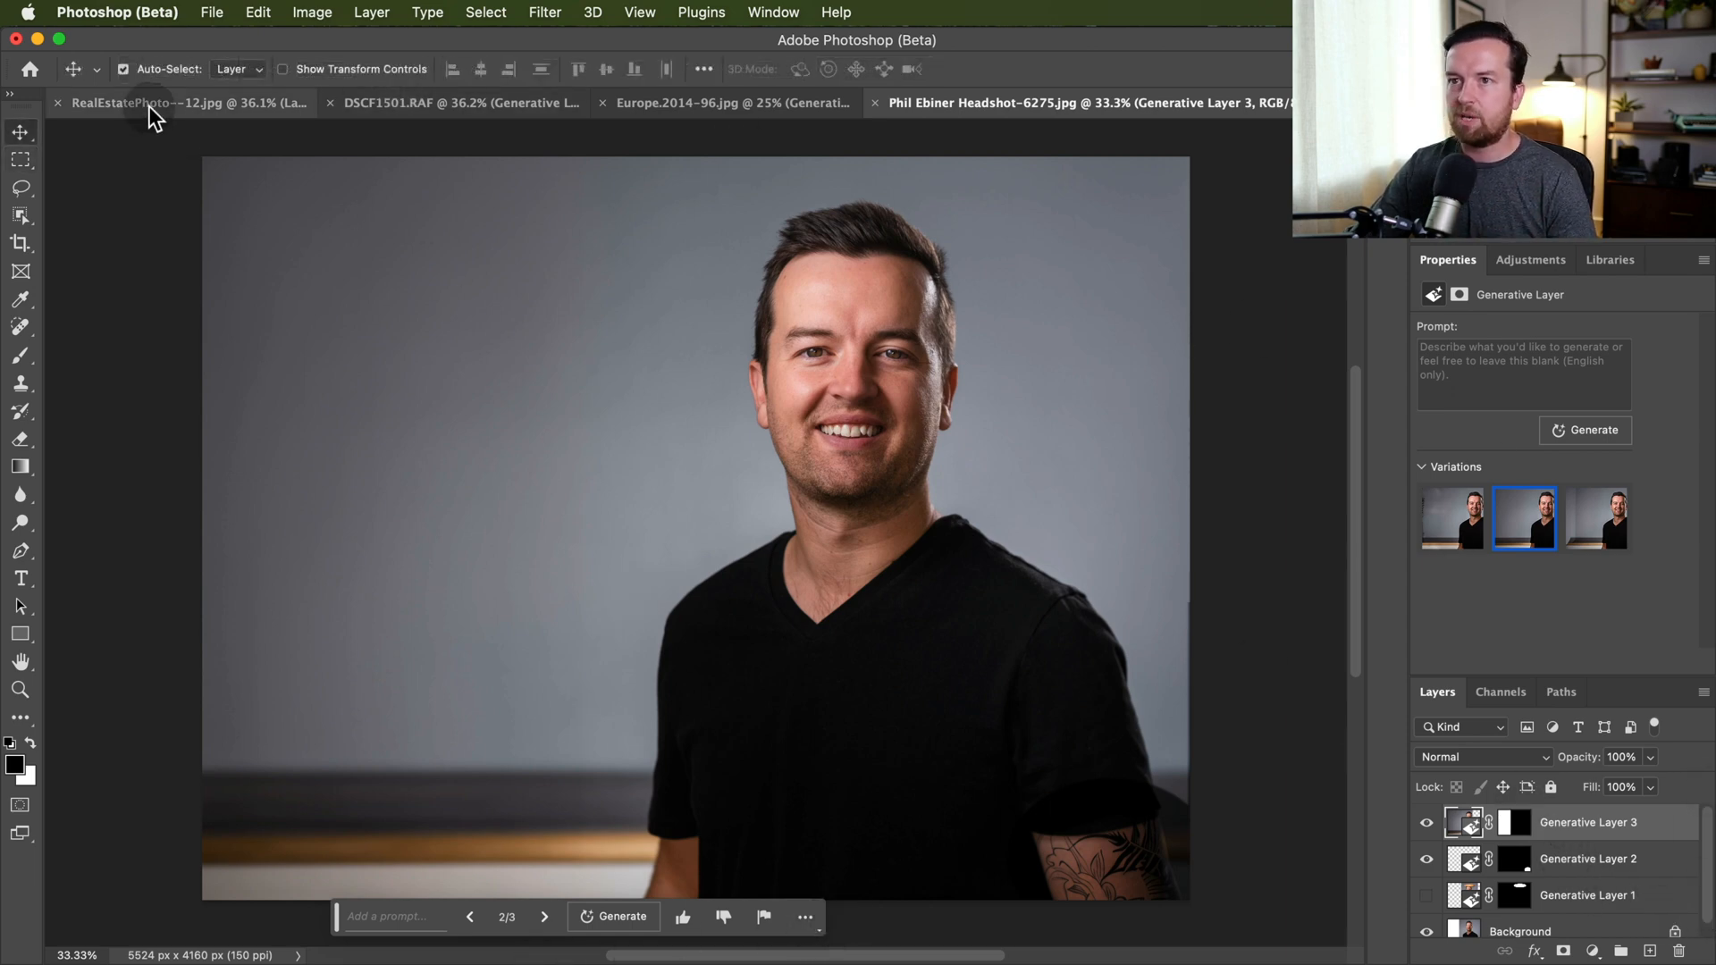
# Show only Generative Layer 3's print and target its mask for brushing onto the wall.
pyautogui.click(180, 102)
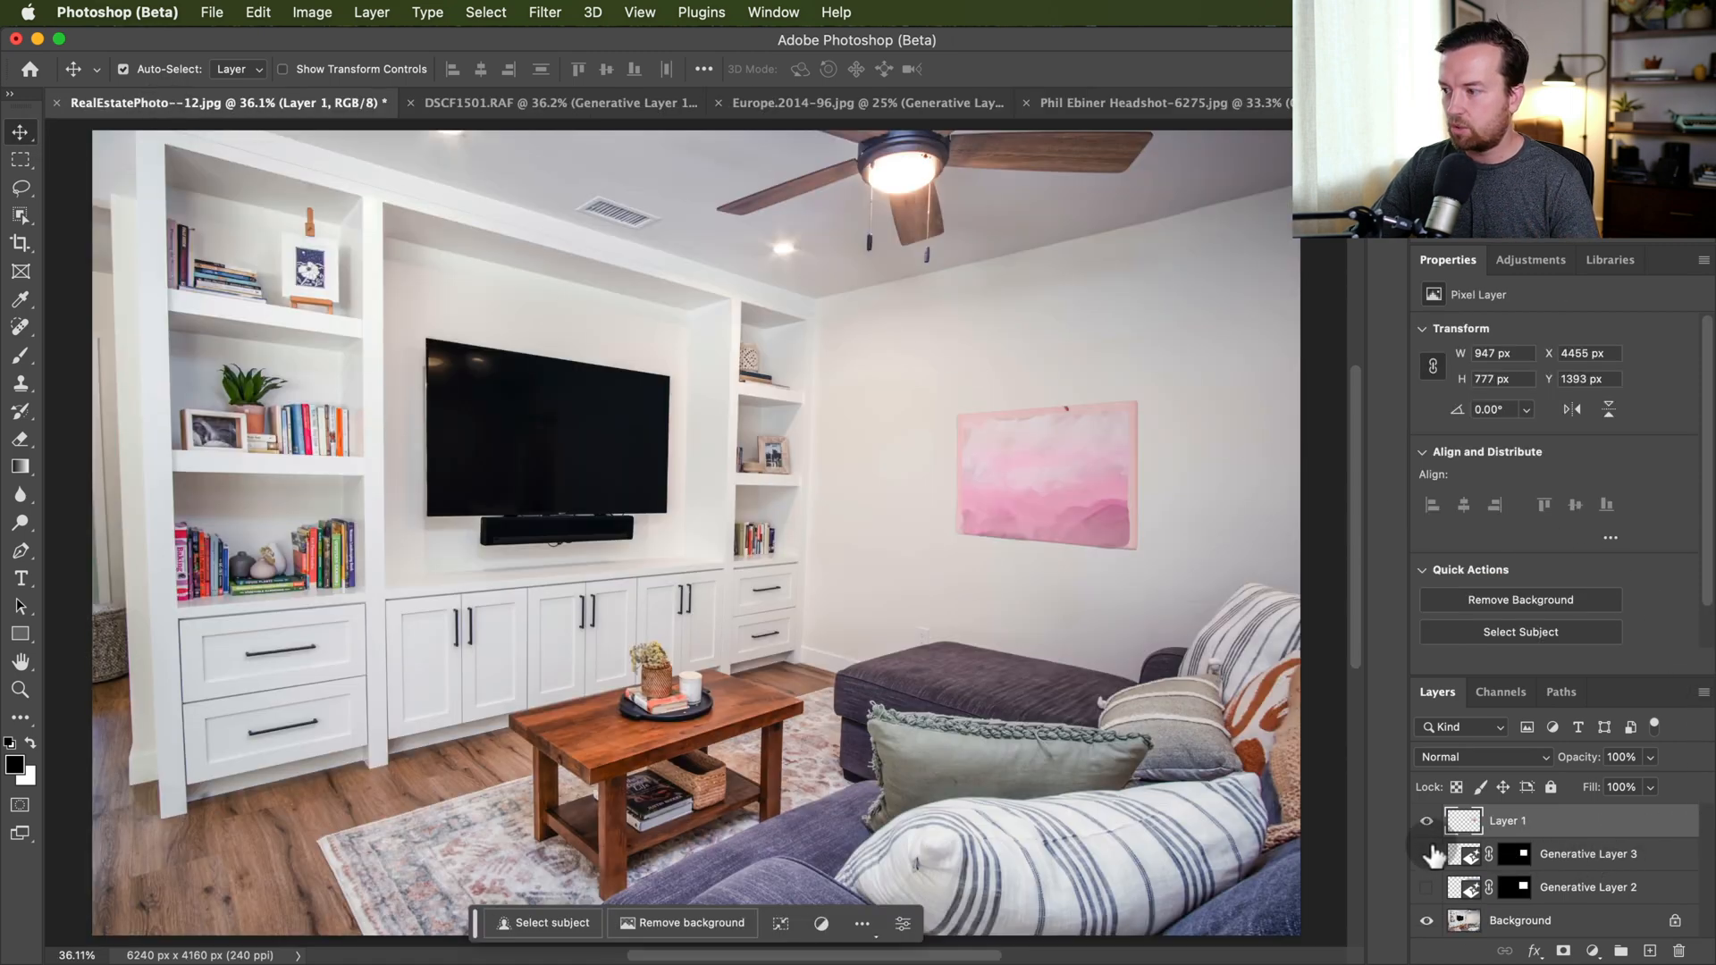
pyautogui.click(1426, 821)
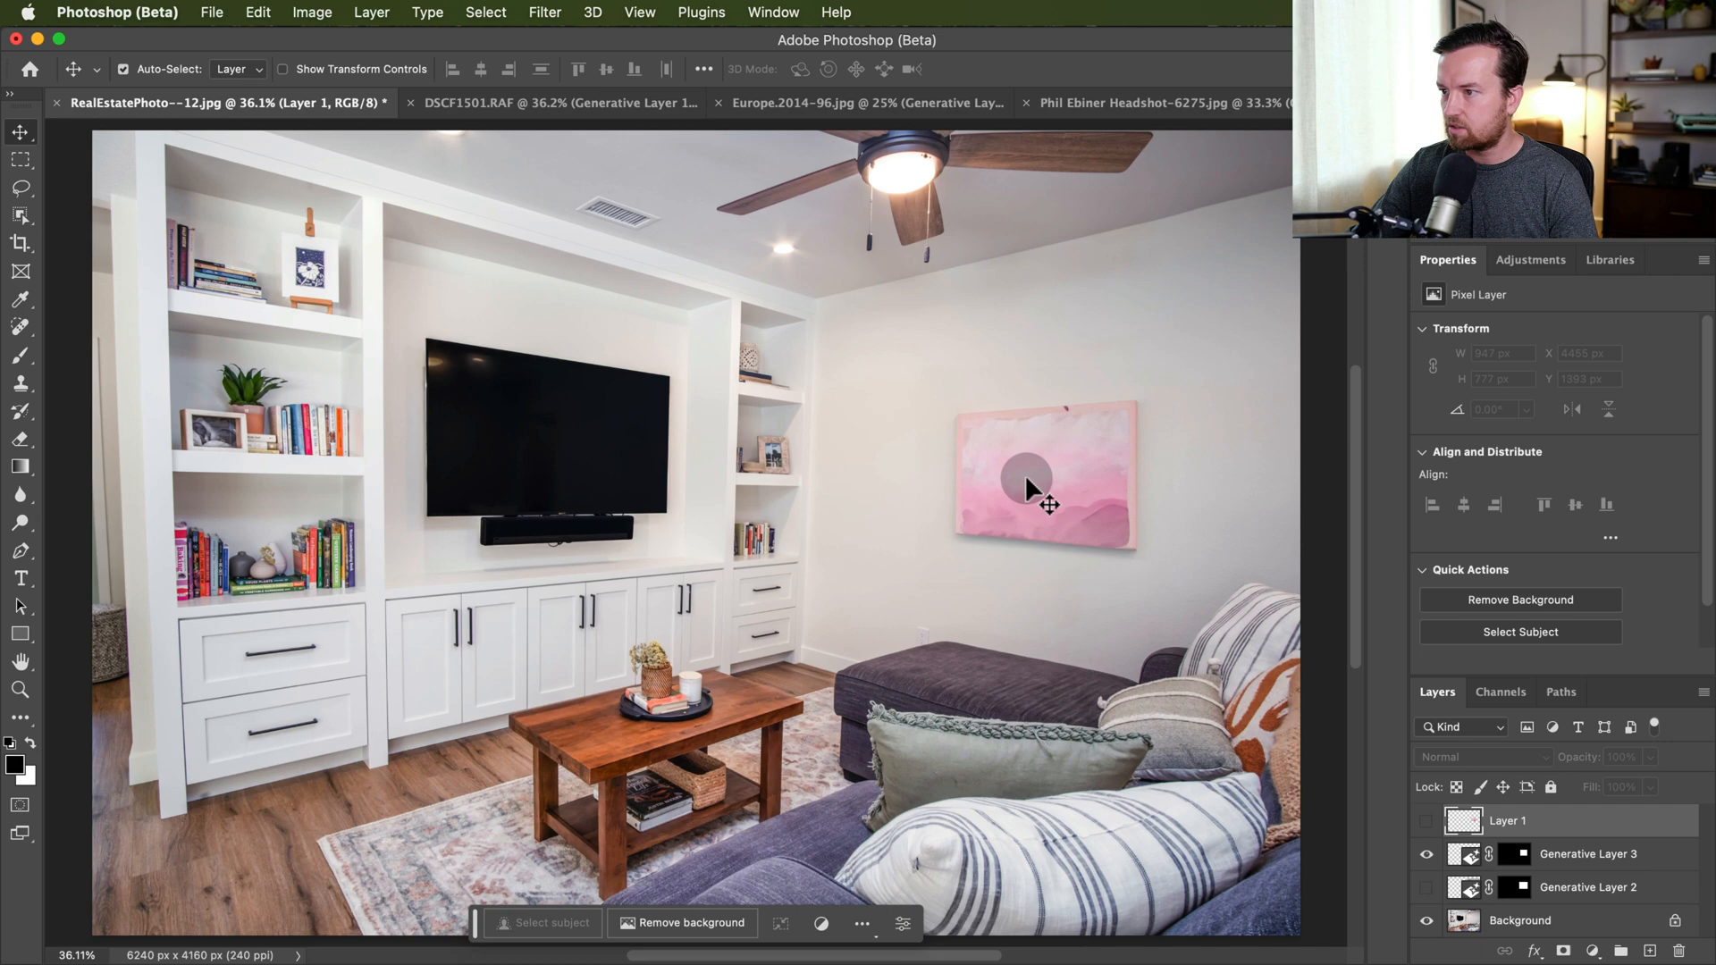
pyautogui.click(1427, 921)
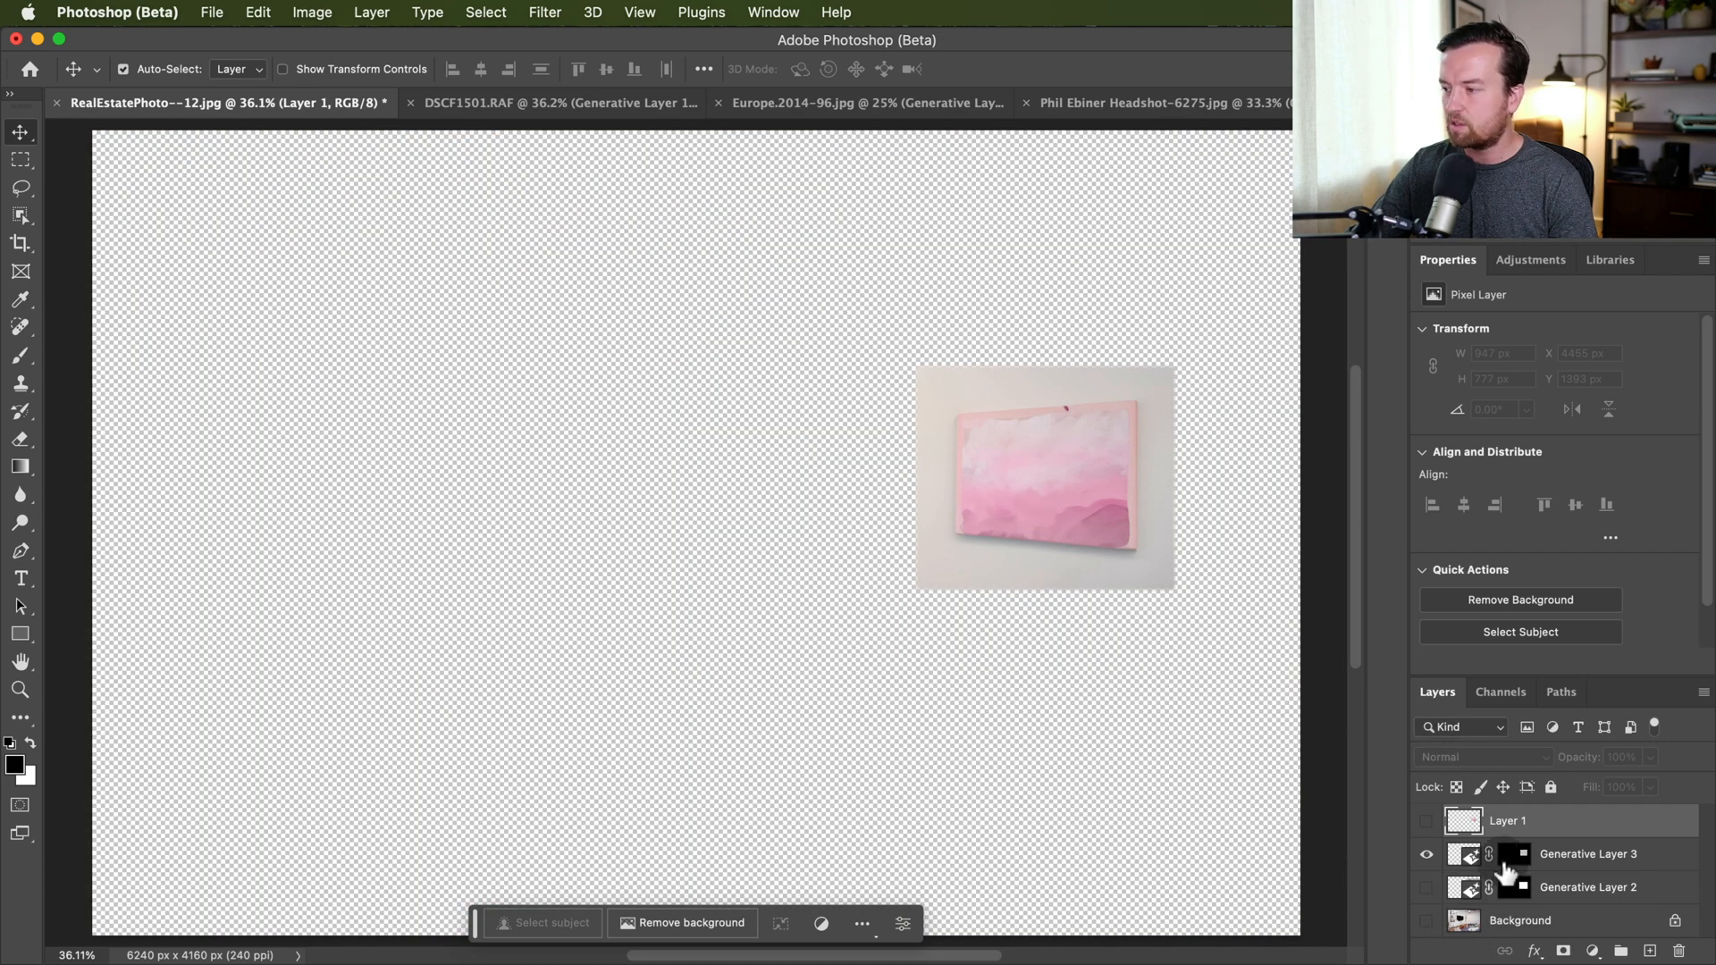
pyautogui.click(1512, 854)
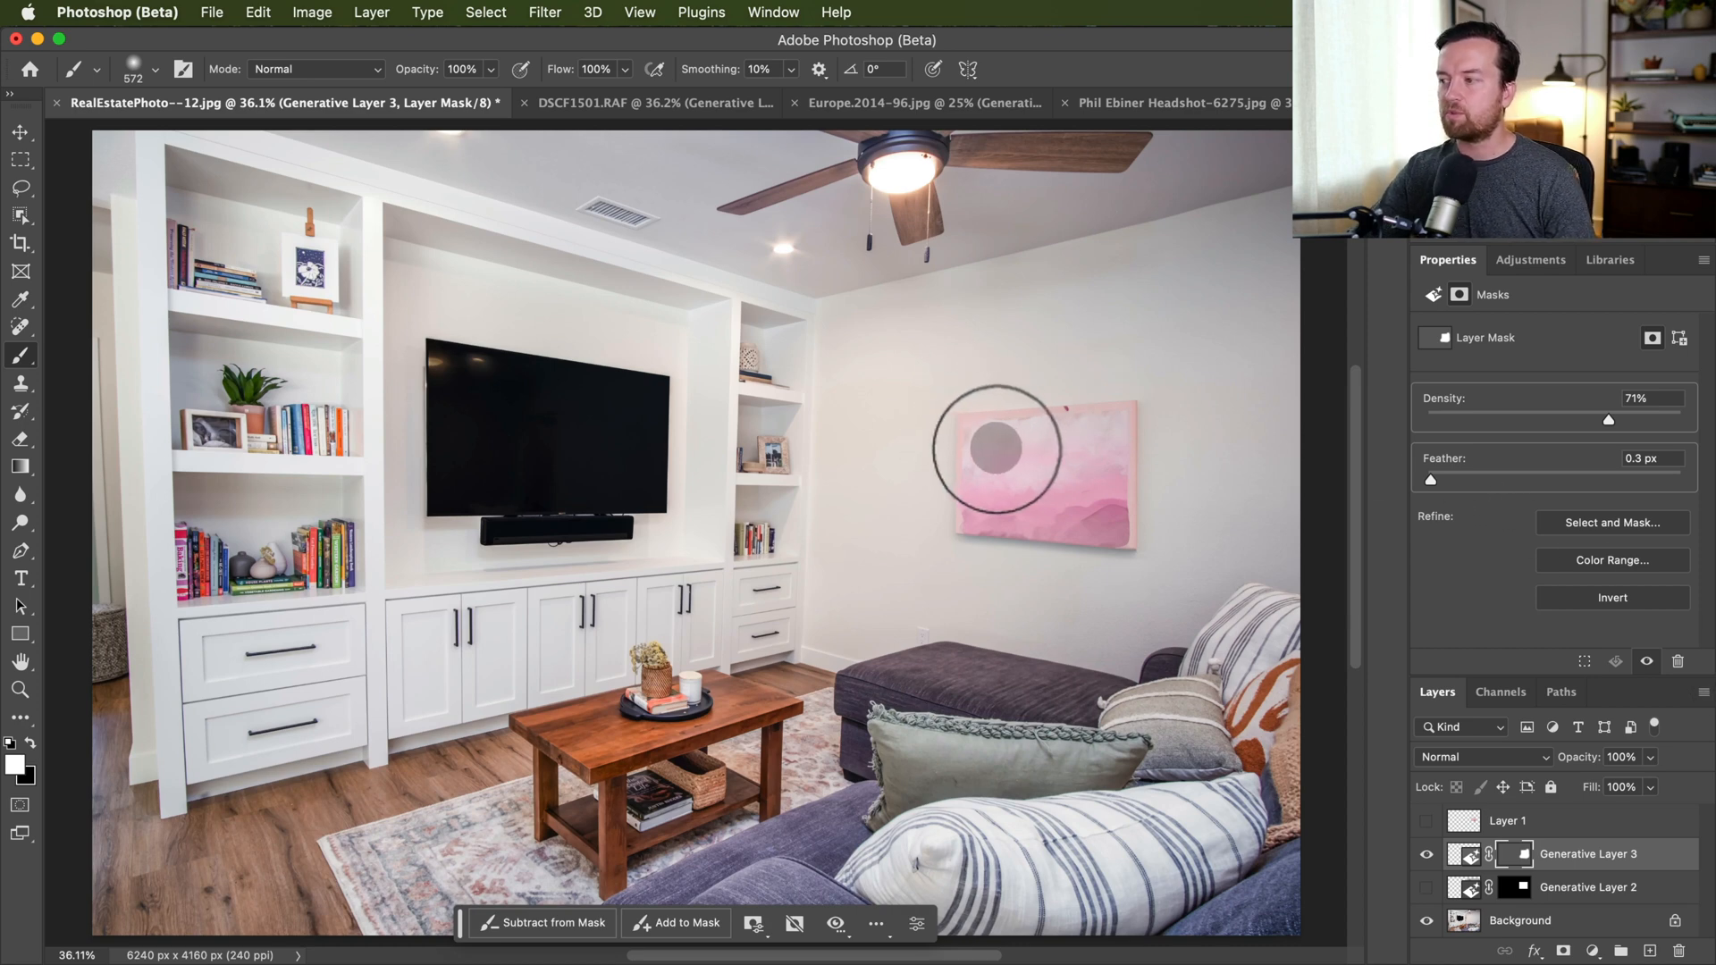
pyautogui.moveTo(579, 104)
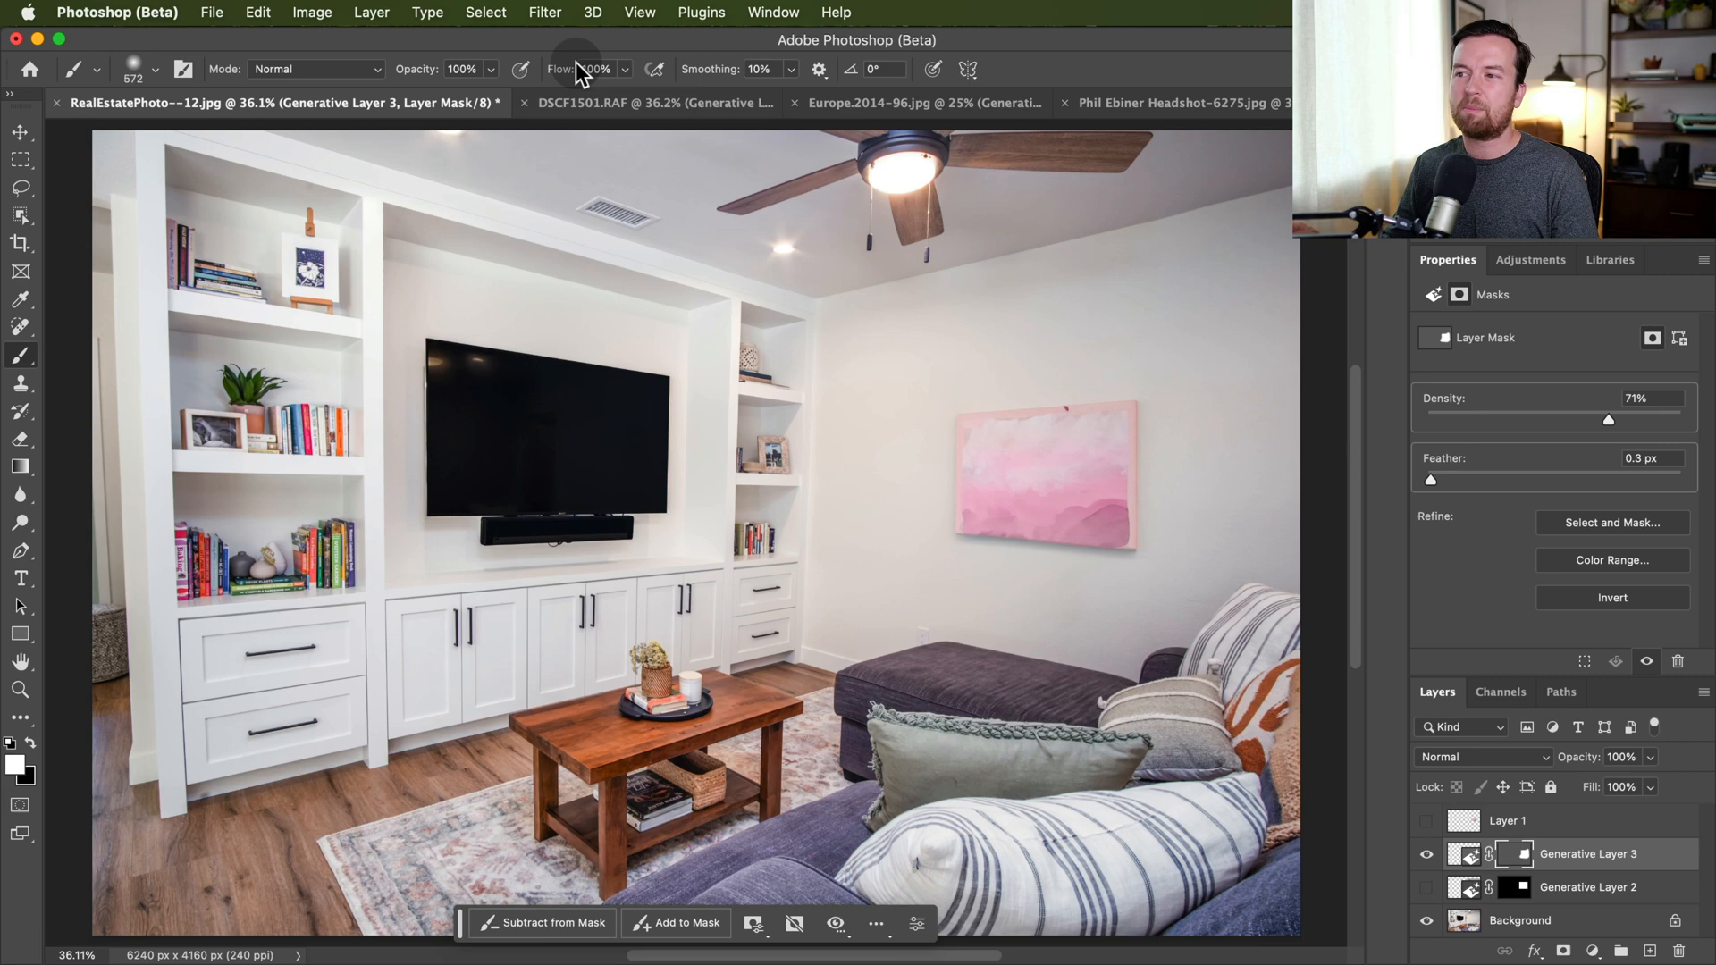
pyautogui.moveTo(580, 71)
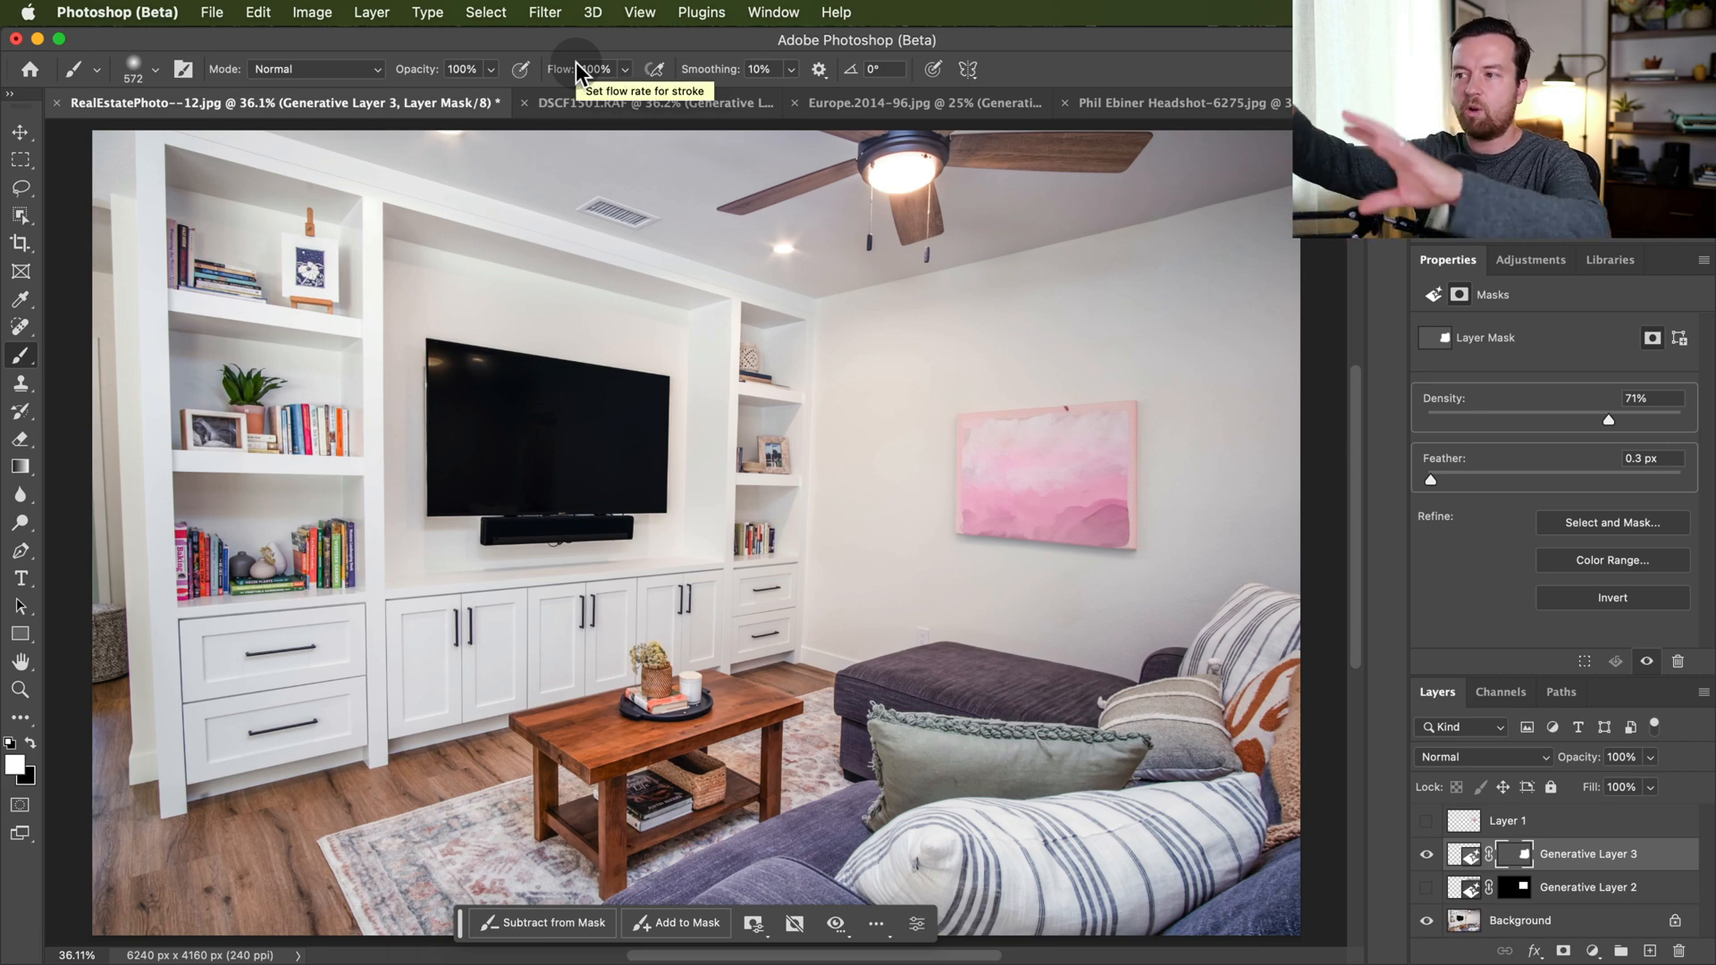
# Return to the headshot to brush the tattoo layer's mask along the arm.
pyautogui.click(1180, 102)
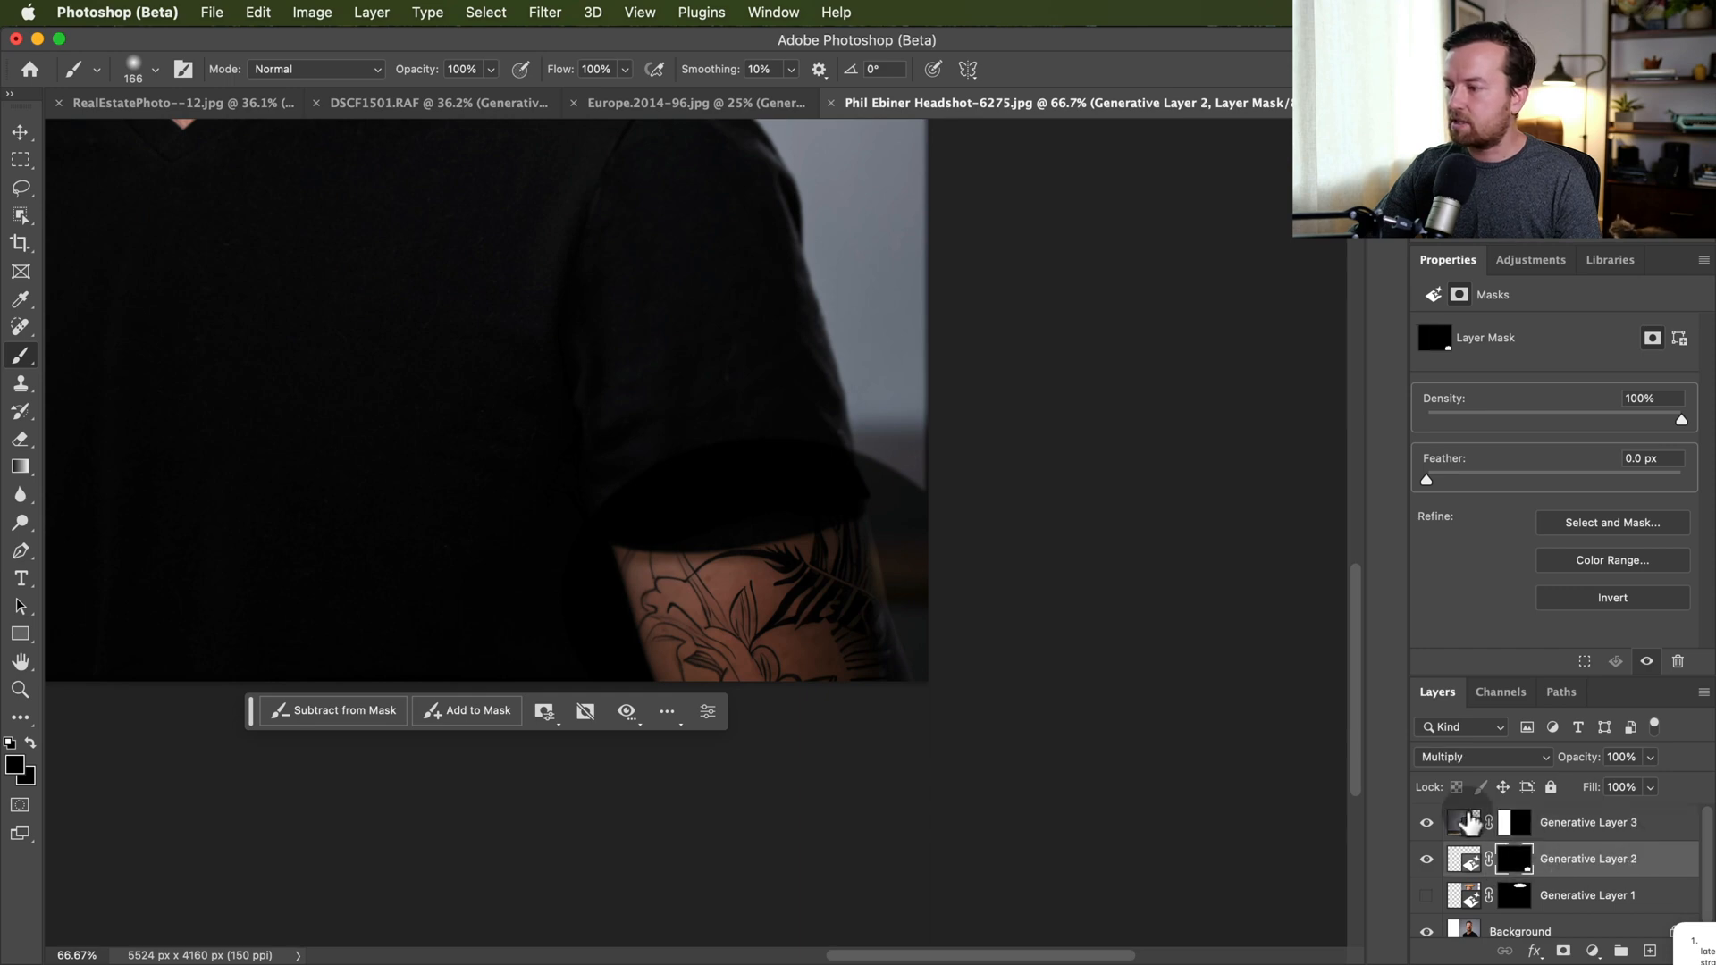
pyautogui.moveTo(767, 520)
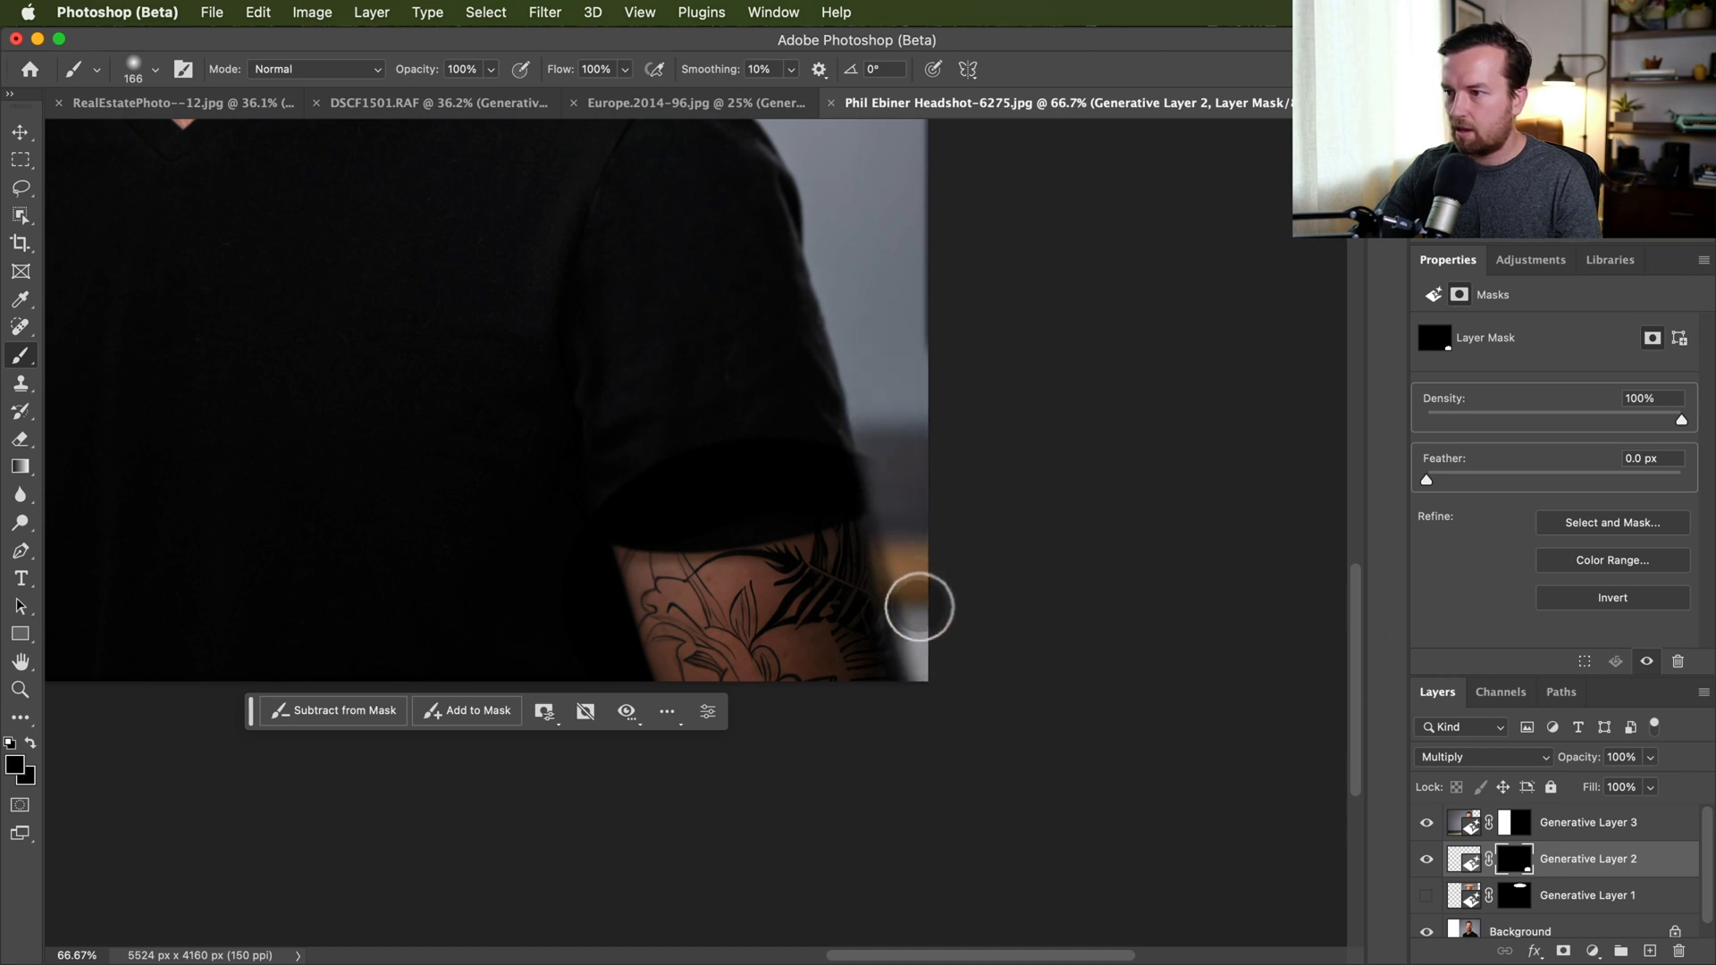
pyautogui.moveTo(952, 694)
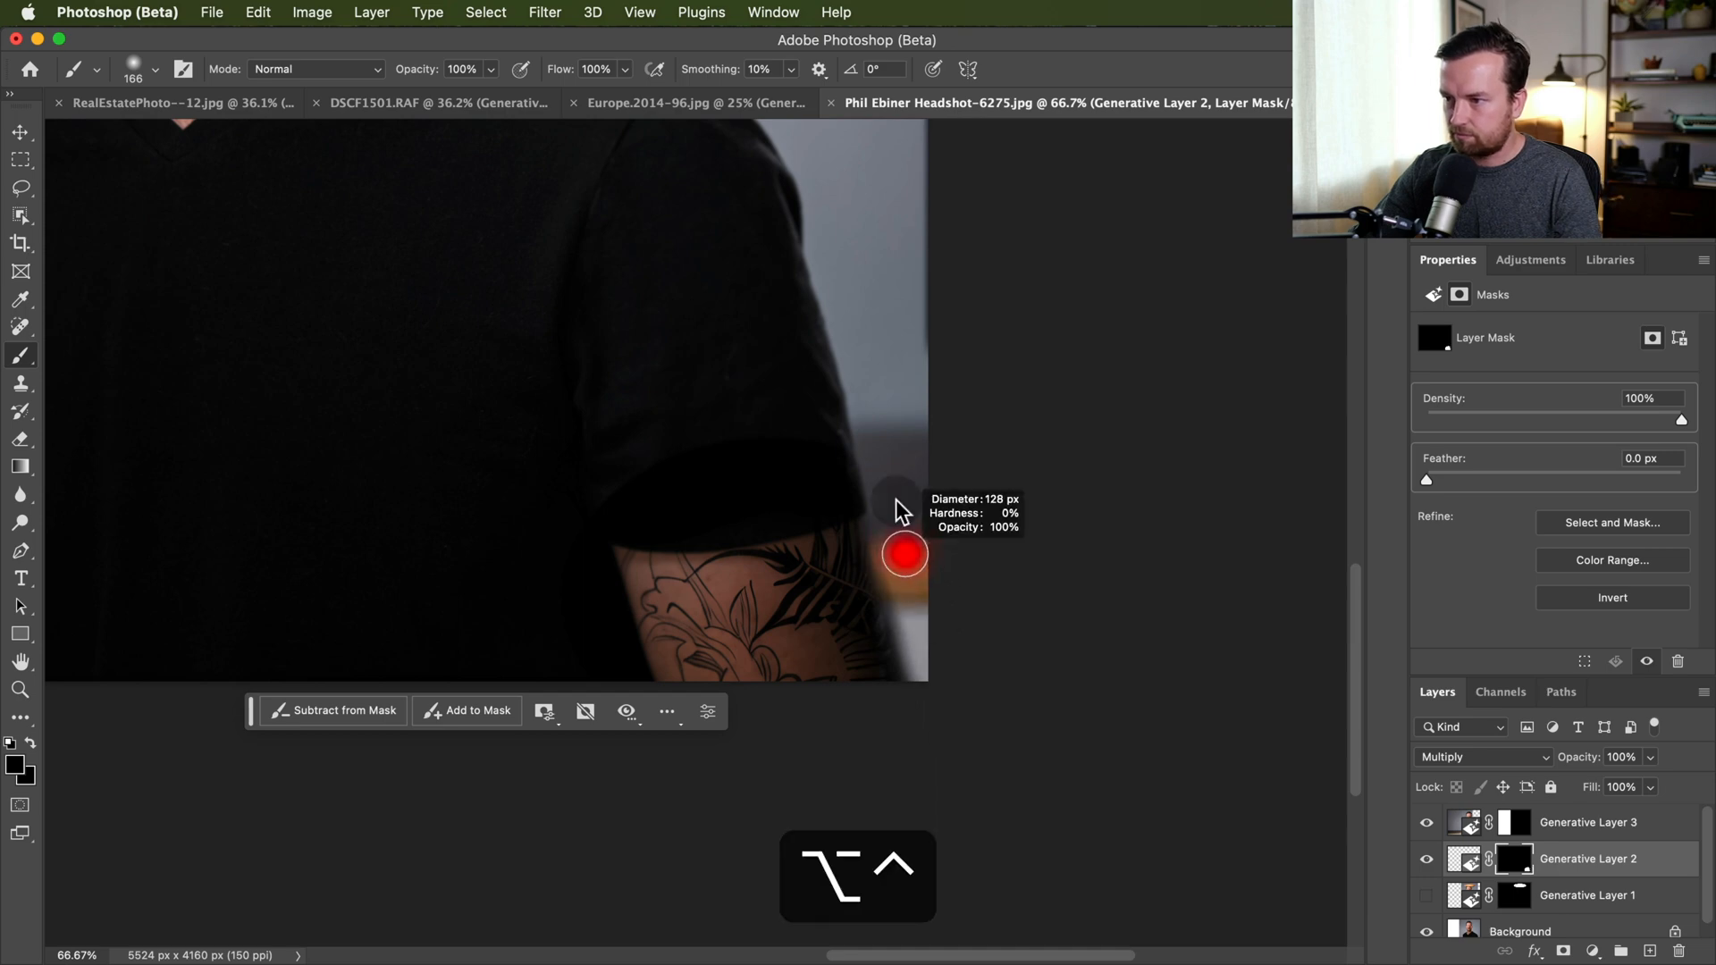
pyautogui.moveTo(857, 613)
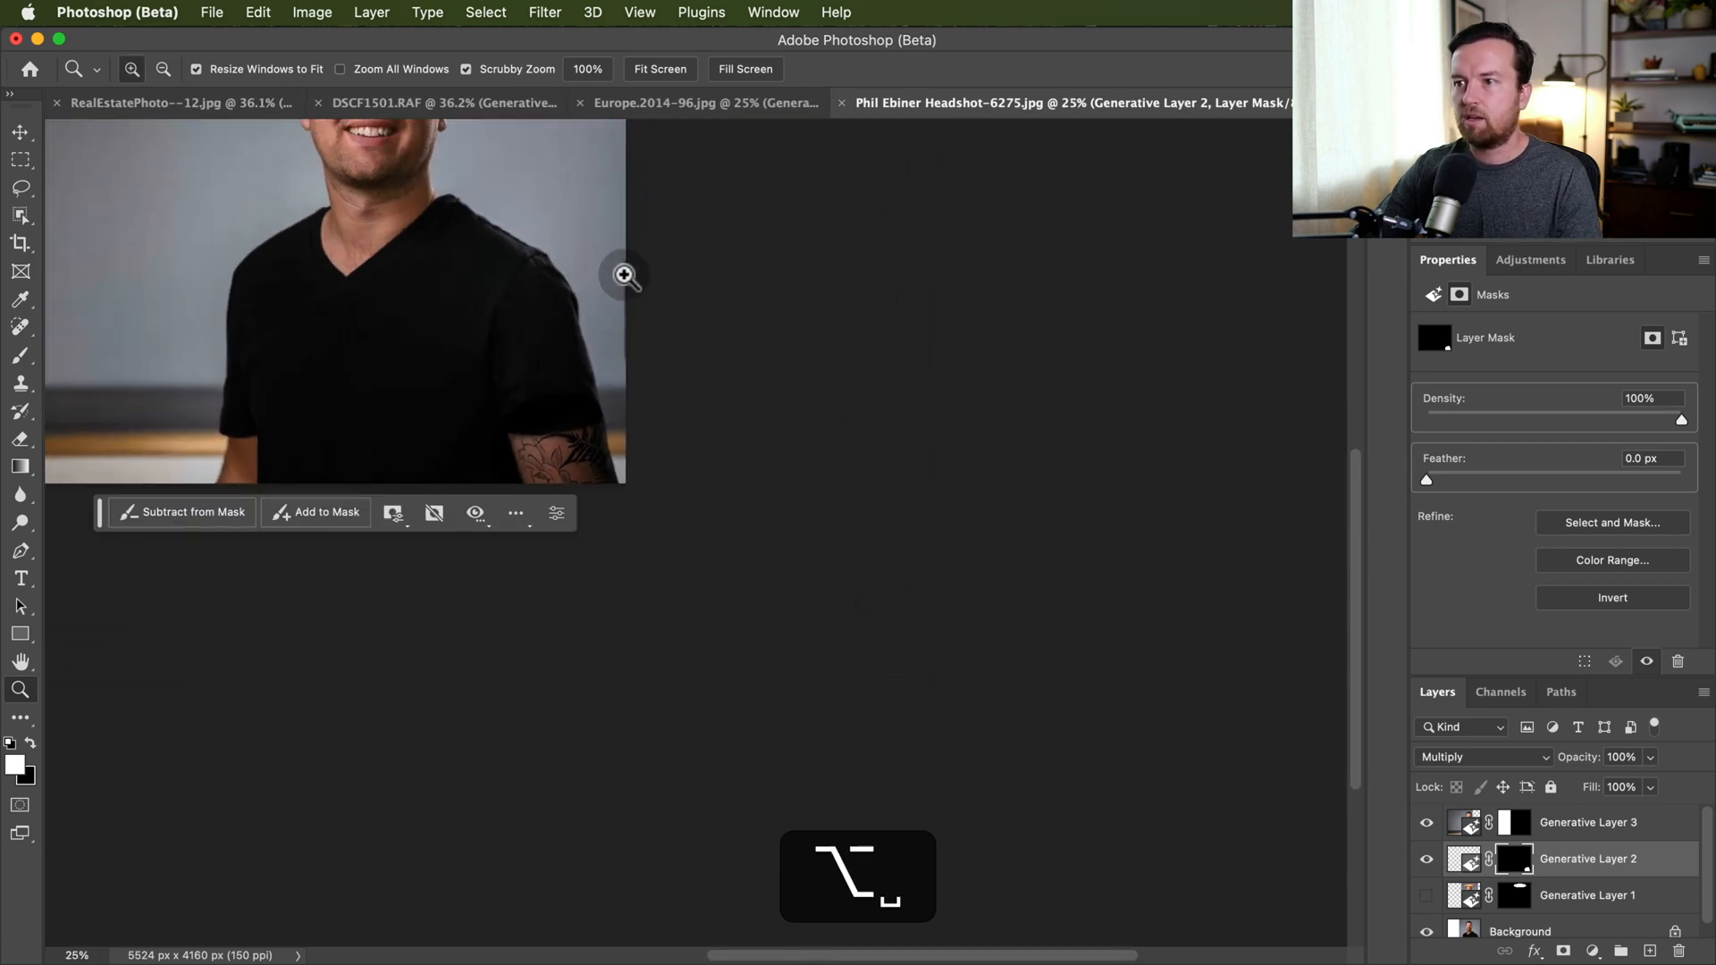
# Return to the RealEstatePhoto document with the pink canvas print.
pyautogui.click(175, 101)
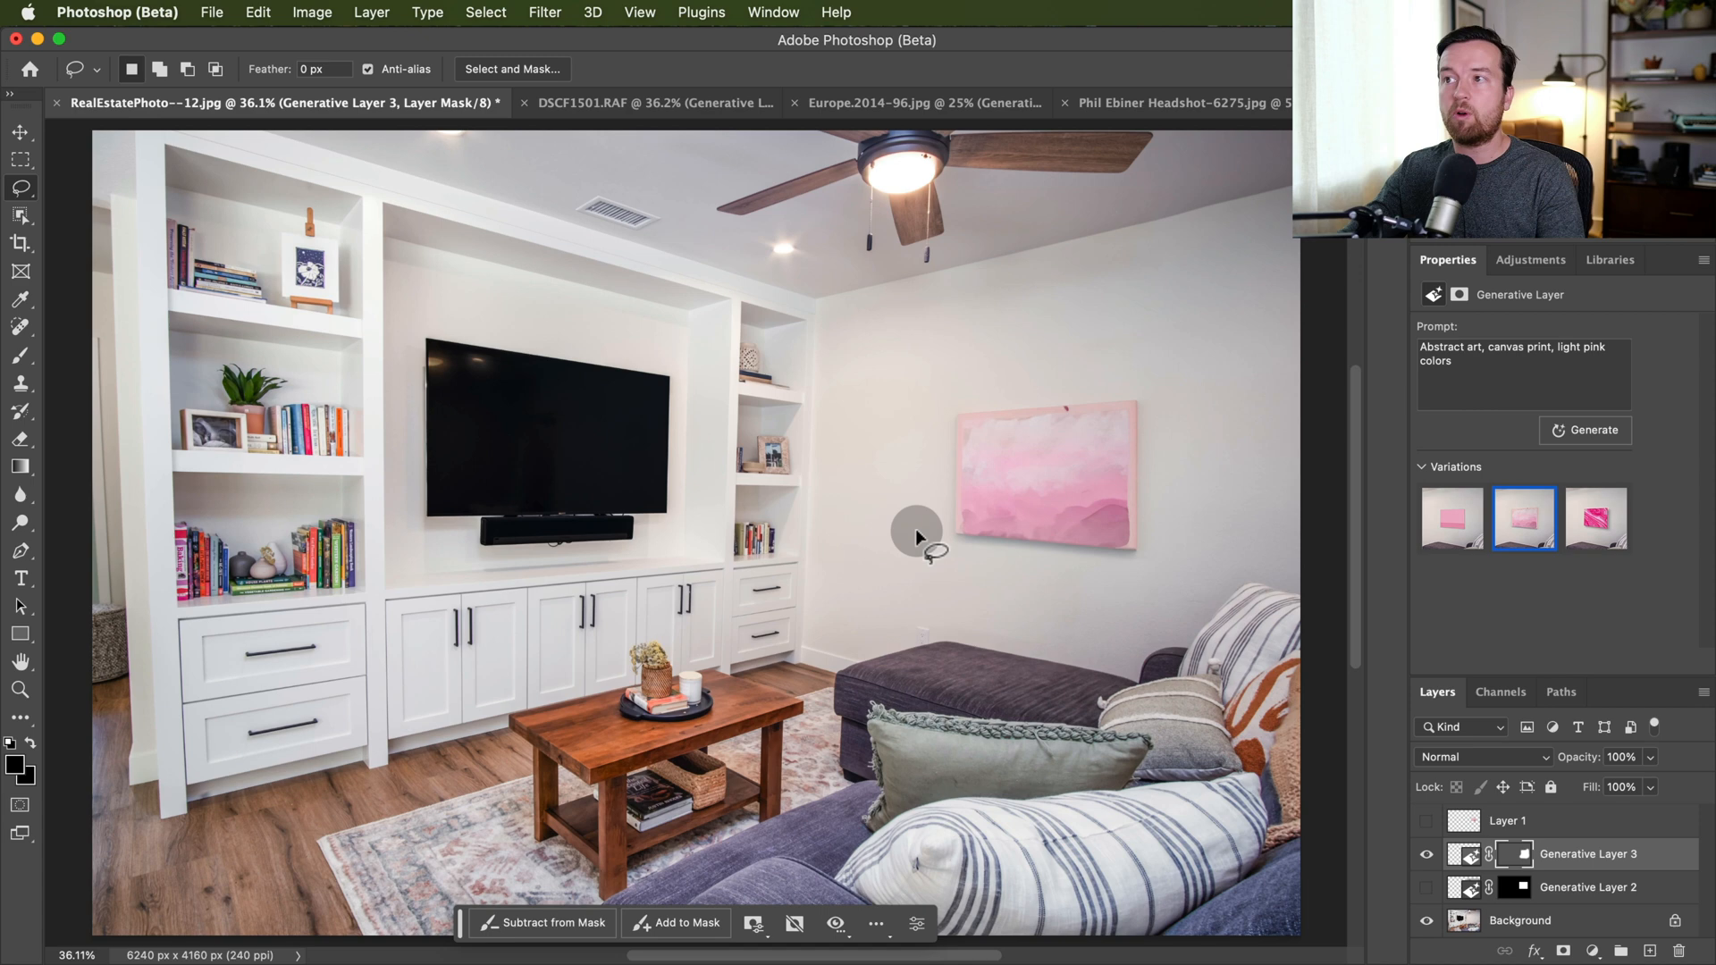
pyautogui.moveTo(504, 438)
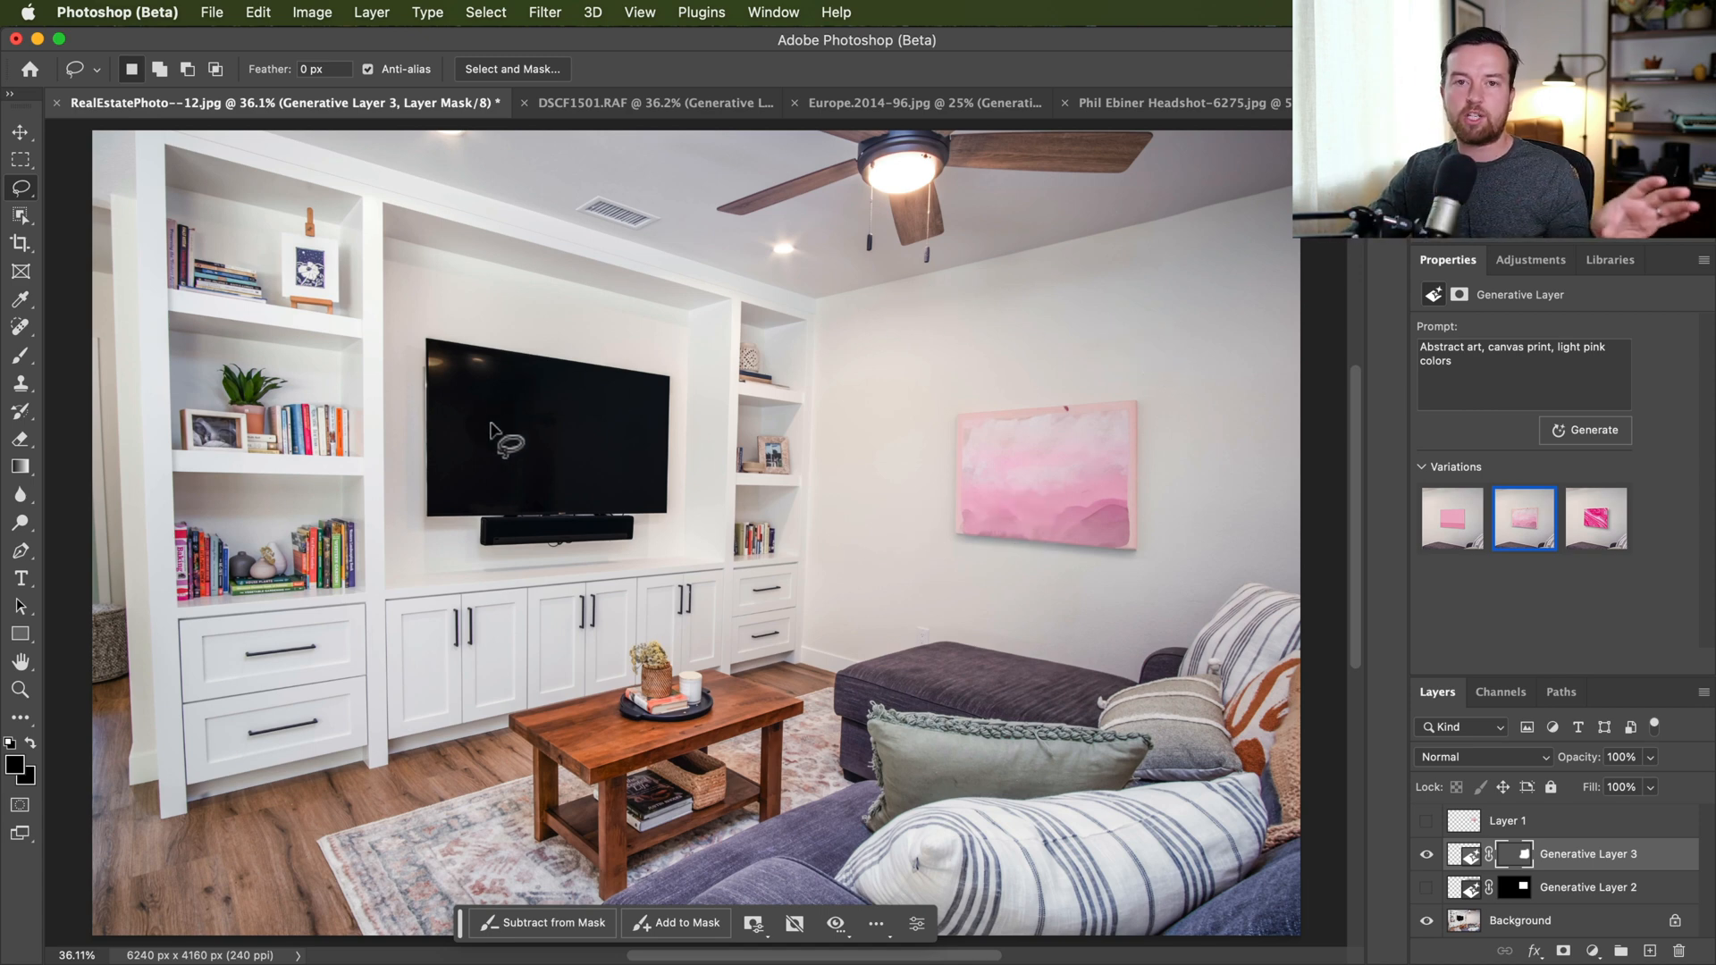
pyautogui.moveTo(506, 379)
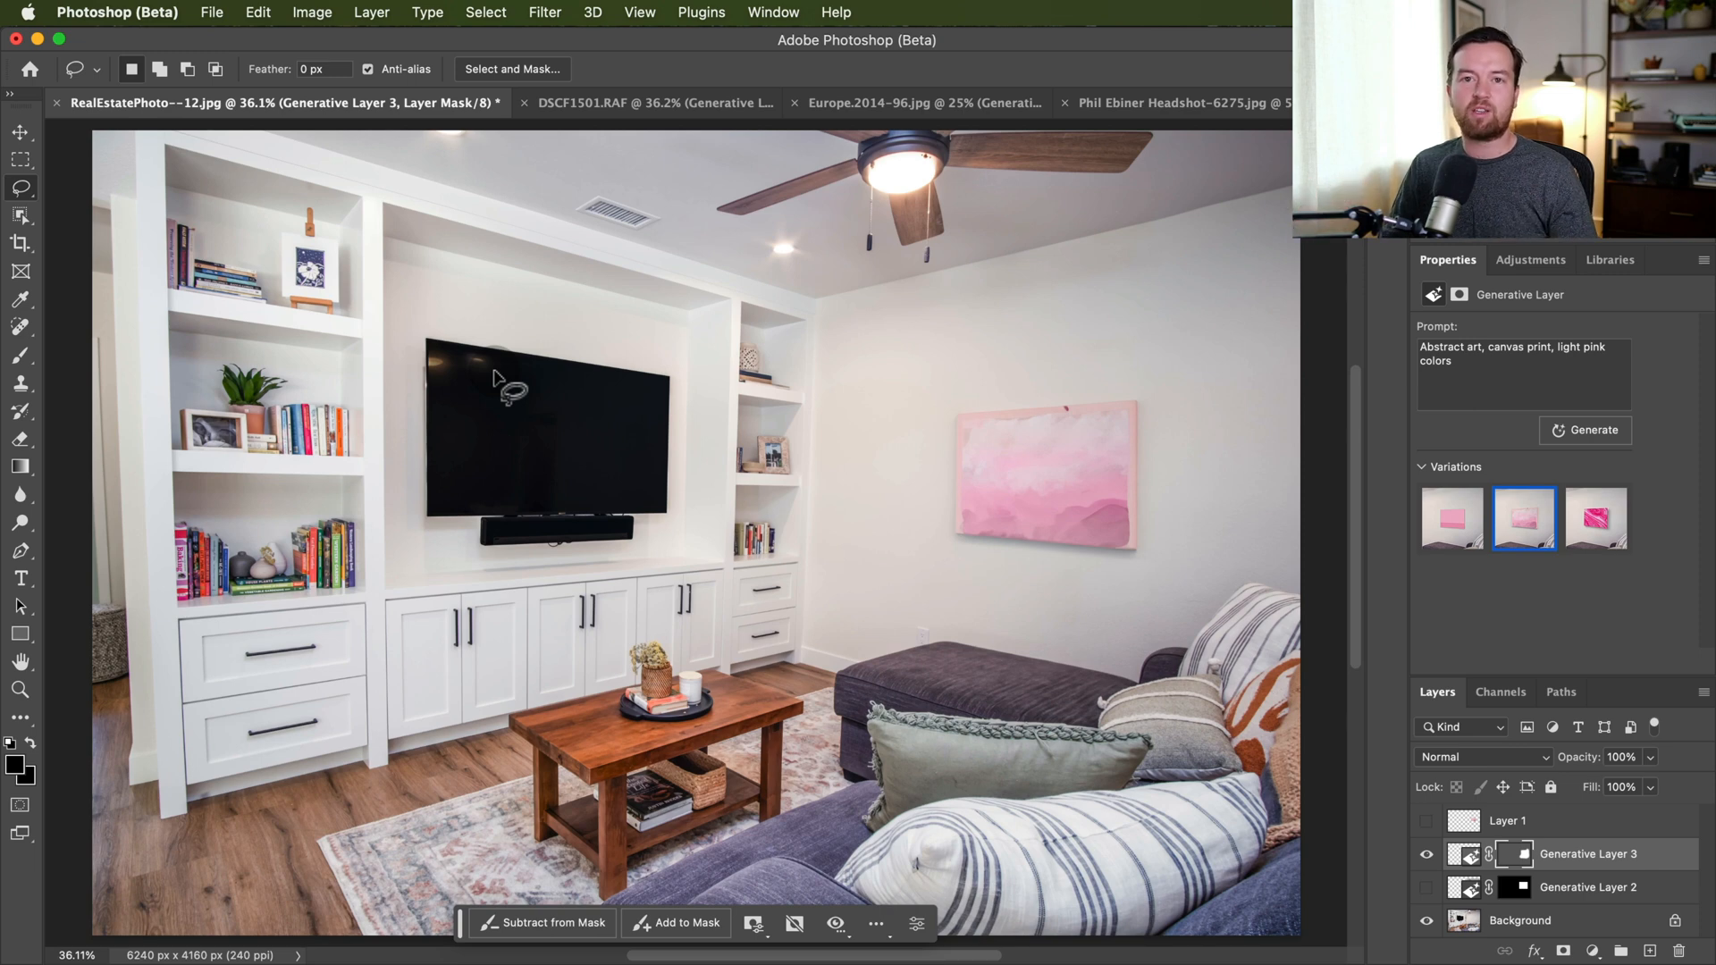
pyautogui.moveTo(427, 272)
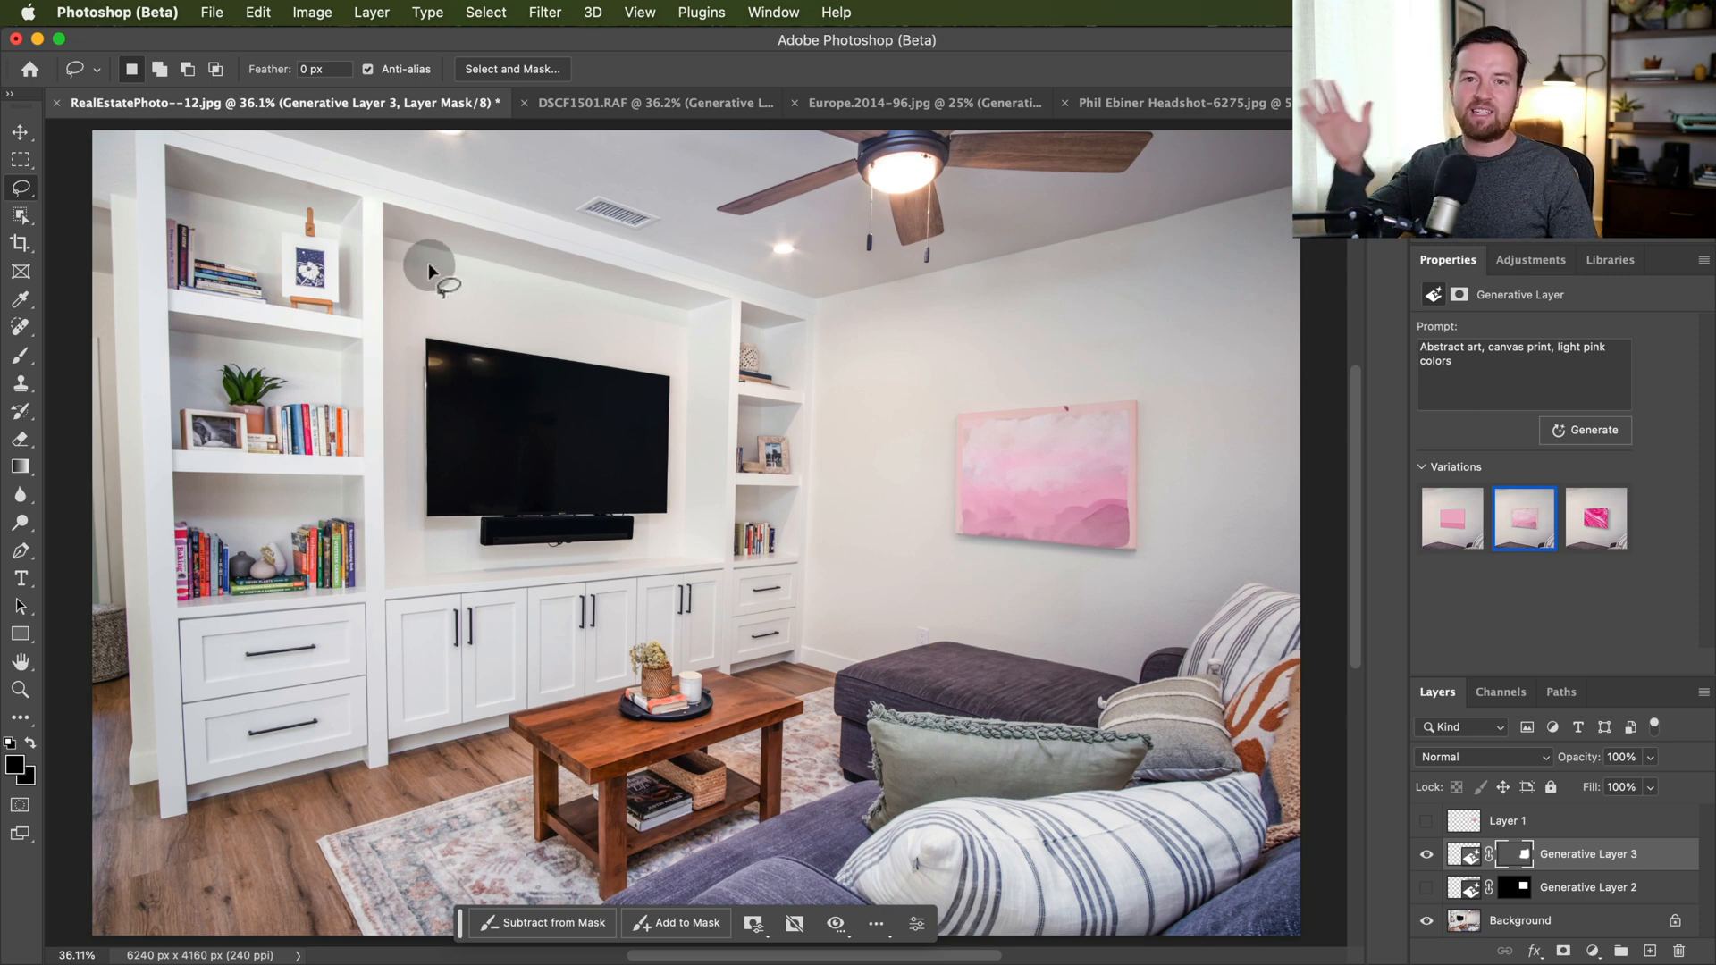